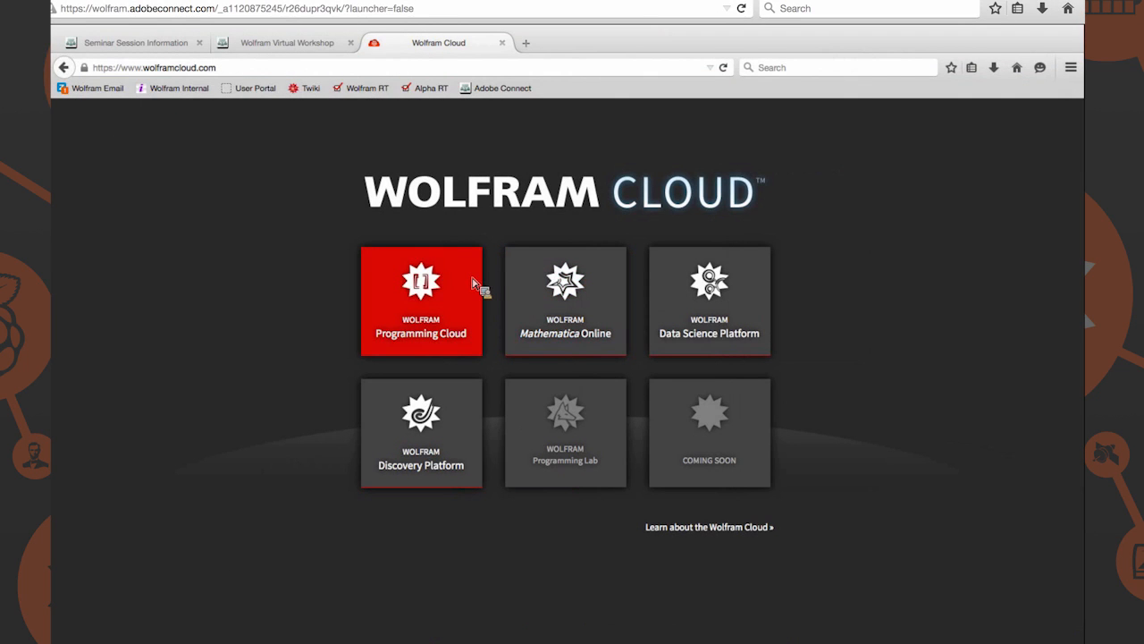
# Sign in with your Wolfram ID and password, declining to remember the password
pyautogui.click(421, 300)
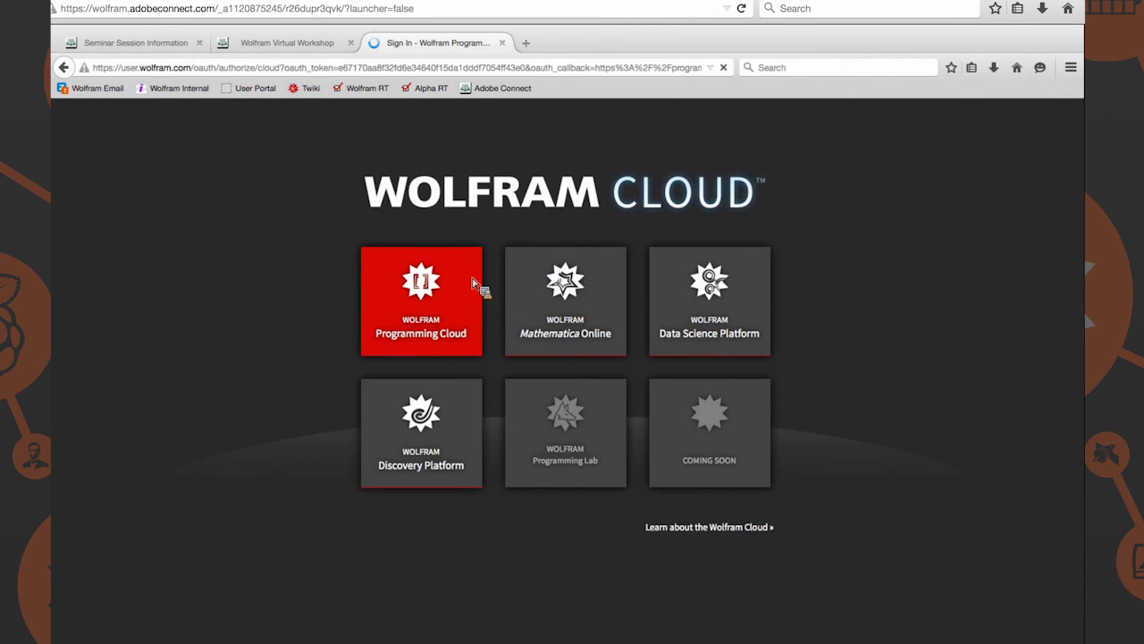
pyautogui.click(420, 300)
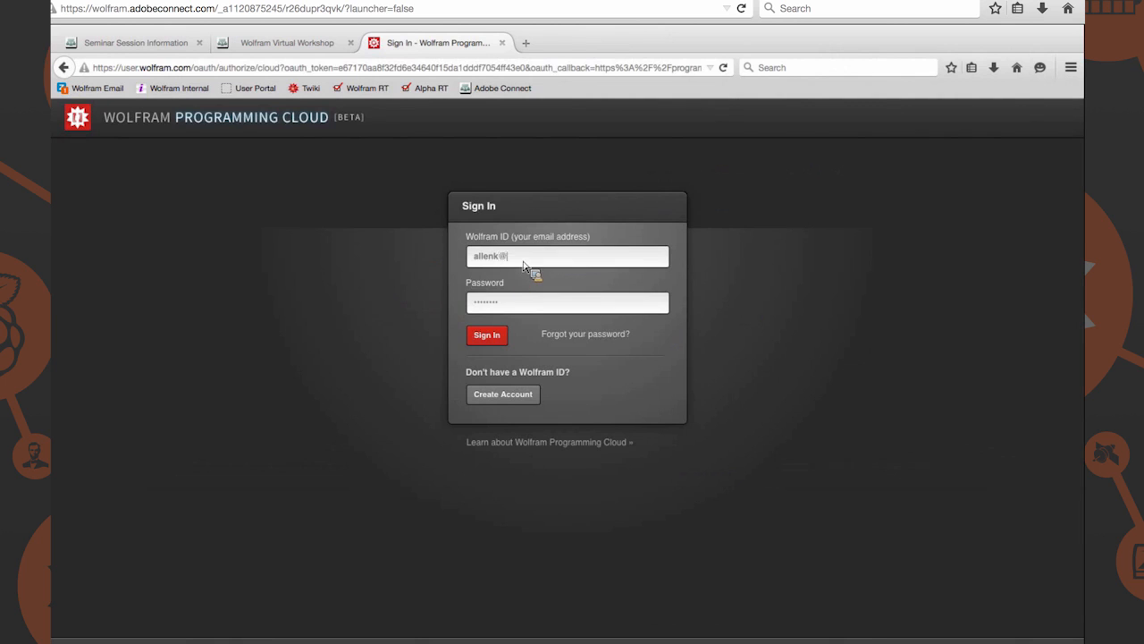
pyautogui.write('wolfram.com')
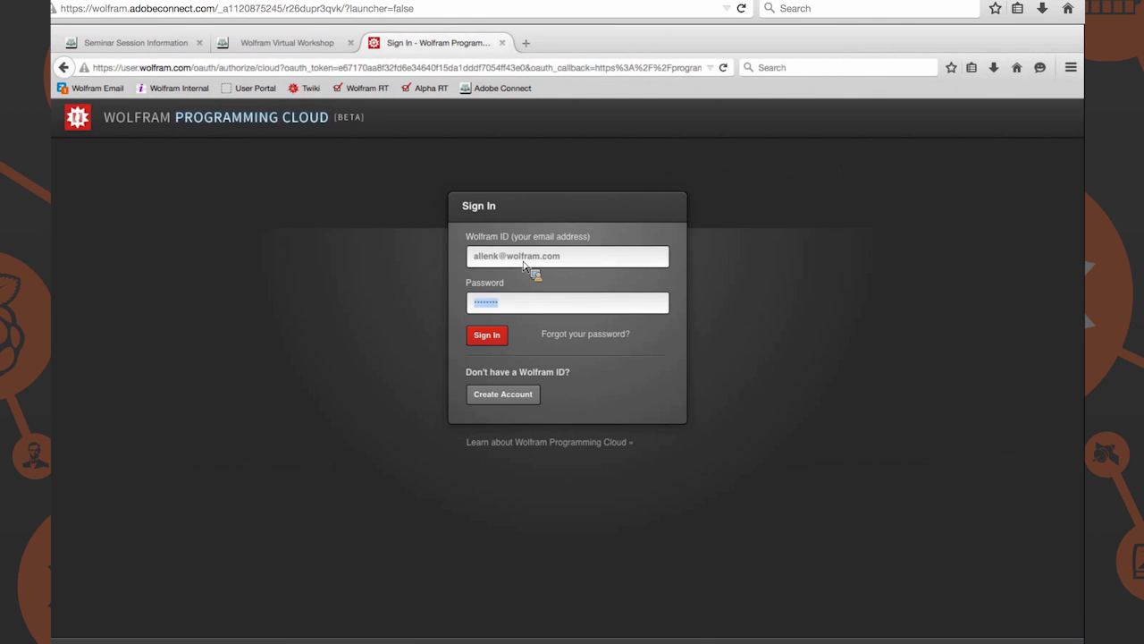
pyautogui.click(487, 334)
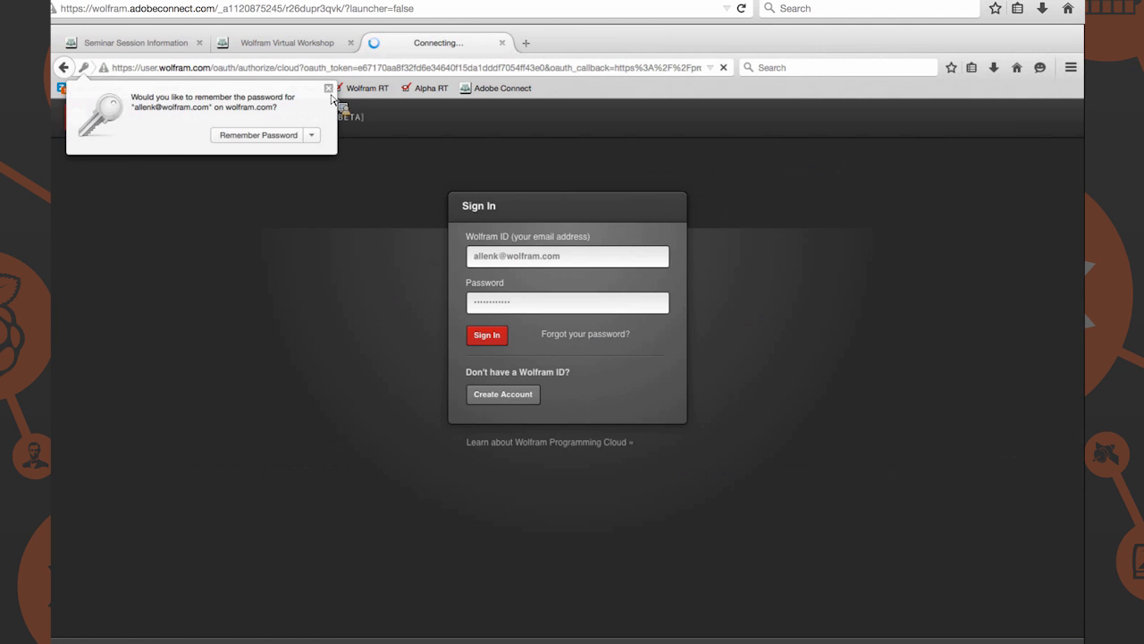
pyautogui.click(488, 335)
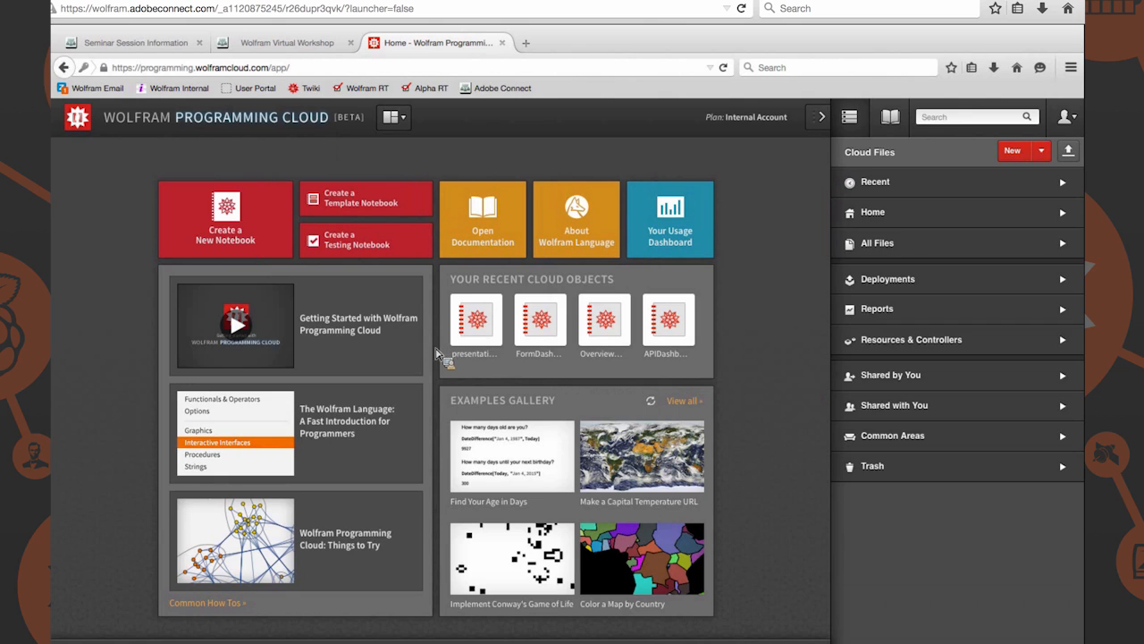
pyautogui.moveTo(255, 346)
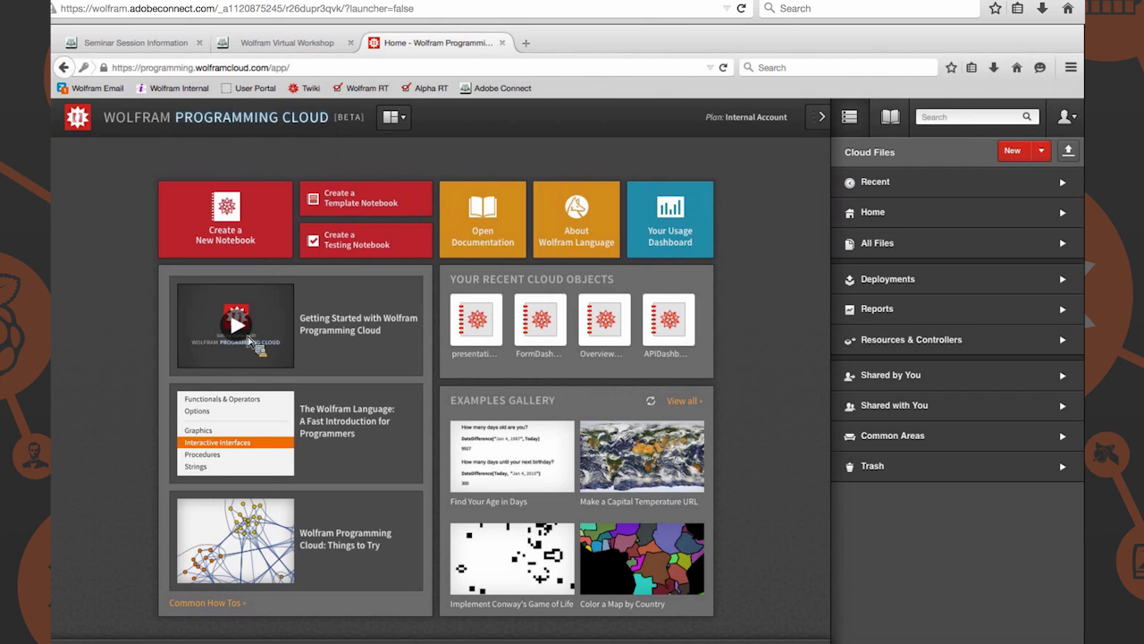
pyautogui.moveTo(300, 340)
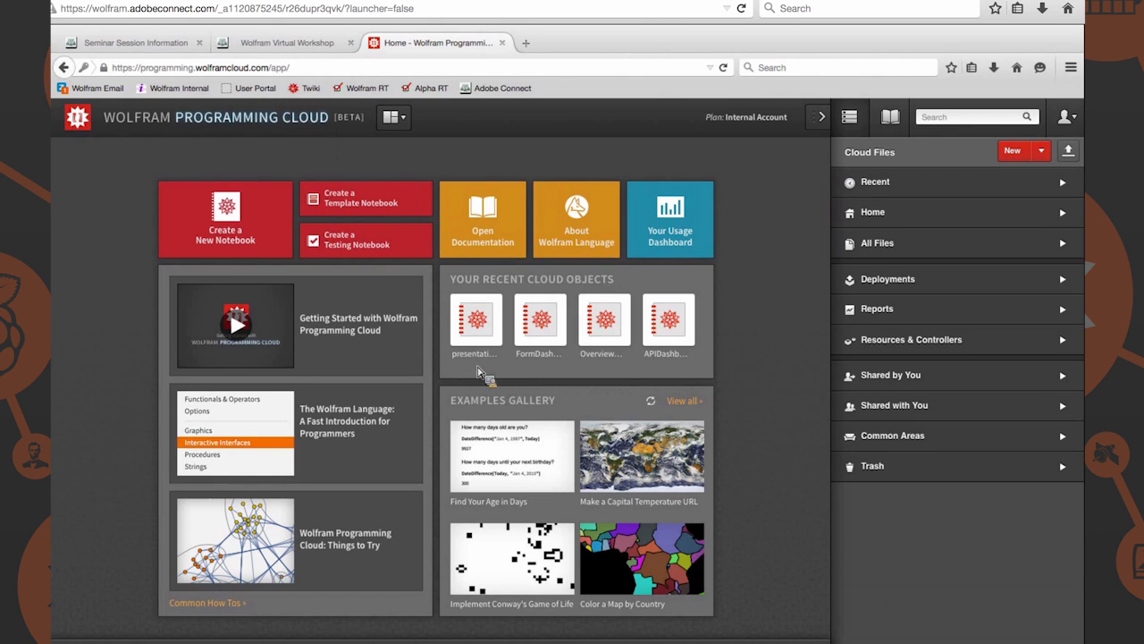
pyautogui.moveTo(352, 439)
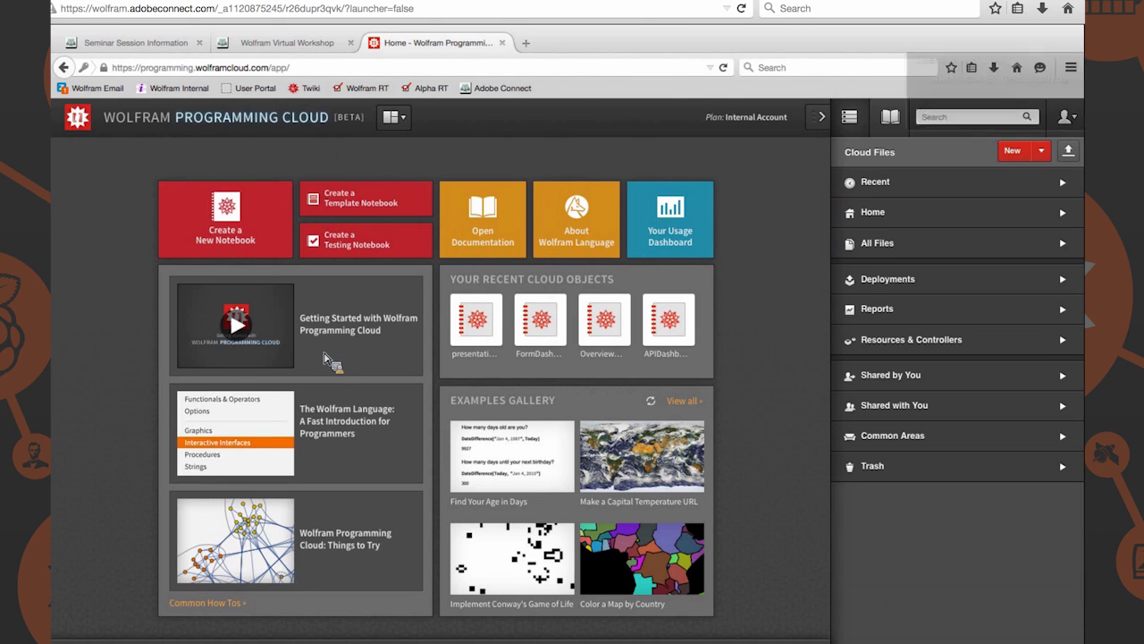
pyautogui.moveTo(477, 319)
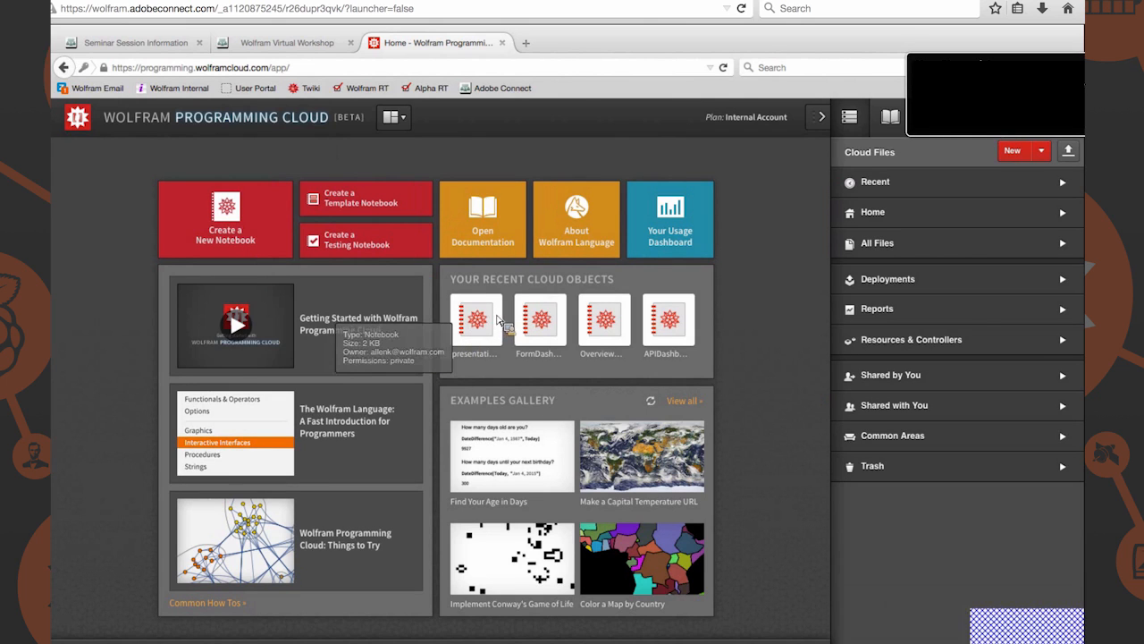
# Open presentation.nb from recent cloud objects and scroll to the TripPlanner definitions
pyautogui.click(476, 319)
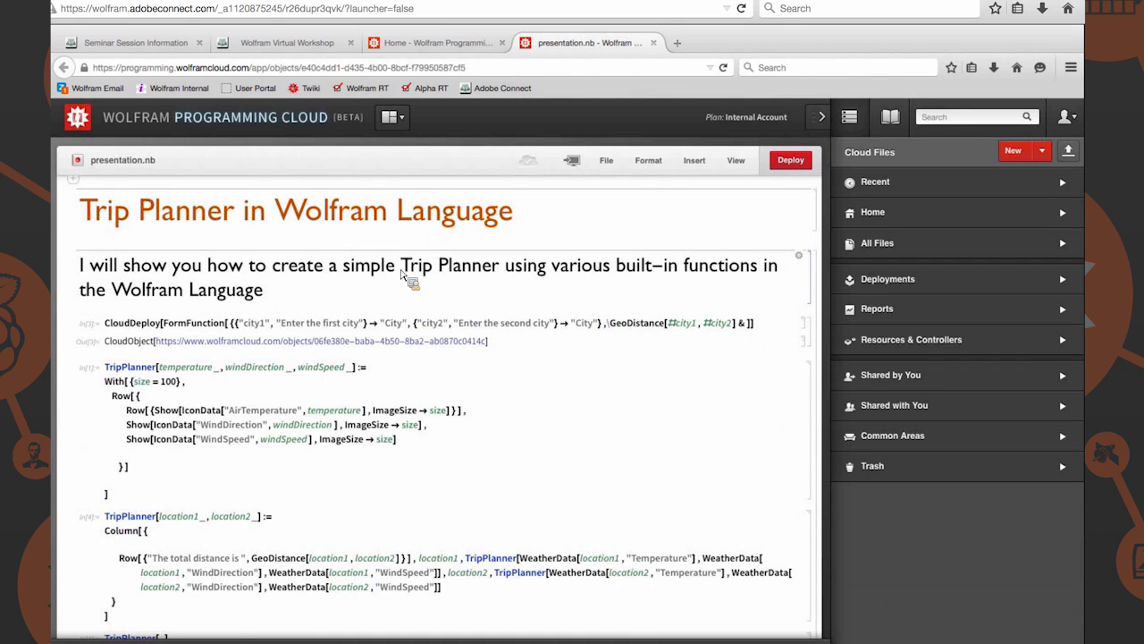
pyautogui.scroll(-3)
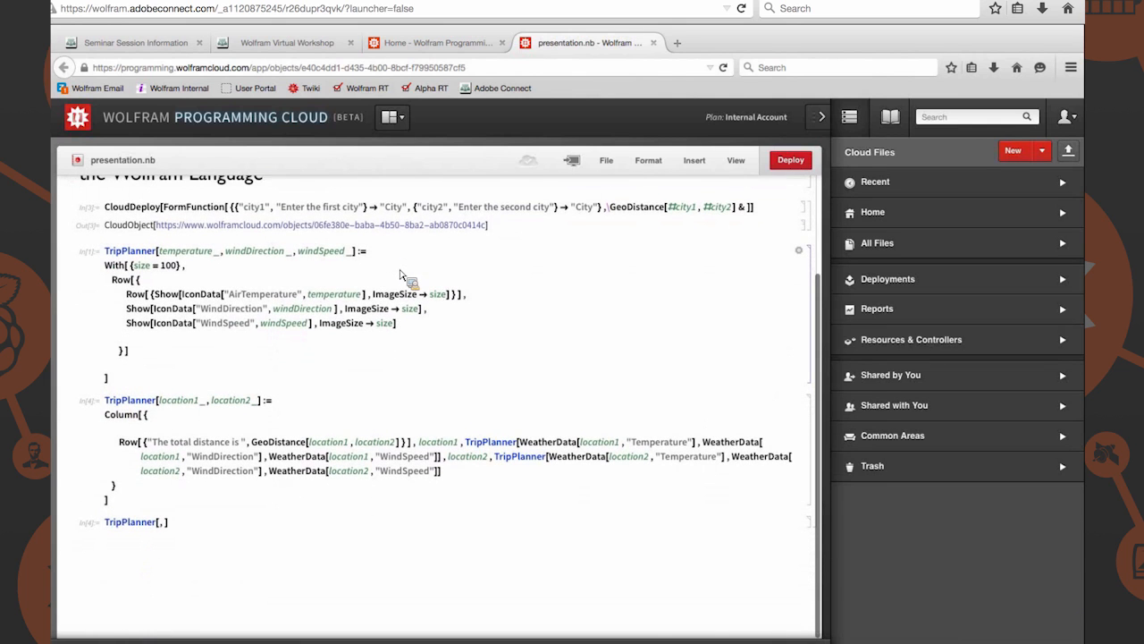
pyautogui.moveTo(116, 259)
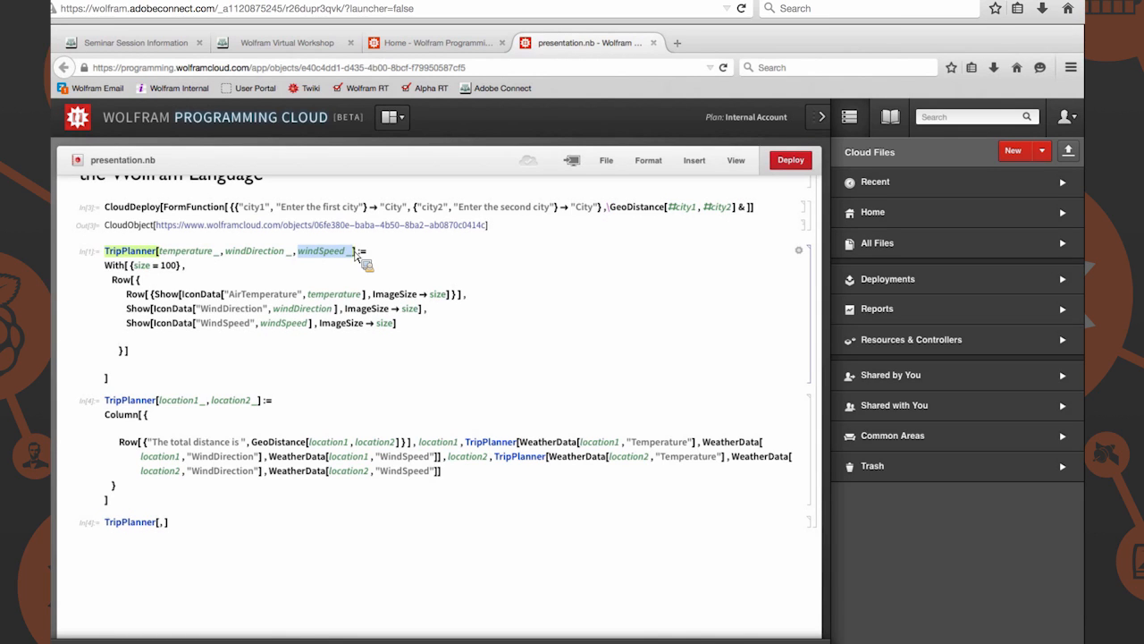
pyautogui.moveTo(352, 260)
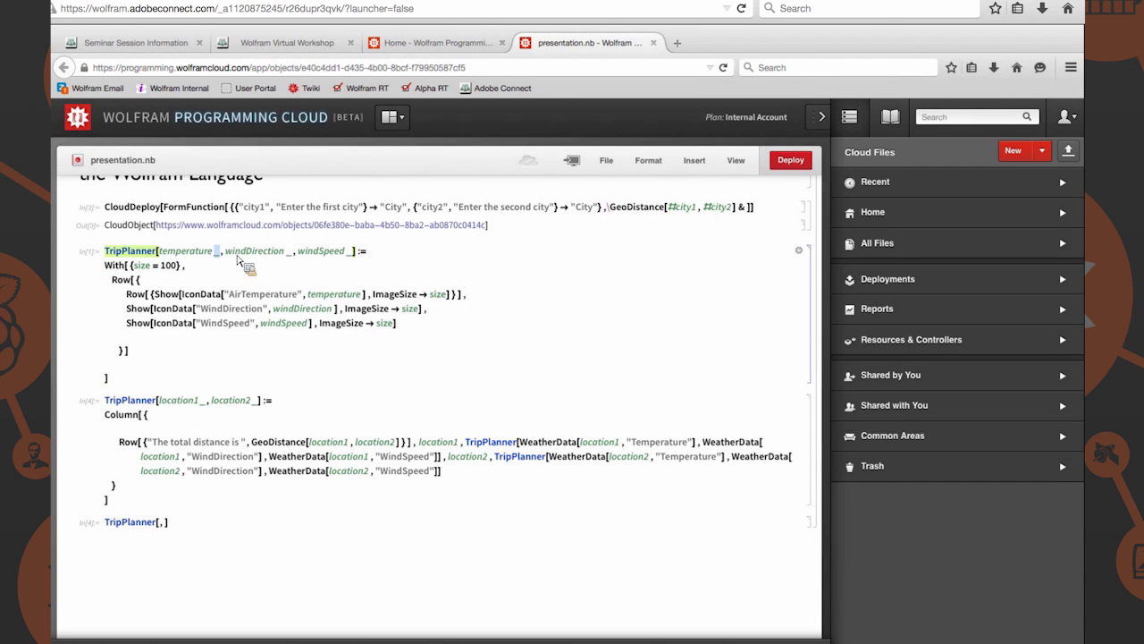
pyautogui.moveTo(266, 257)
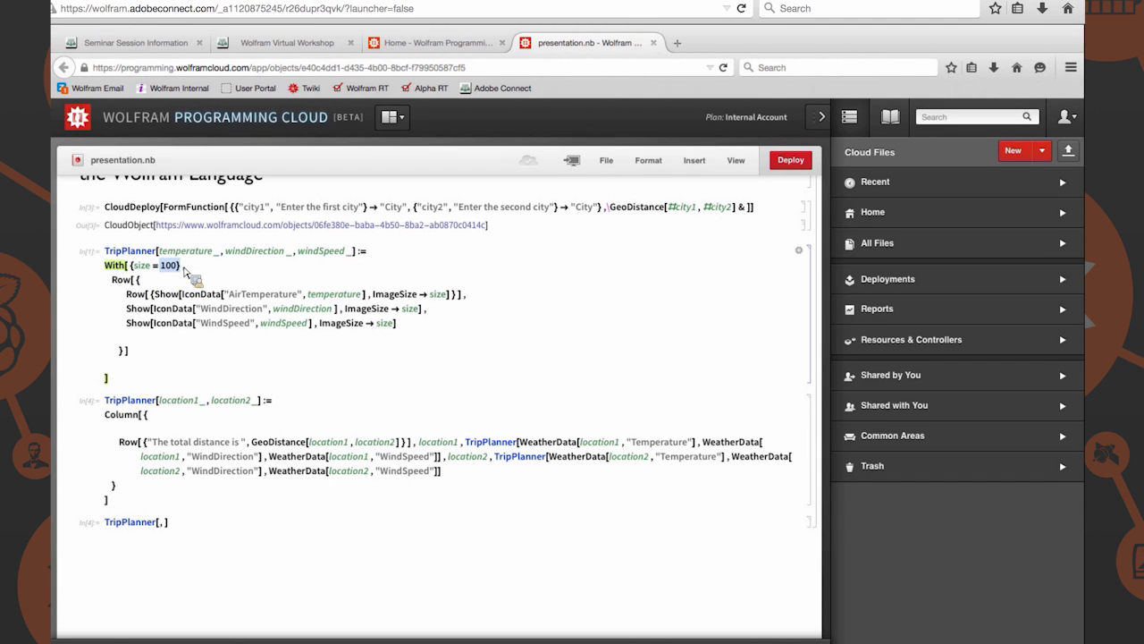
pyautogui.moveTo(389, 302)
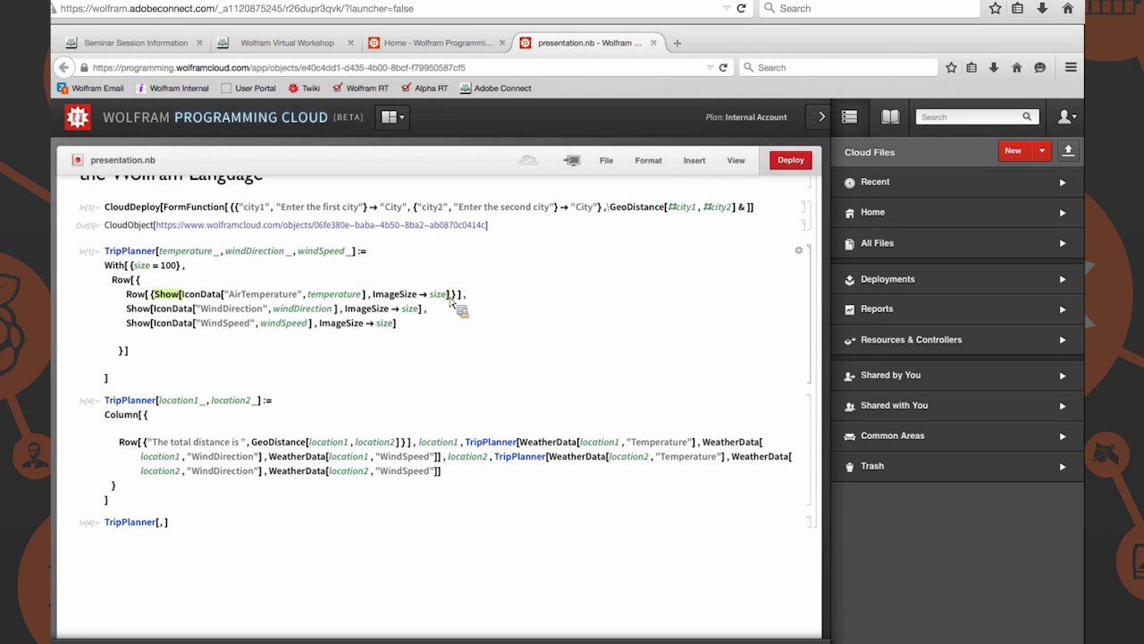
pyautogui.moveTo(449, 304)
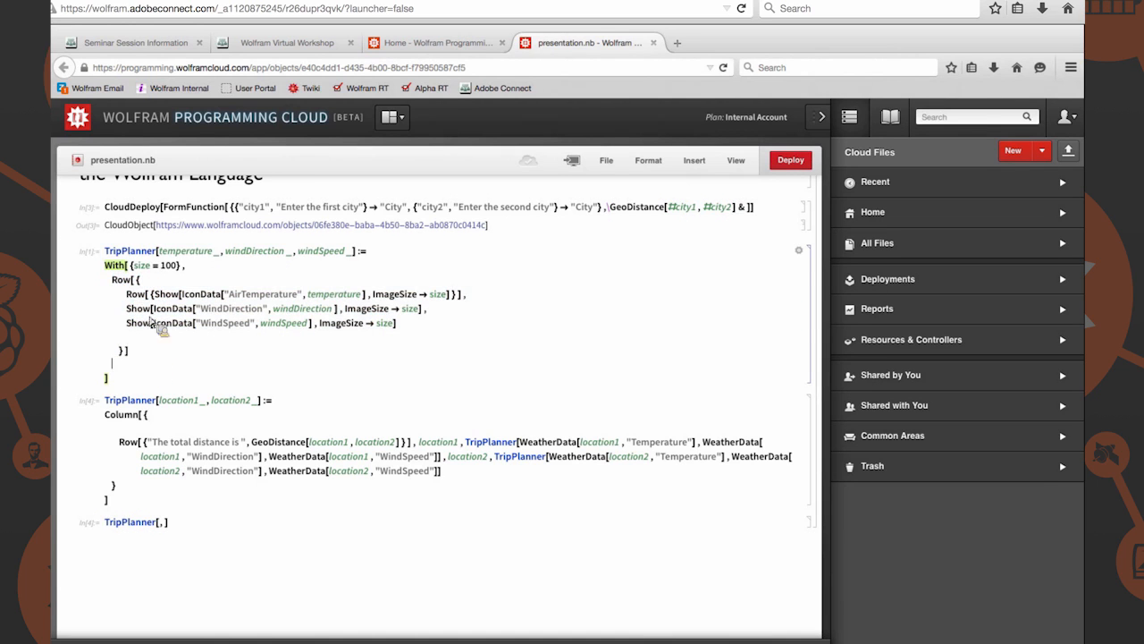
pyautogui.moveTo(164, 311)
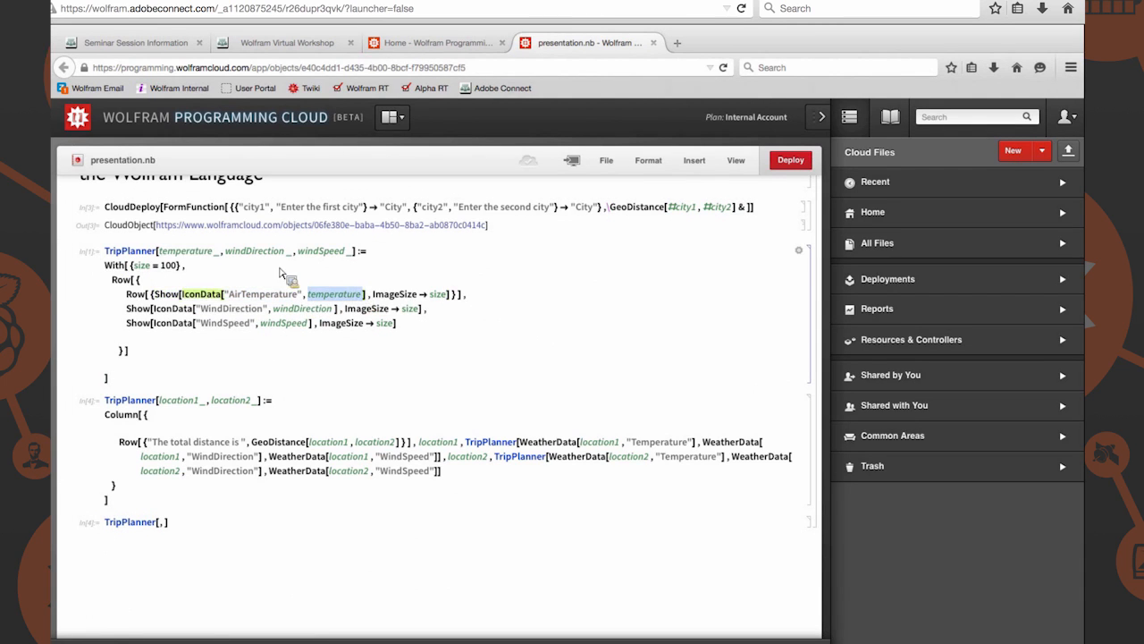
pyautogui.moveTo(192, 322)
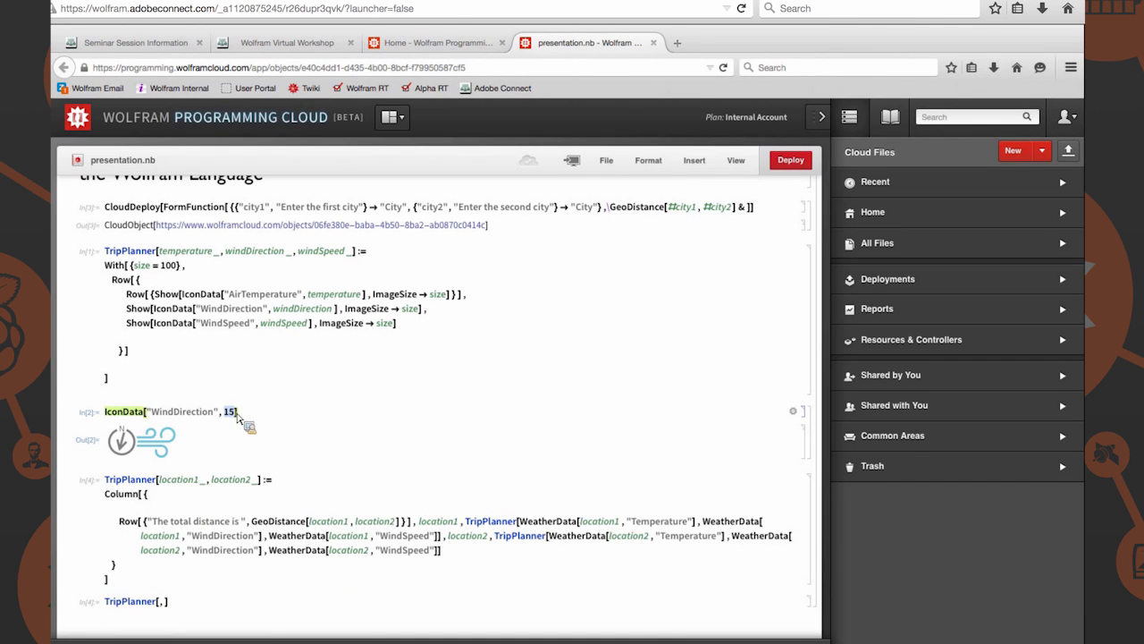
pyautogui.moveTo(156, 452)
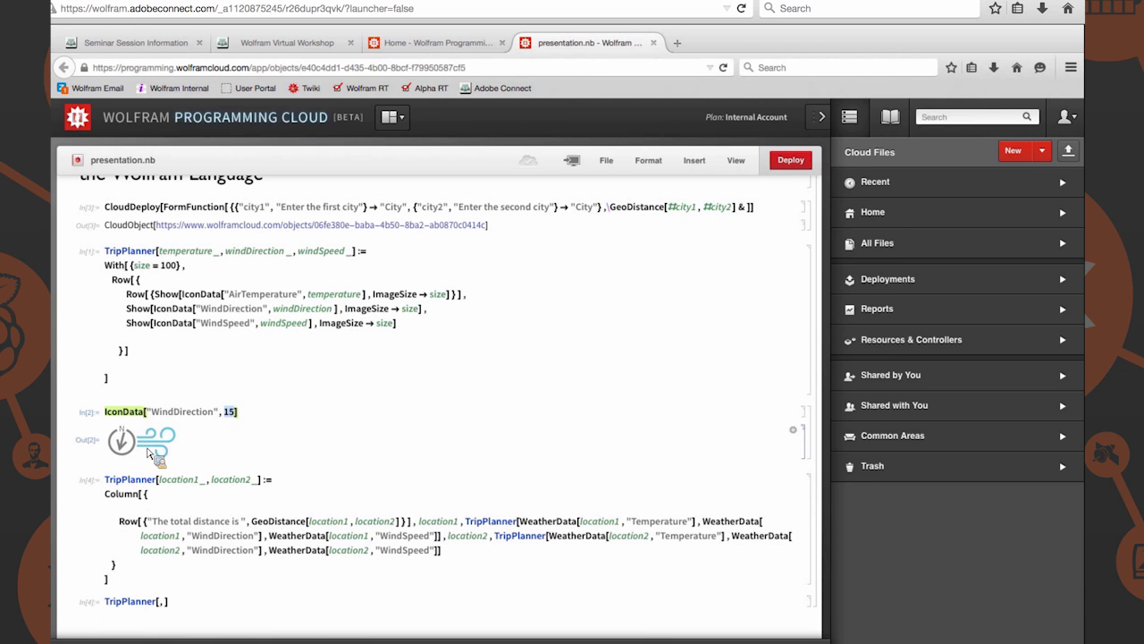
pyautogui.moveTo(171, 421)
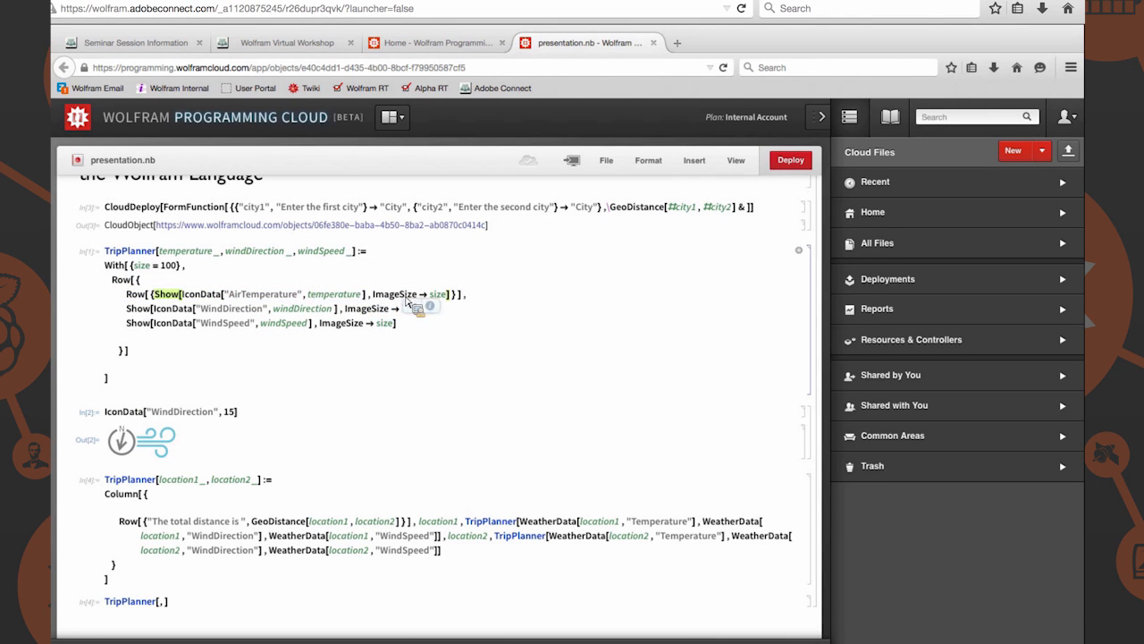
pyautogui.moveTo(329, 331)
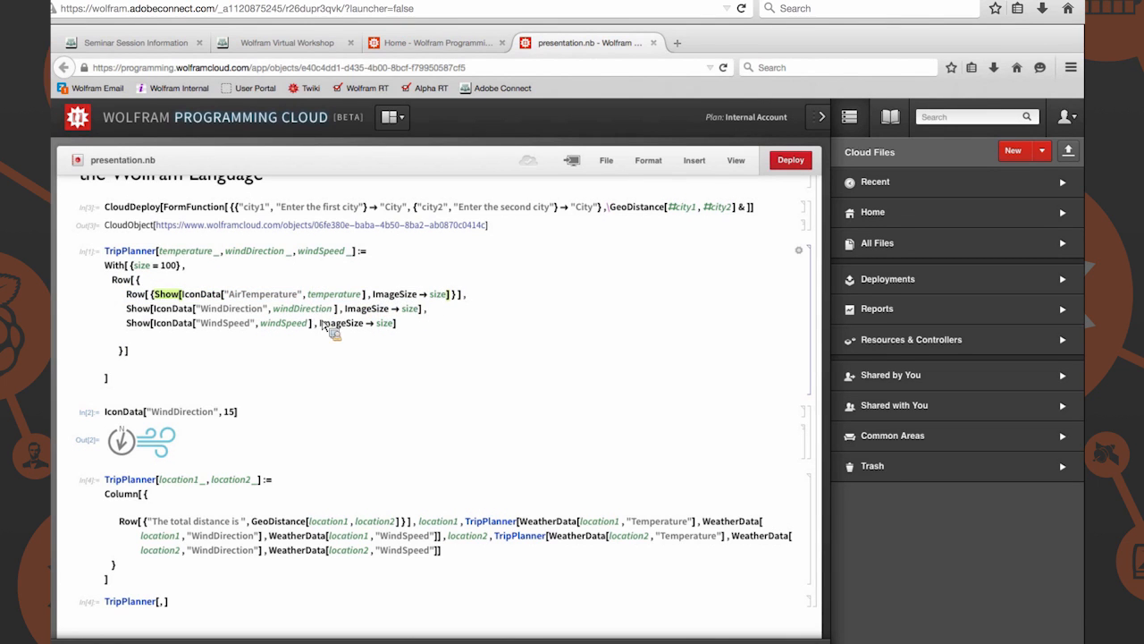
pyautogui.moveTo(480, 303)
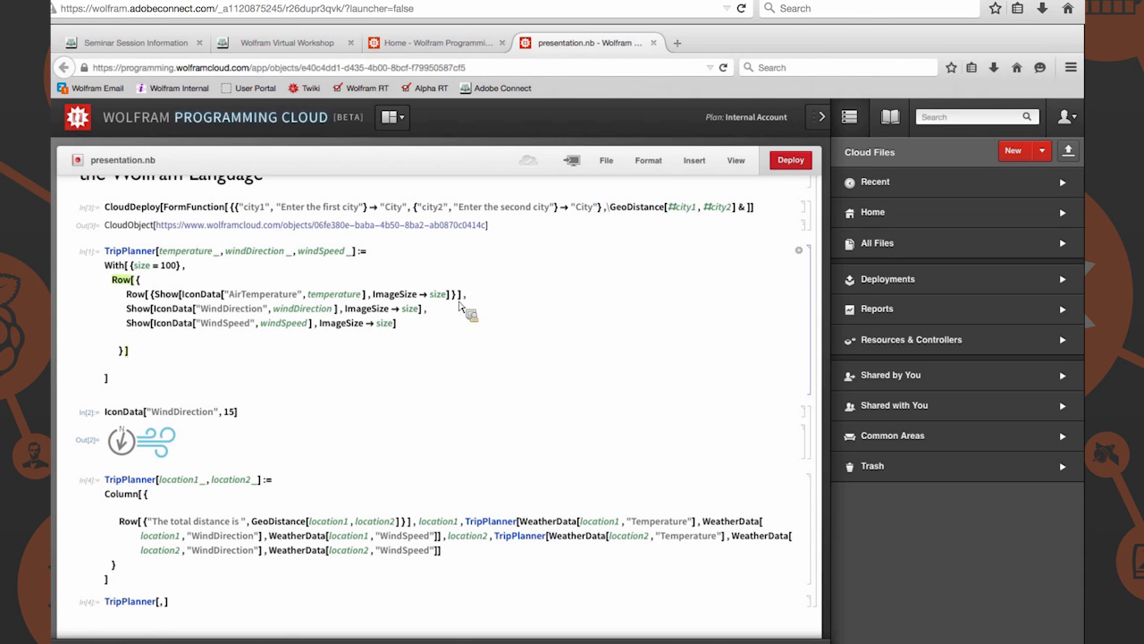
pyautogui.moveTo(134, 322)
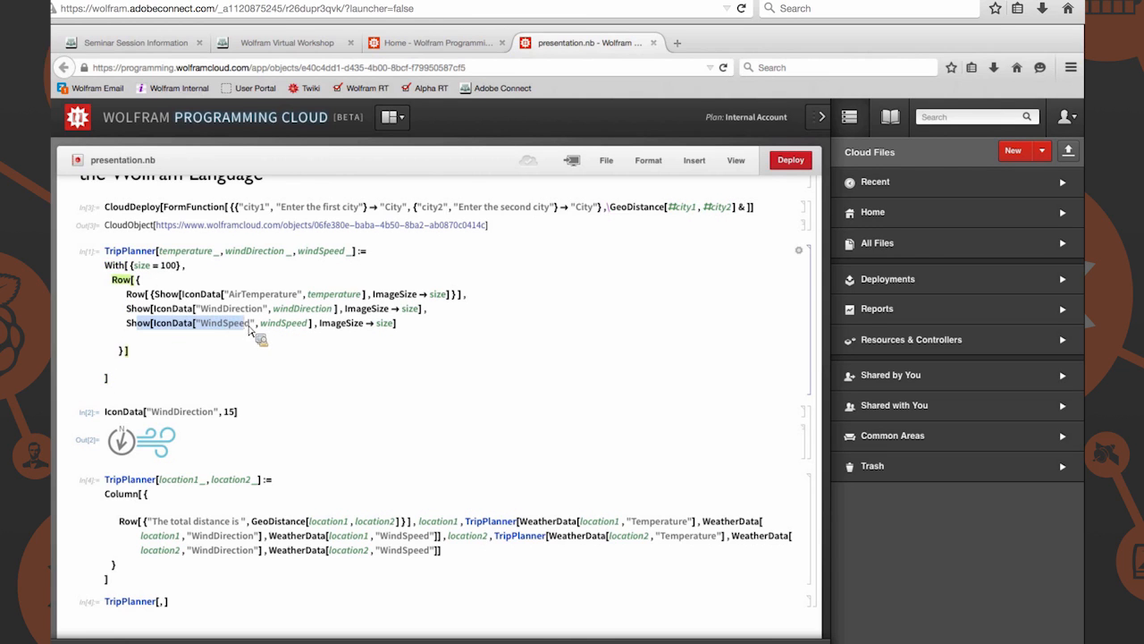
pyautogui.moveTo(281, 331)
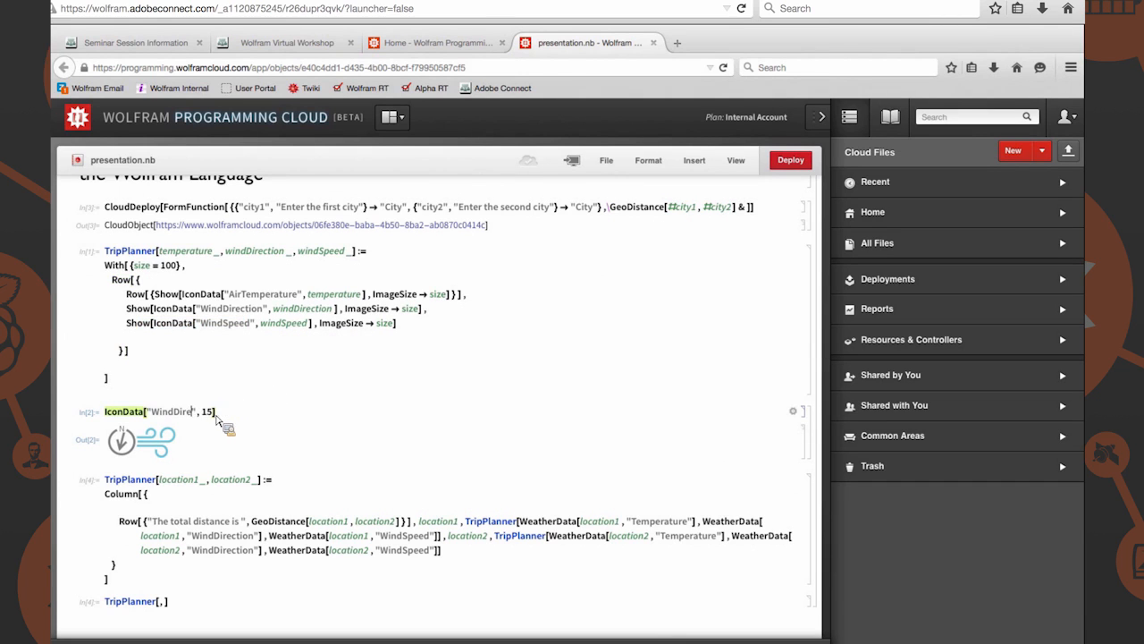
# Change the test cell to IconData["WindSpeed", 15] instead of WindDirection
pyautogui.press('Backspace')
pyautogui.write('Speed')
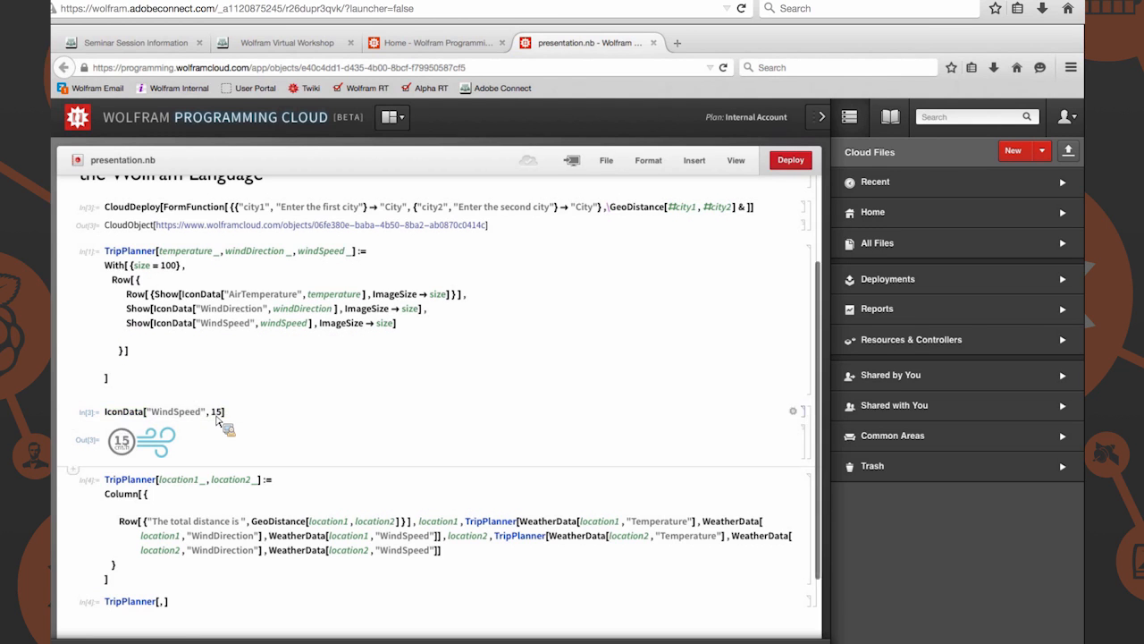
pyautogui.click(143, 440)
pyautogui.write('T')
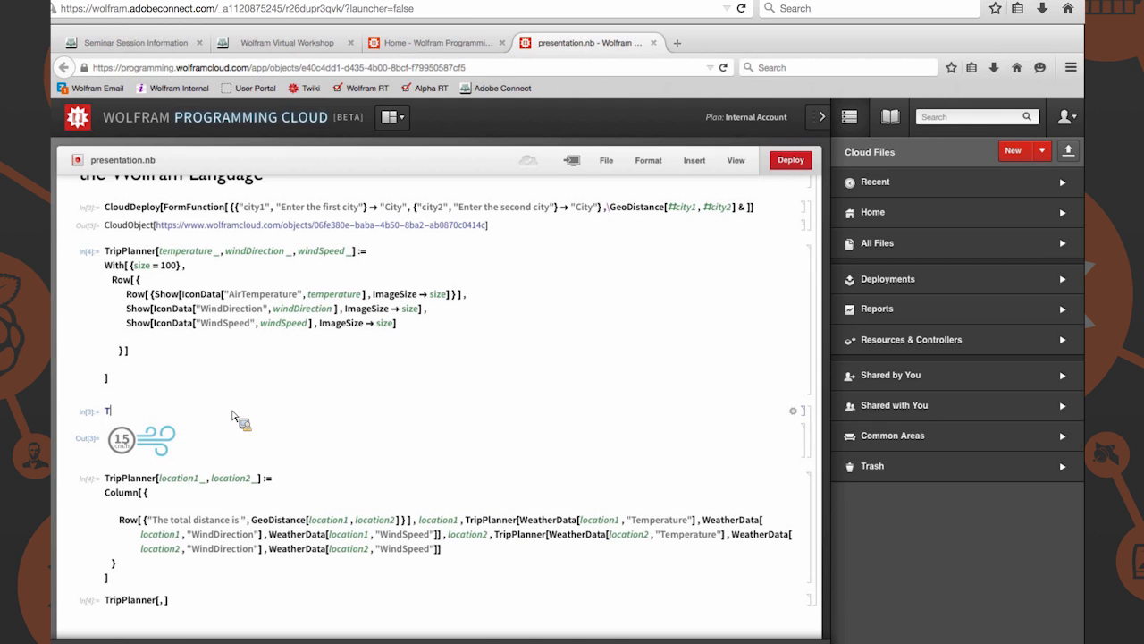
# Evaluate TripPlanner[80, 20, 45] to render temperature, wind-direction and wind-speed icons
pyautogui.write('ripPlanner[')
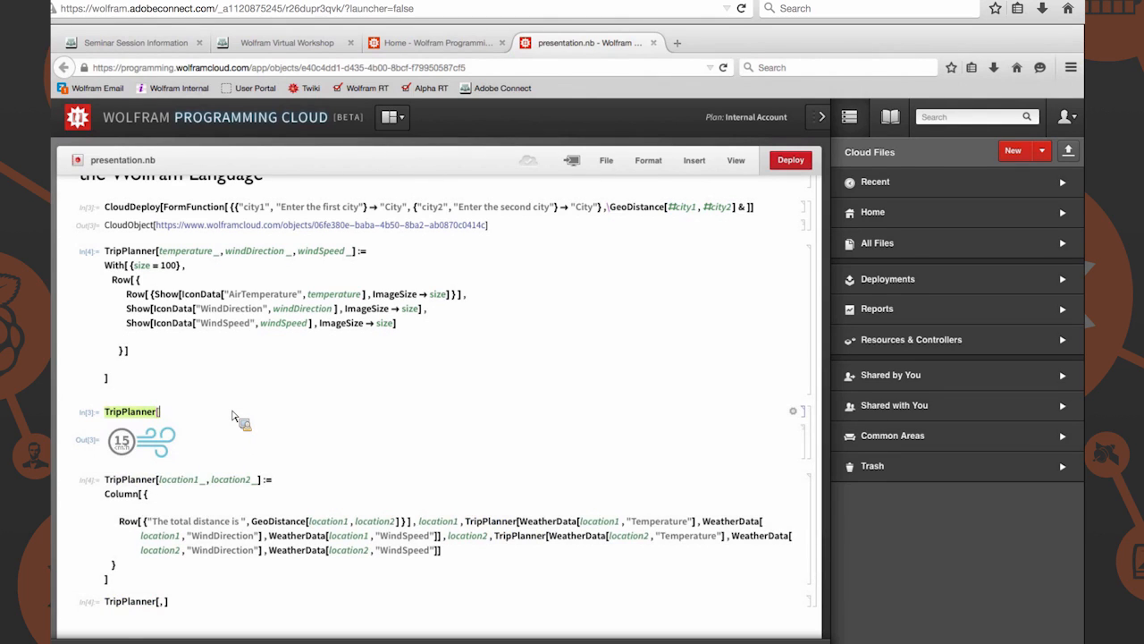
pyautogui.write('80')
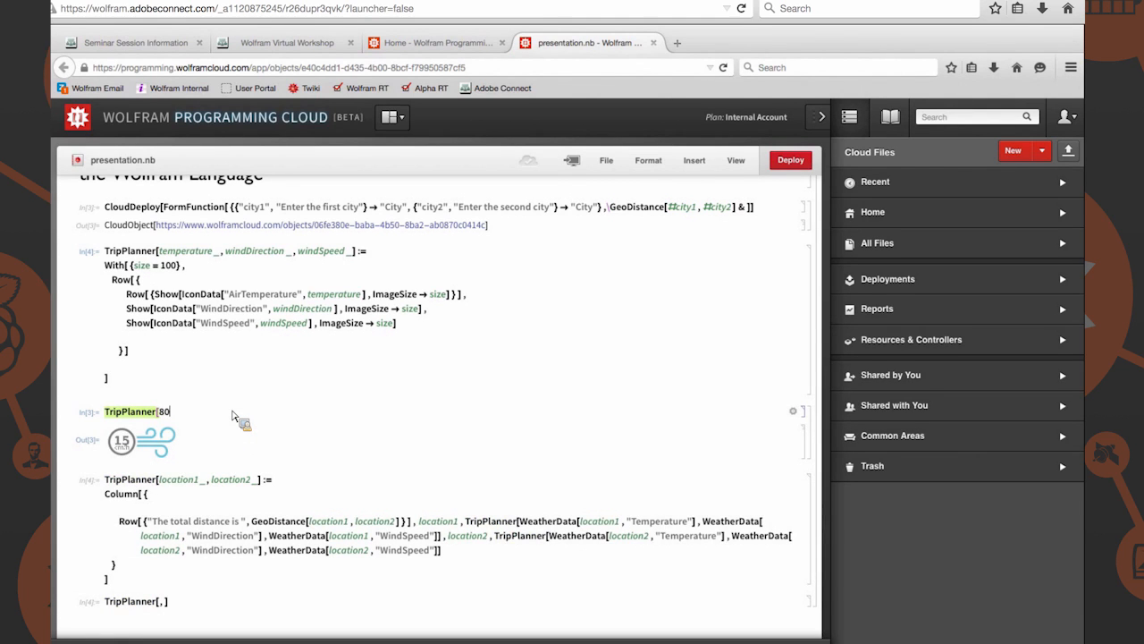
pyautogui.write(',')
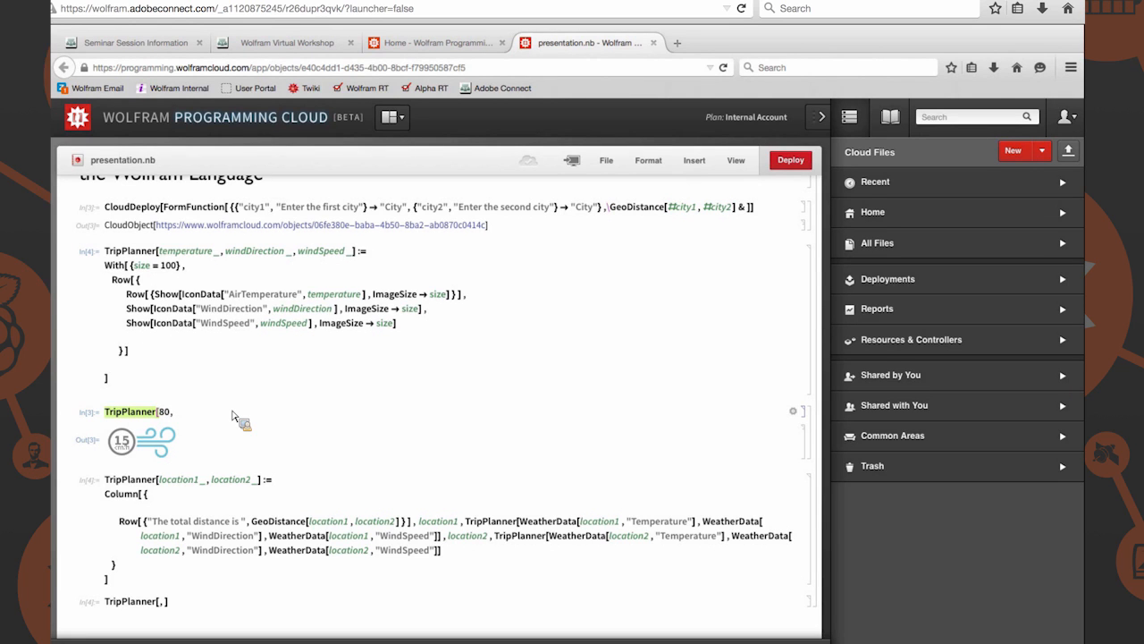
pyautogui.write('20, 45')
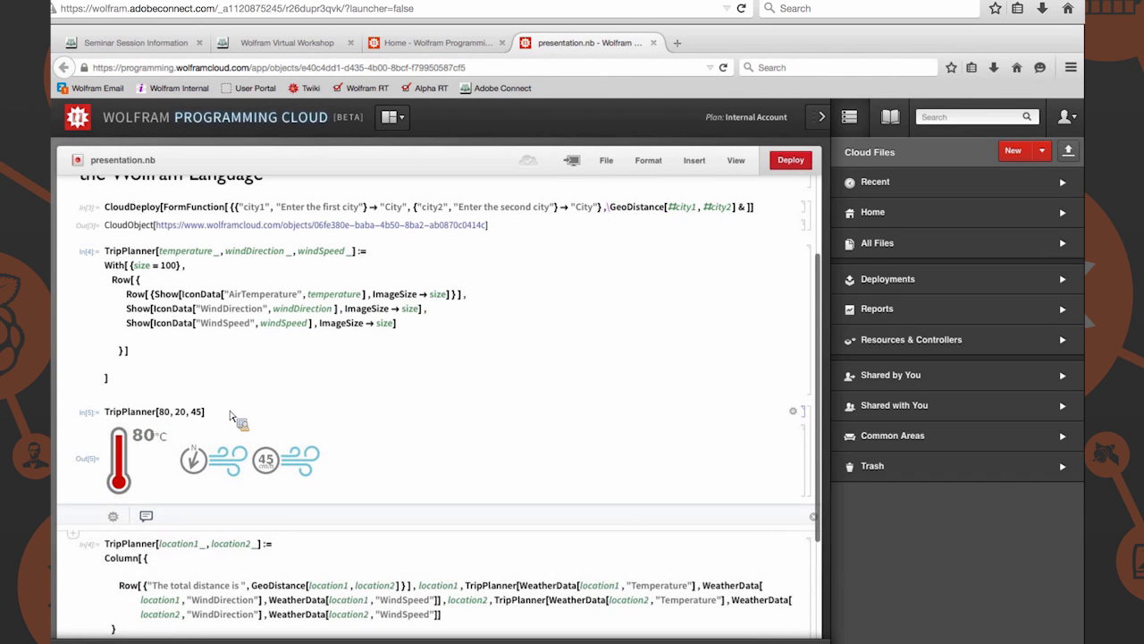
pyautogui.moveTo(141, 471)
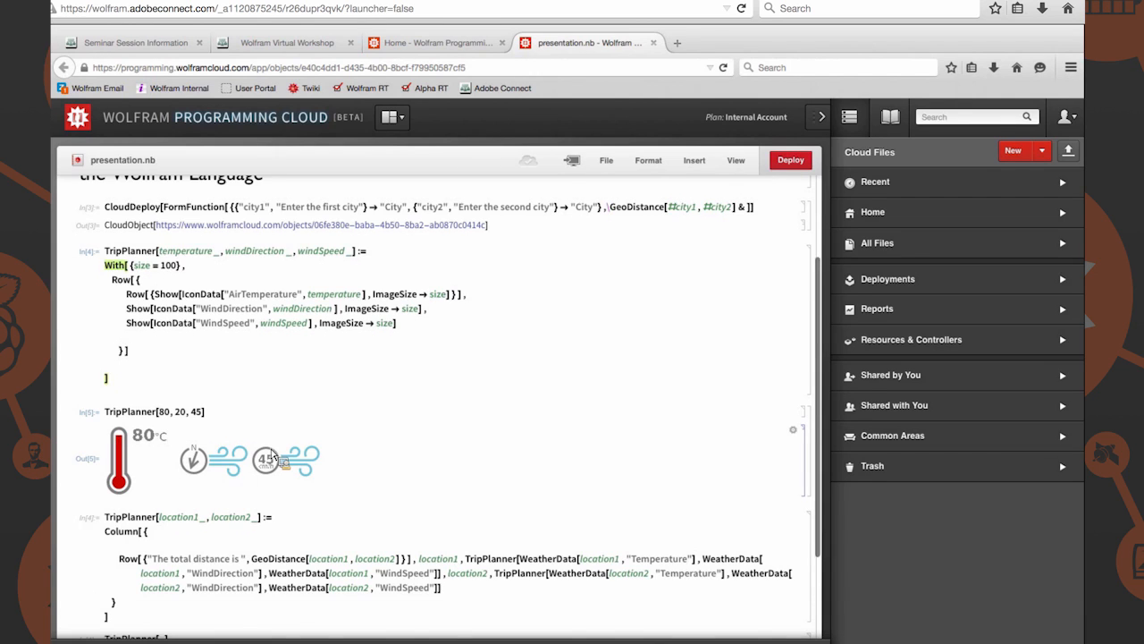
pyautogui.scroll(-3)
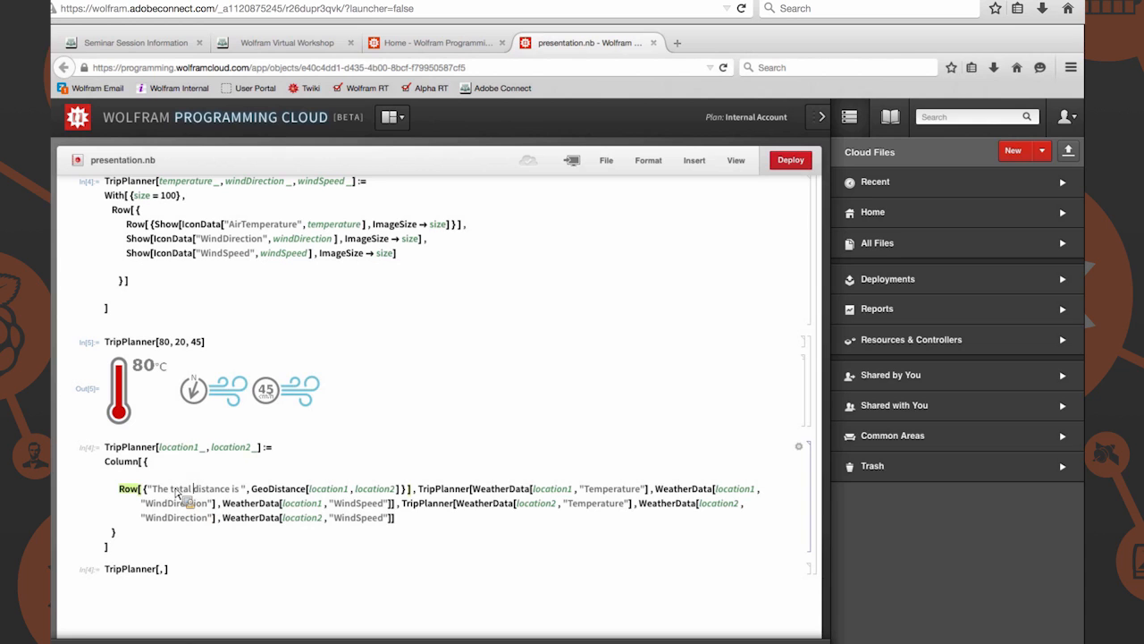
pyautogui.moveTo(176, 466)
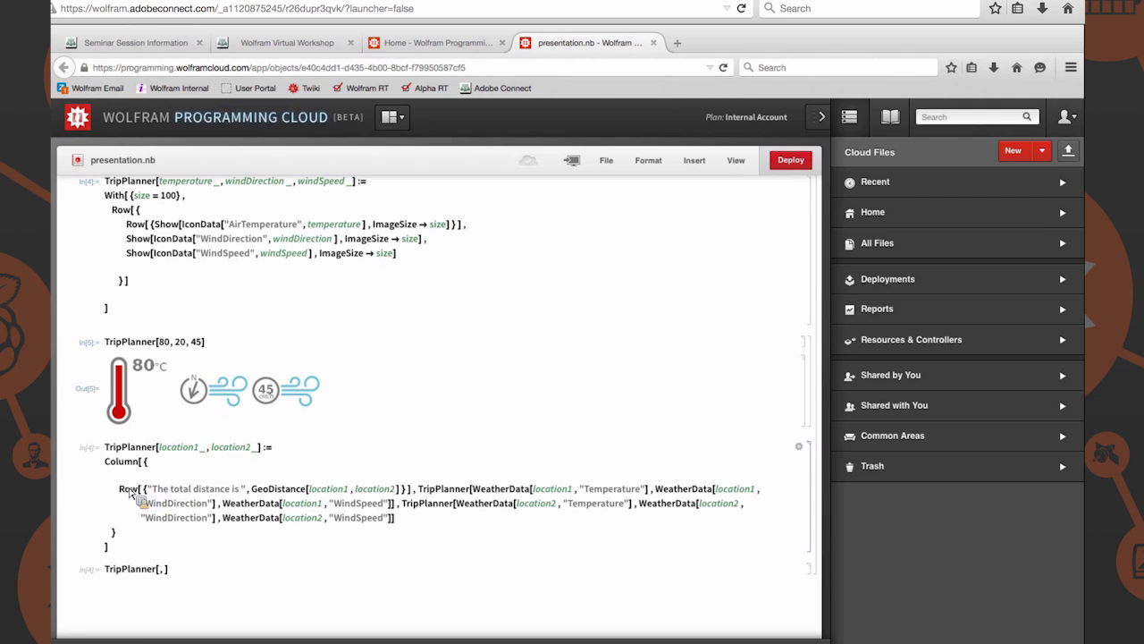
pyautogui.moveTo(150, 479)
pyautogui.write('T')
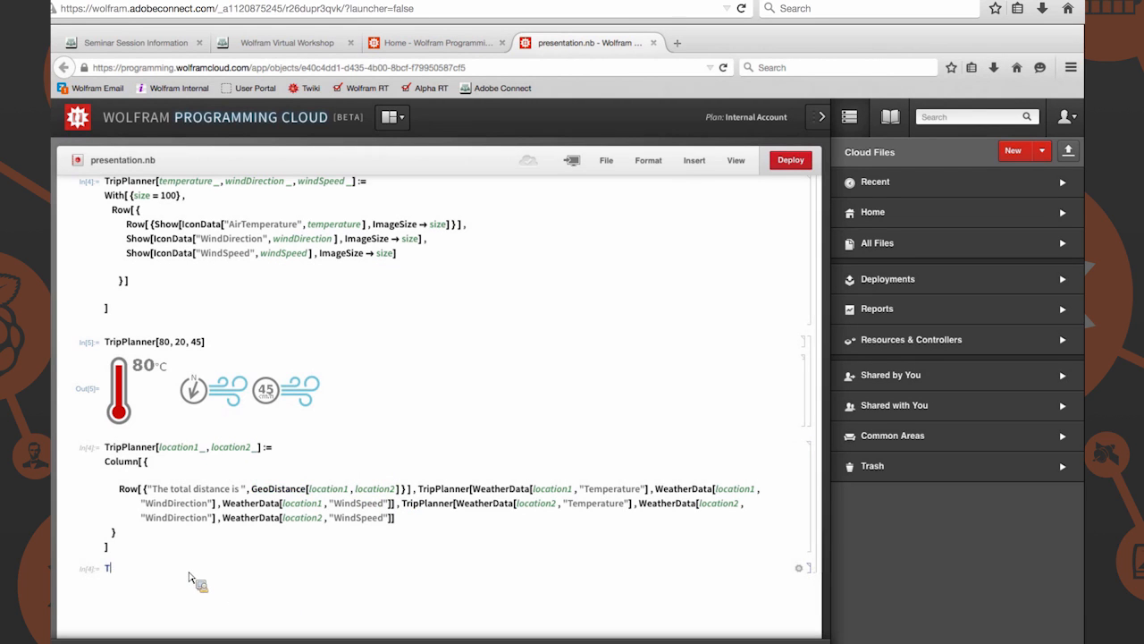
# Enter GeoDistance with Houston and Chicago as recognized city entities
pyautogui.write('GeoDista')
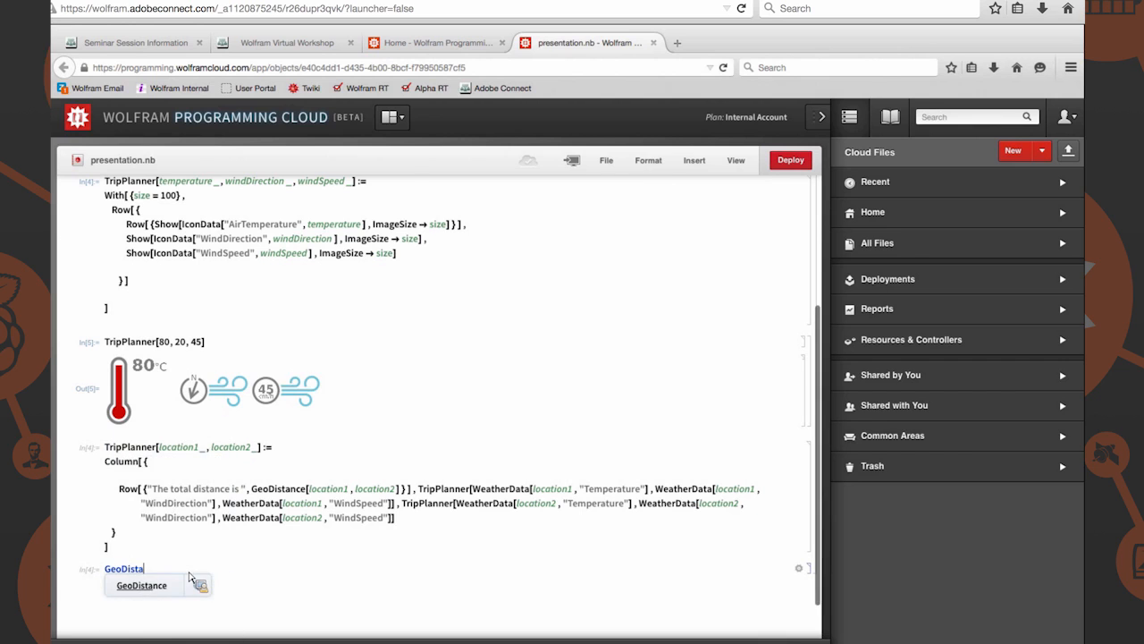
pyautogui.click(141, 585)
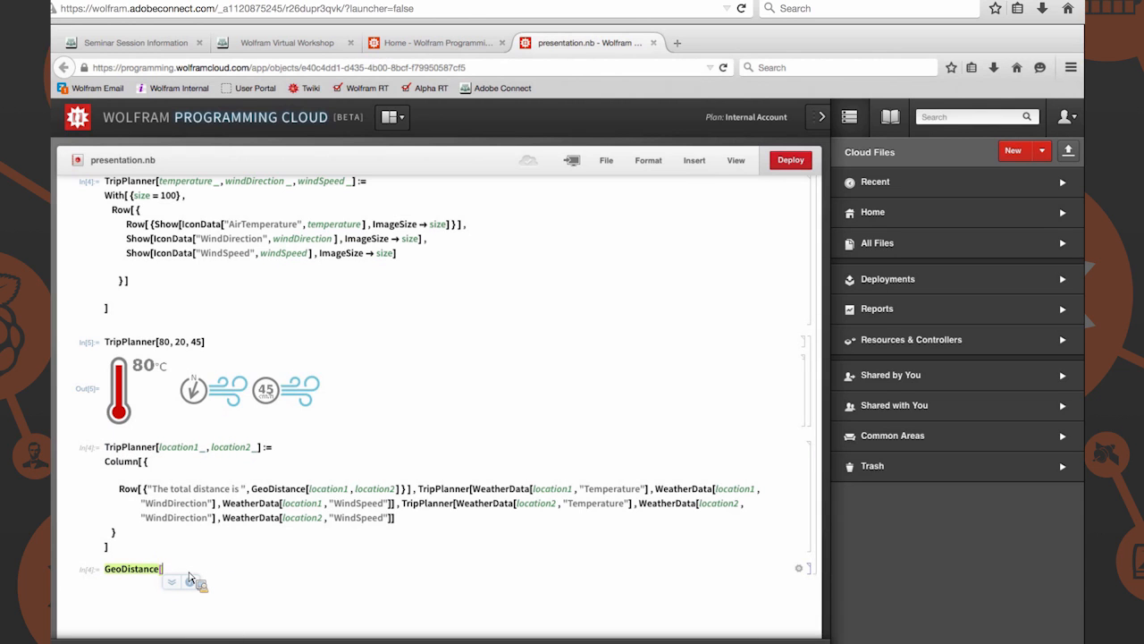
pyautogui.write('[')
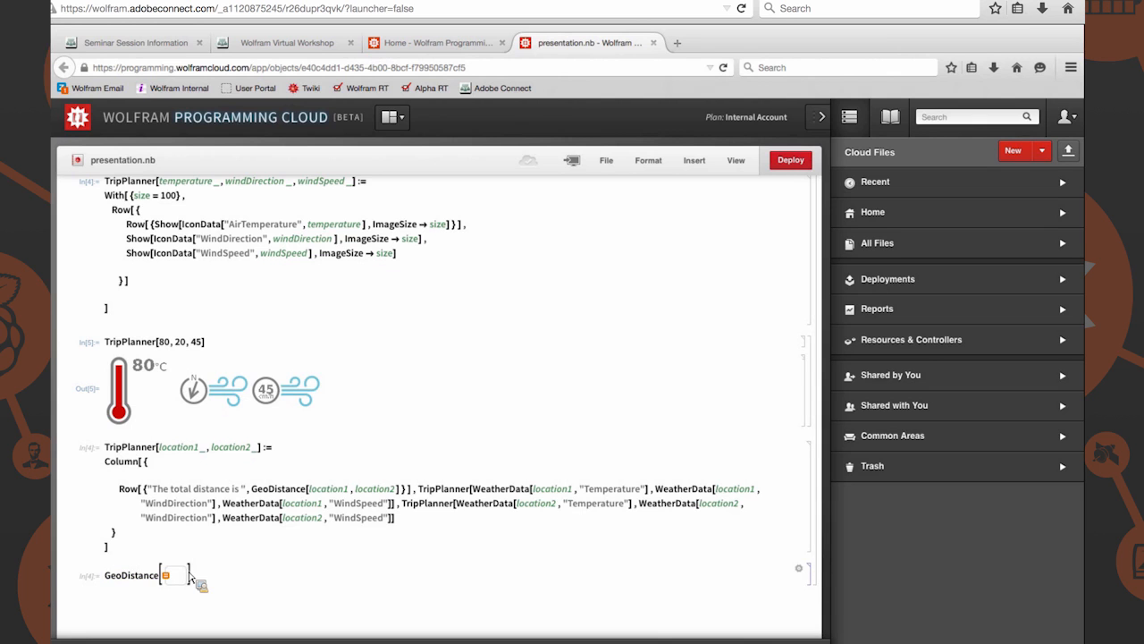
pyautogui.write('Houston')
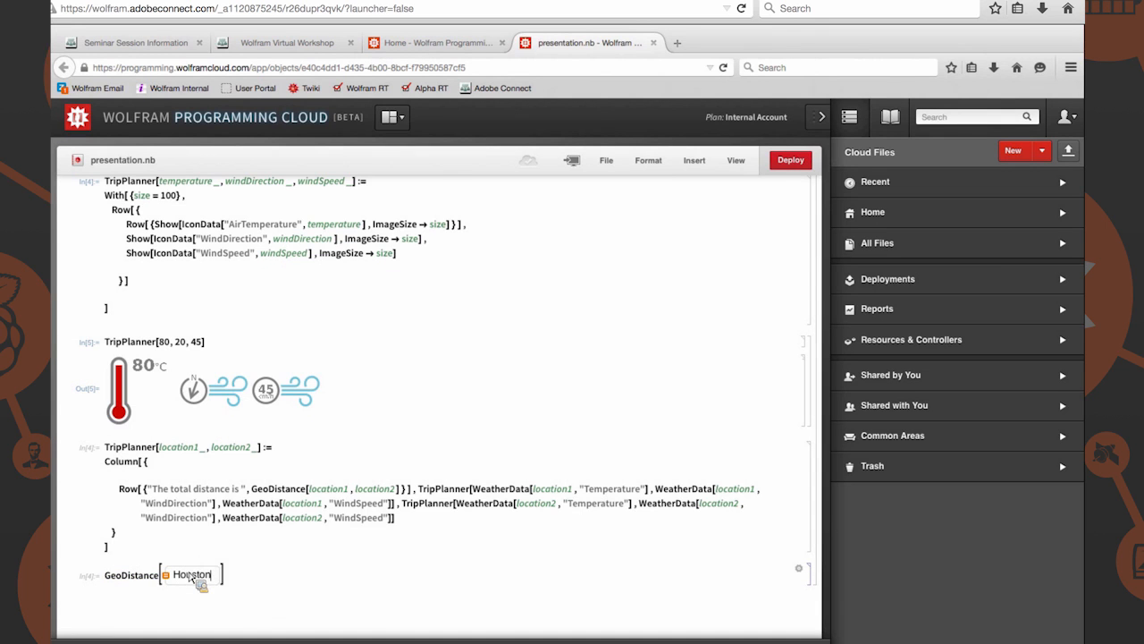
pyautogui.scroll(3)
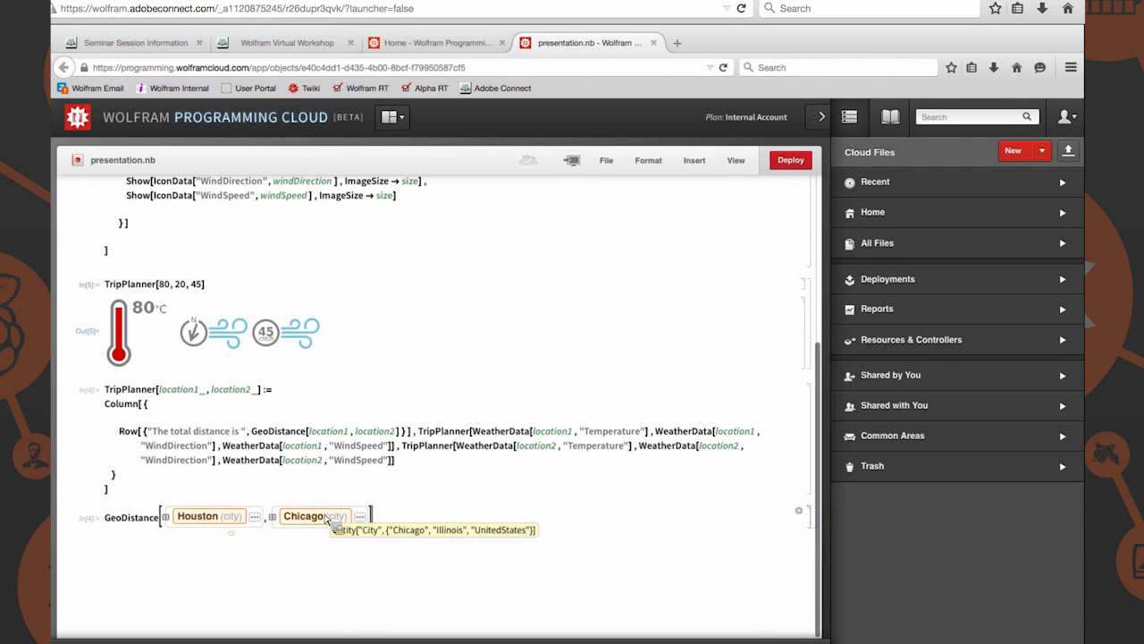
pyautogui.moveTo(210, 516)
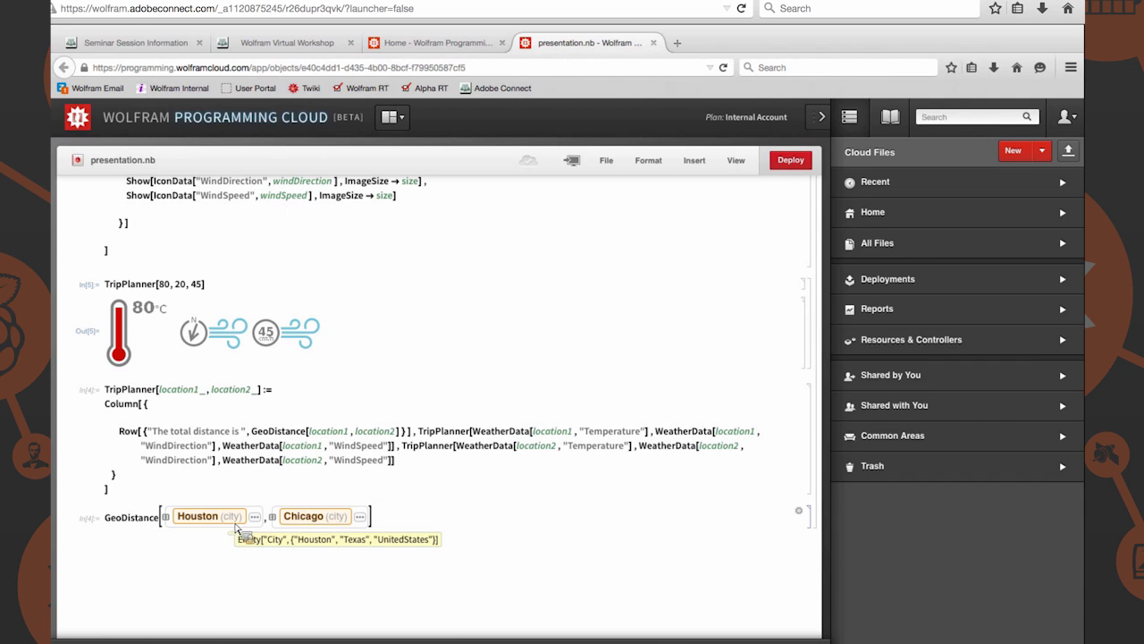
pyautogui.moveTo(303, 515)
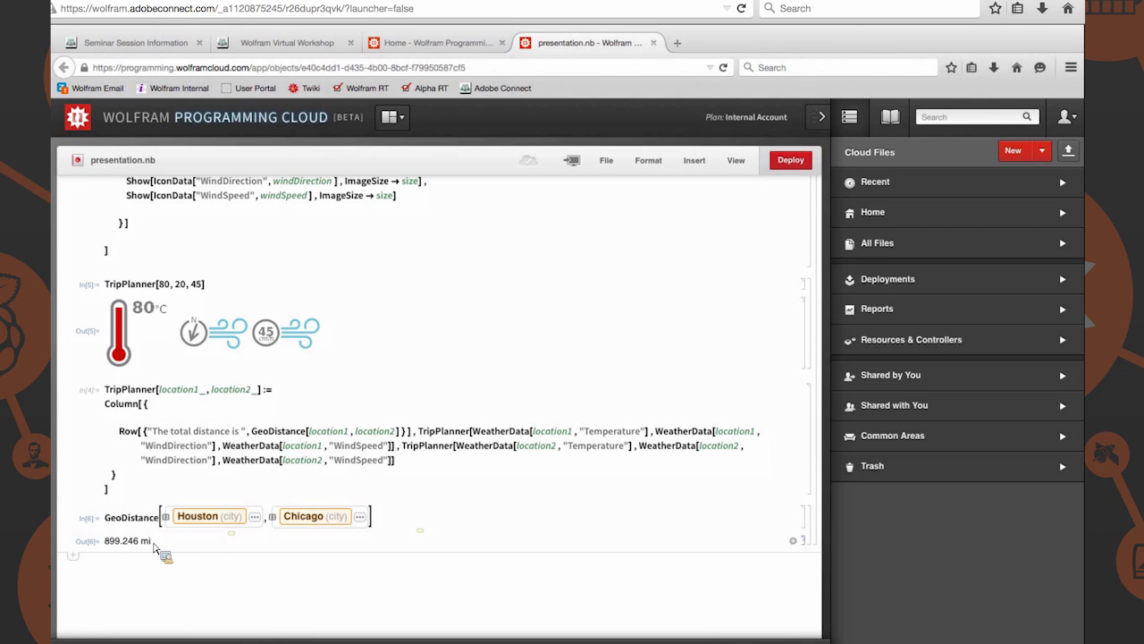
pyautogui.click(127, 540)
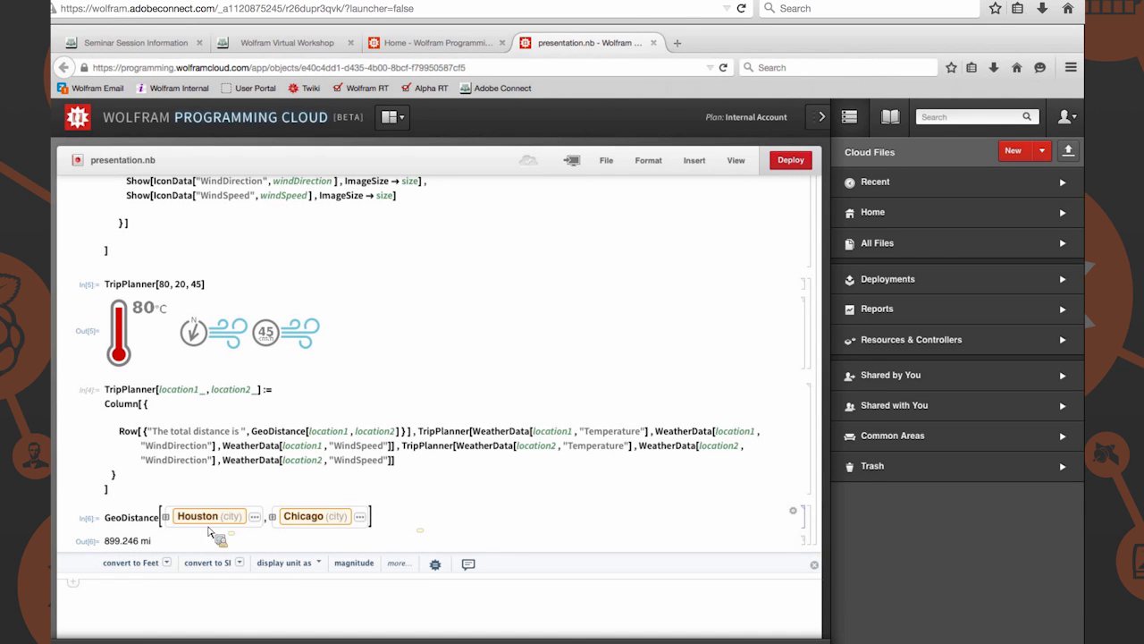
pyautogui.scroll(-3)
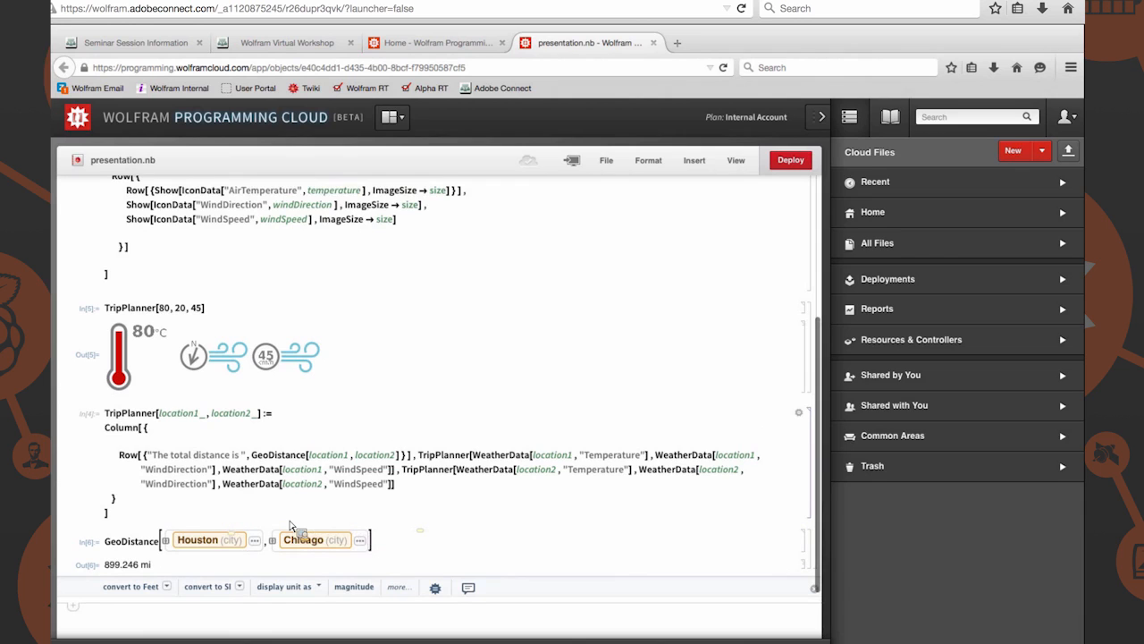
pyautogui.moveTo(152, 463)
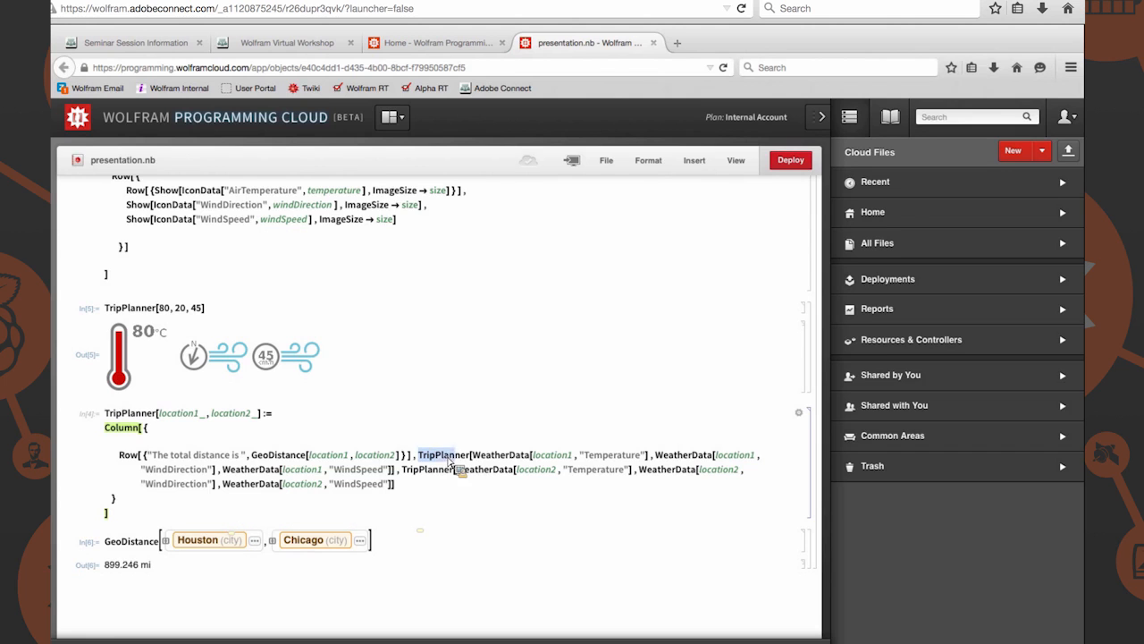
pyautogui.scroll(3)
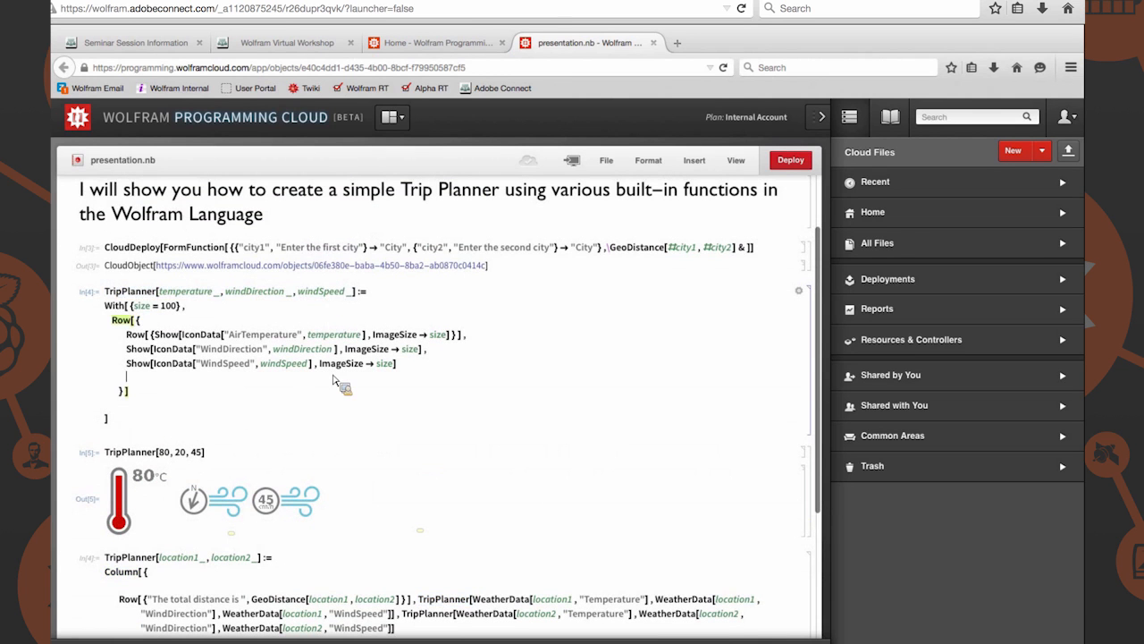
# Re-evaluate the TripPlanner[location1_, location2_] definition and begin clearing the GeoDistance input
pyautogui.scroll(-3)
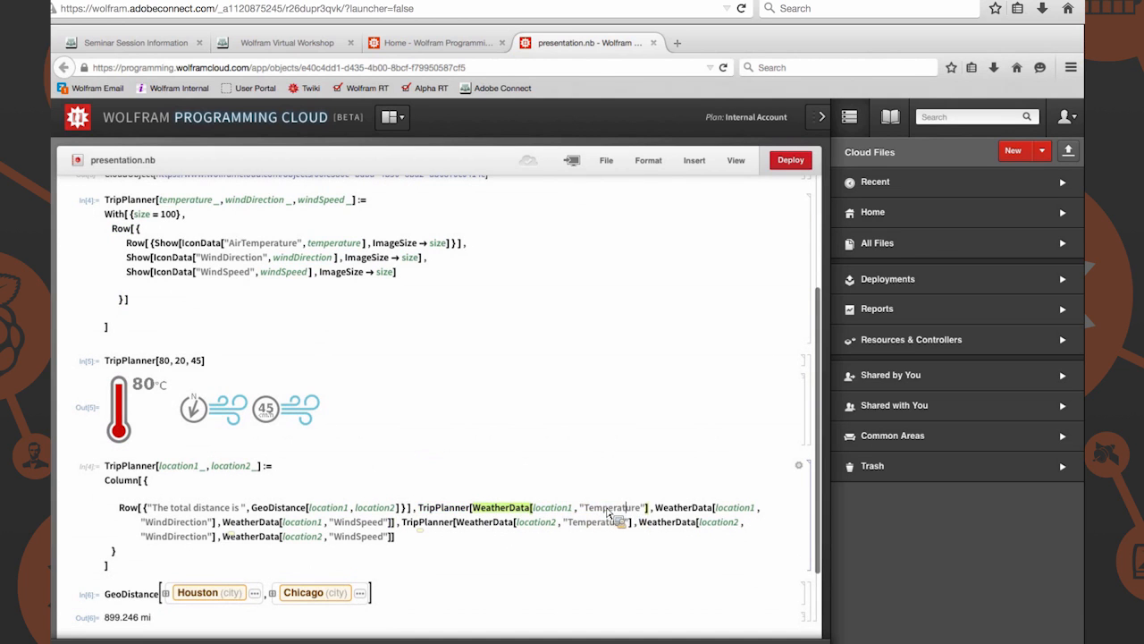
pyautogui.scroll(3)
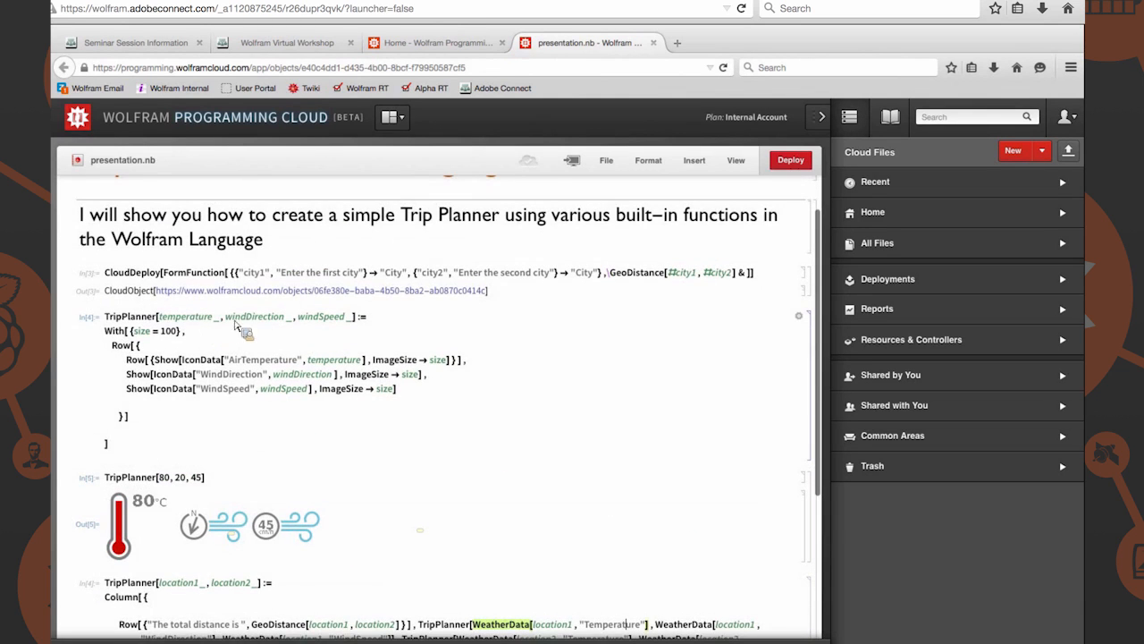
pyautogui.scroll(-3)
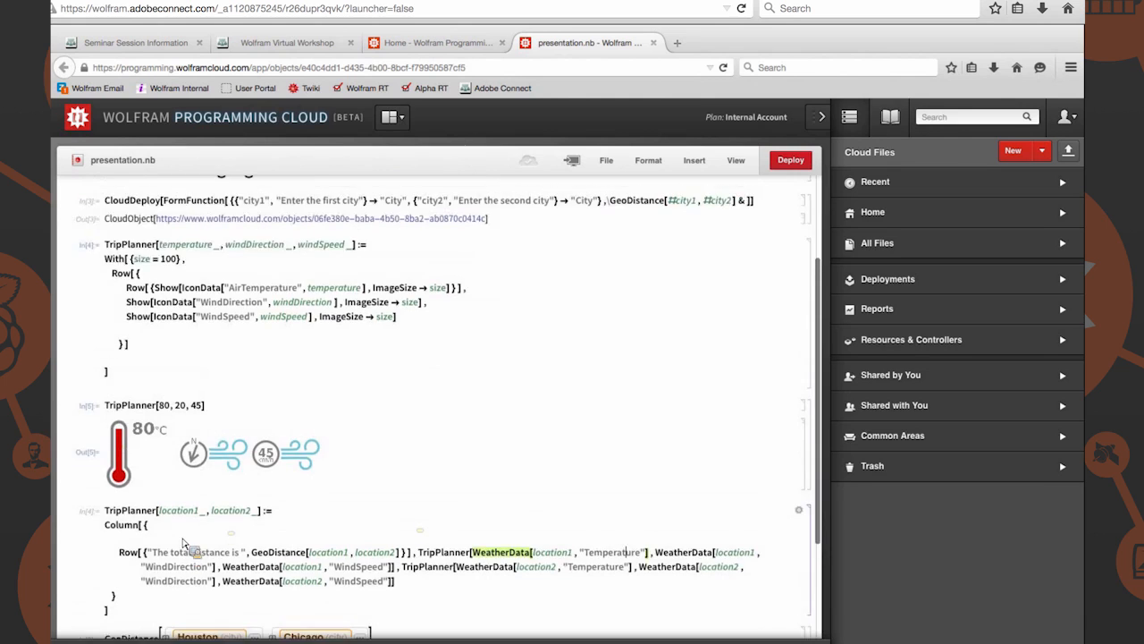
pyautogui.scroll(-3)
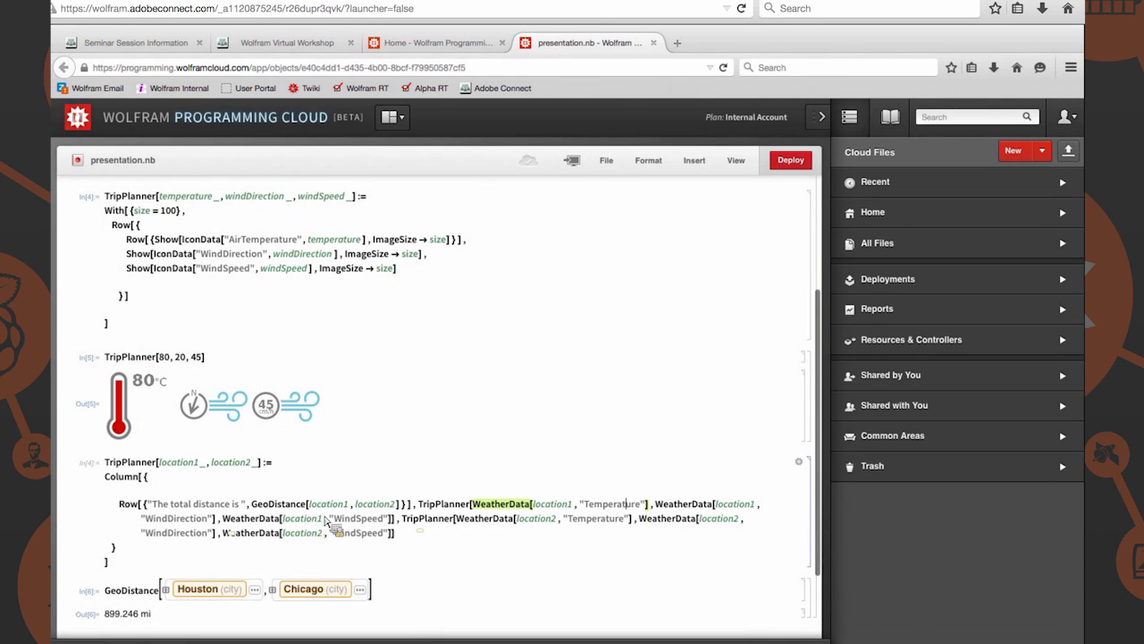
pyautogui.moveTo(424, 514)
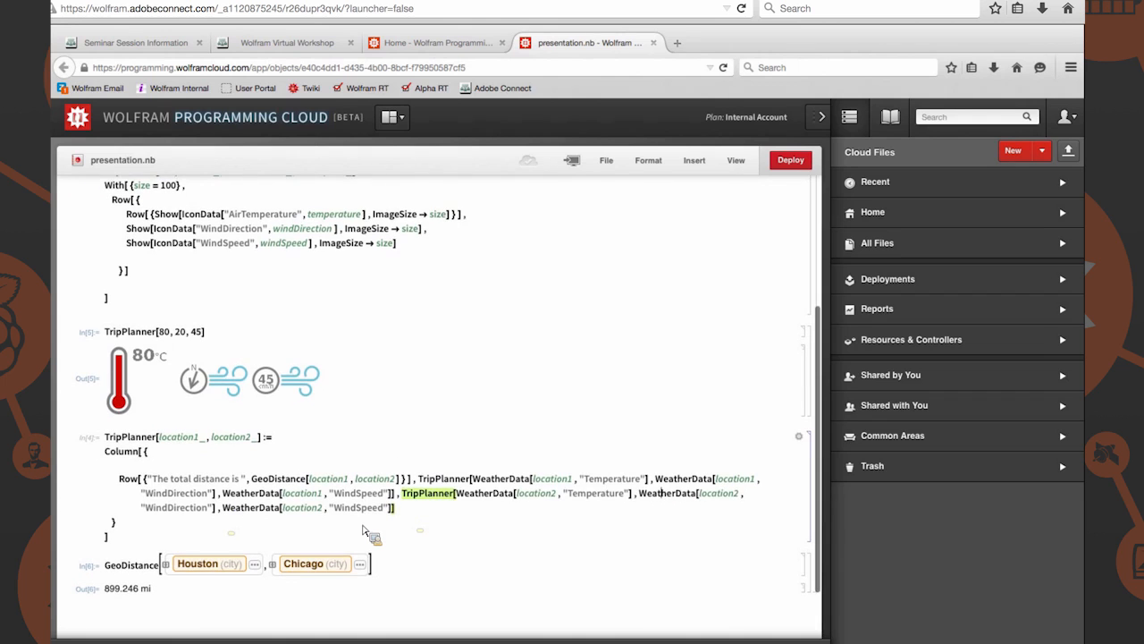
pyautogui.scroll(3)
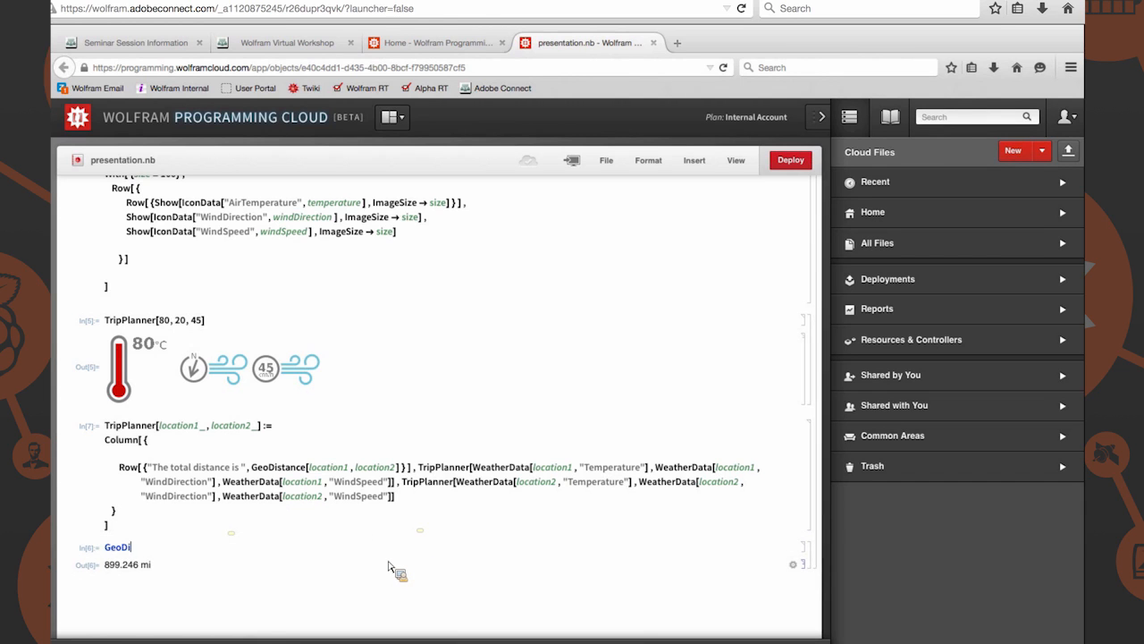
# Call TripPlanner with Houston and Chicago city entities and evaluate it
pyautogui.write('TripPa')
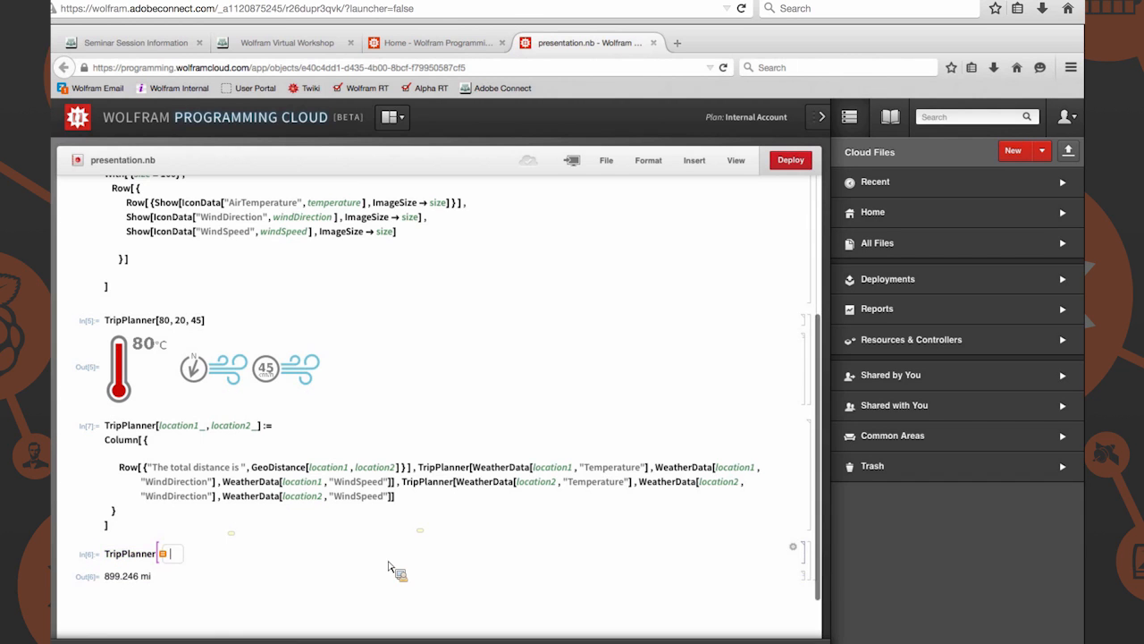
pyautogui.write('Houston')
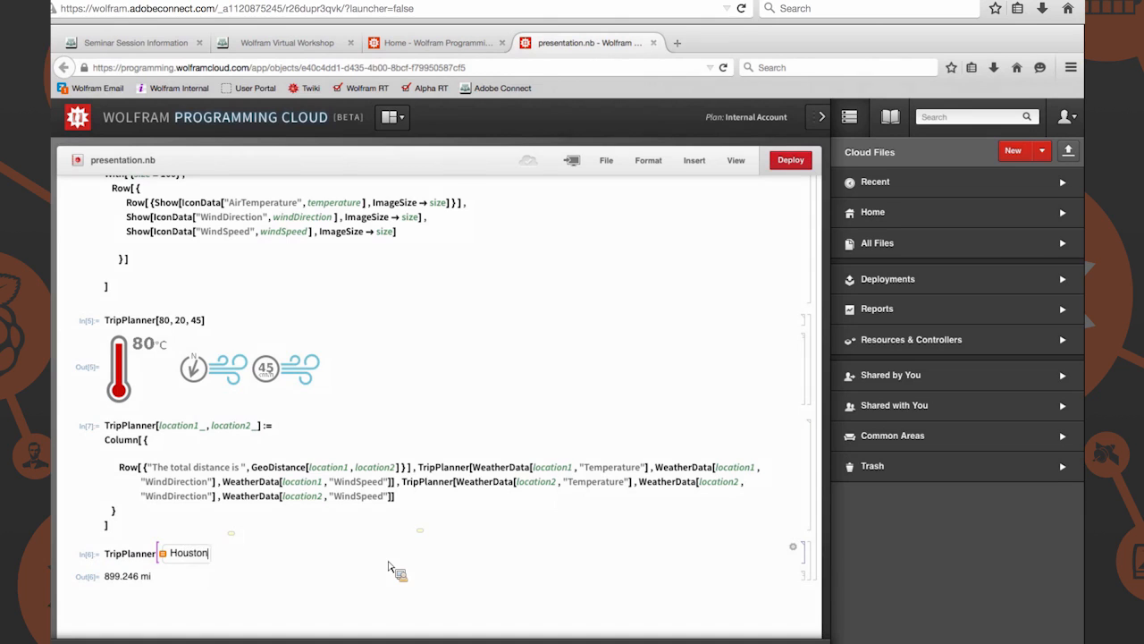
pyautogui.doubleClick(129, 553)
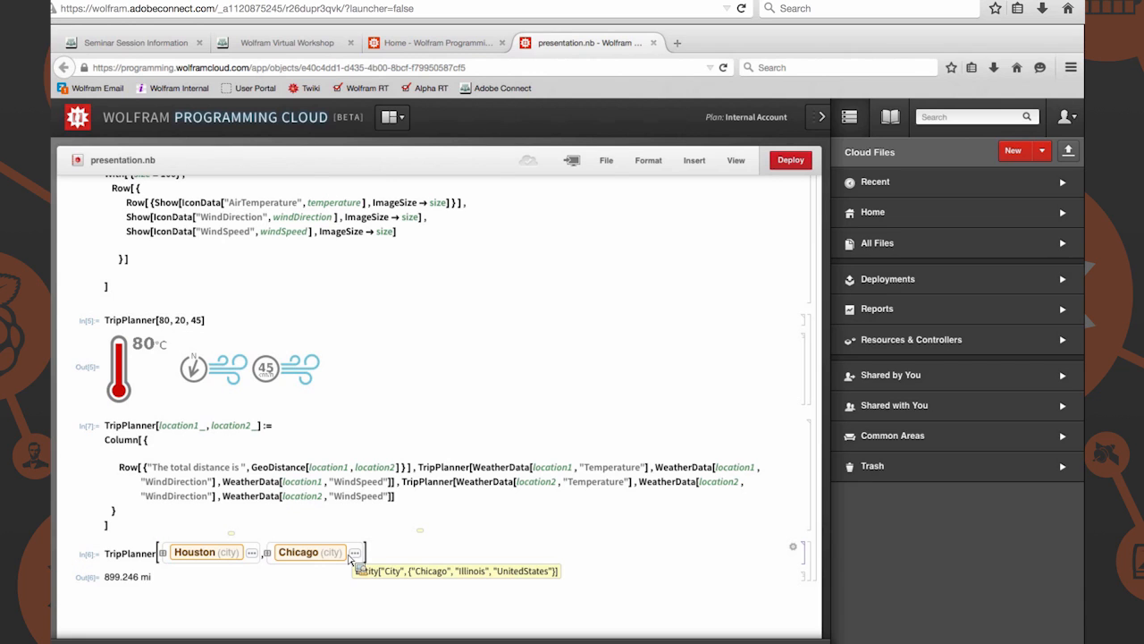
pyautogui.moveTo(300, 539)
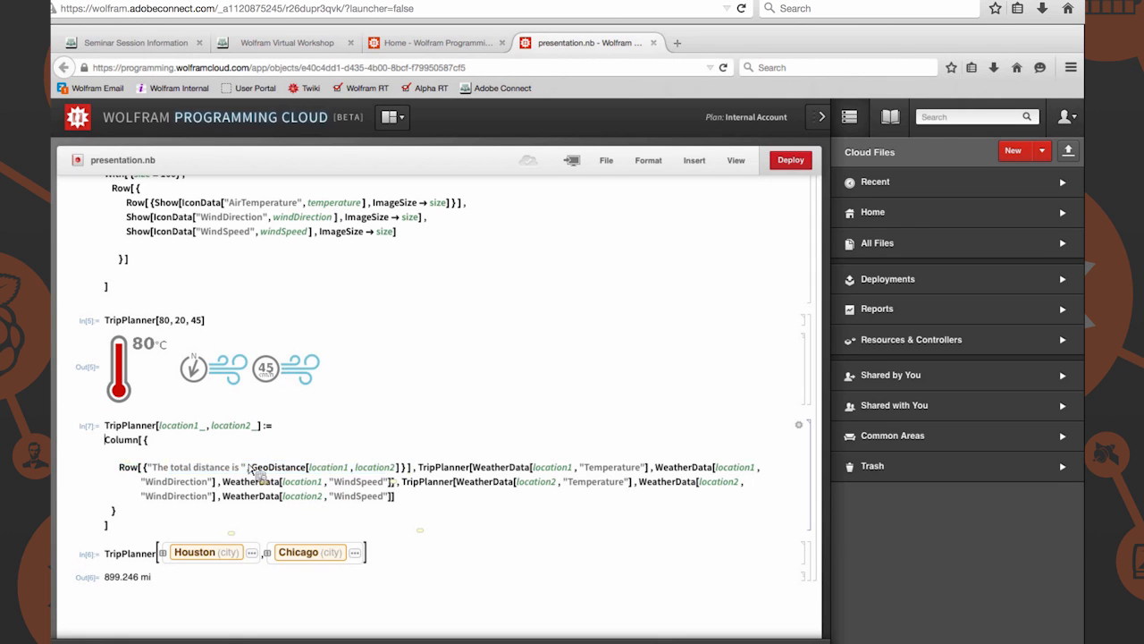
pyautogui.doubleClick(442, 466)
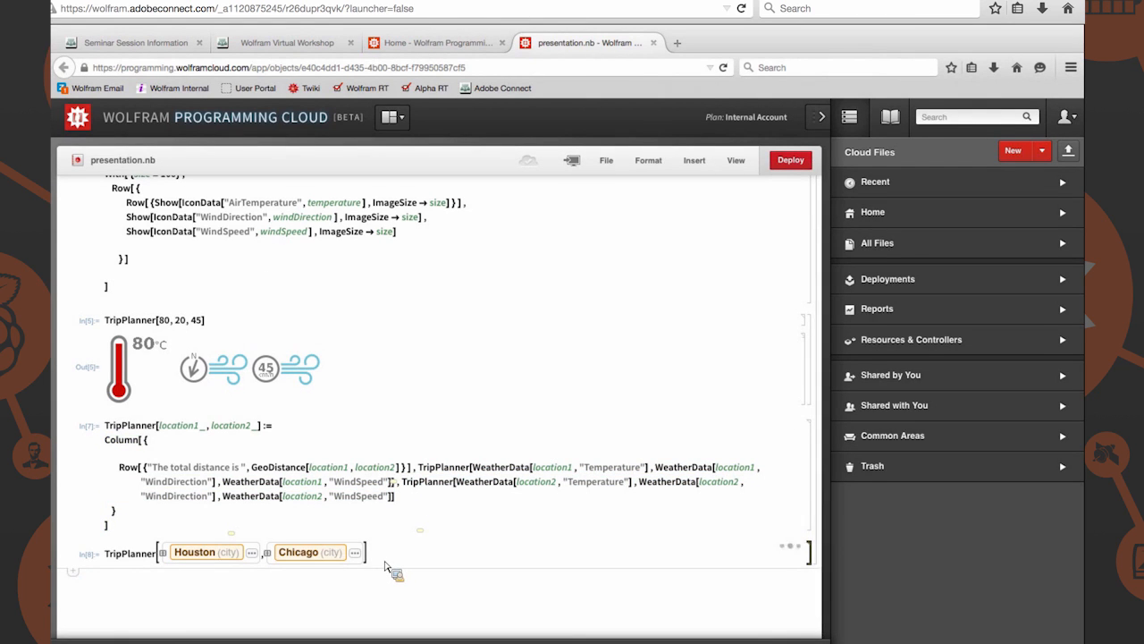
# Scroll to the result: 899.246 mi total with 14°C and wind speed 13 icons
pyautogui.scroll(-3)
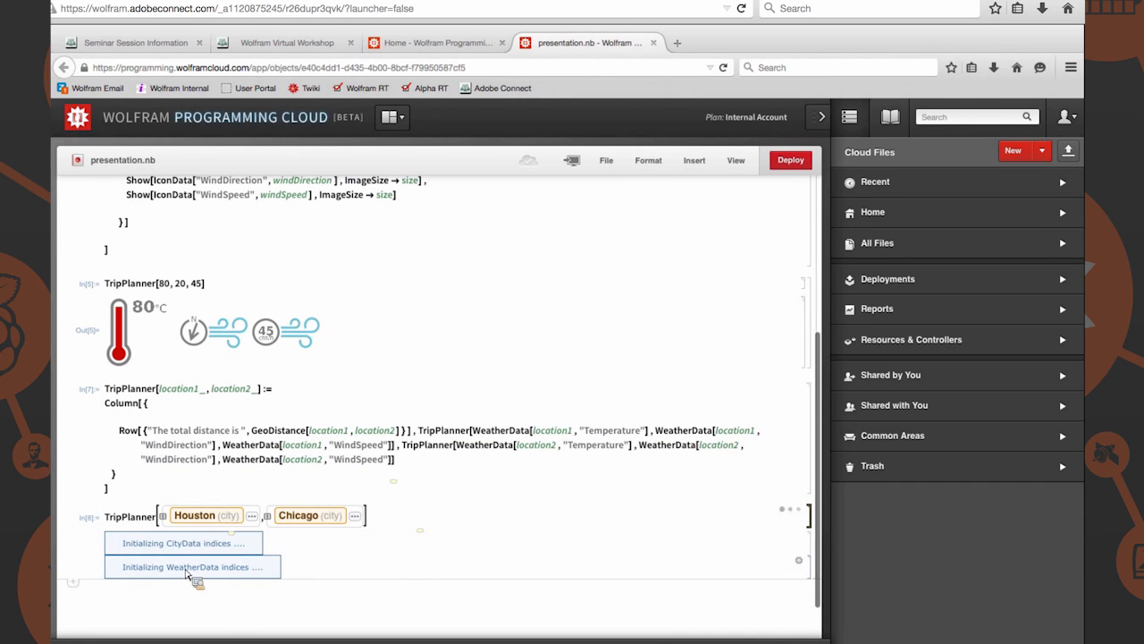
pyautogui.moveTo(215, 581)
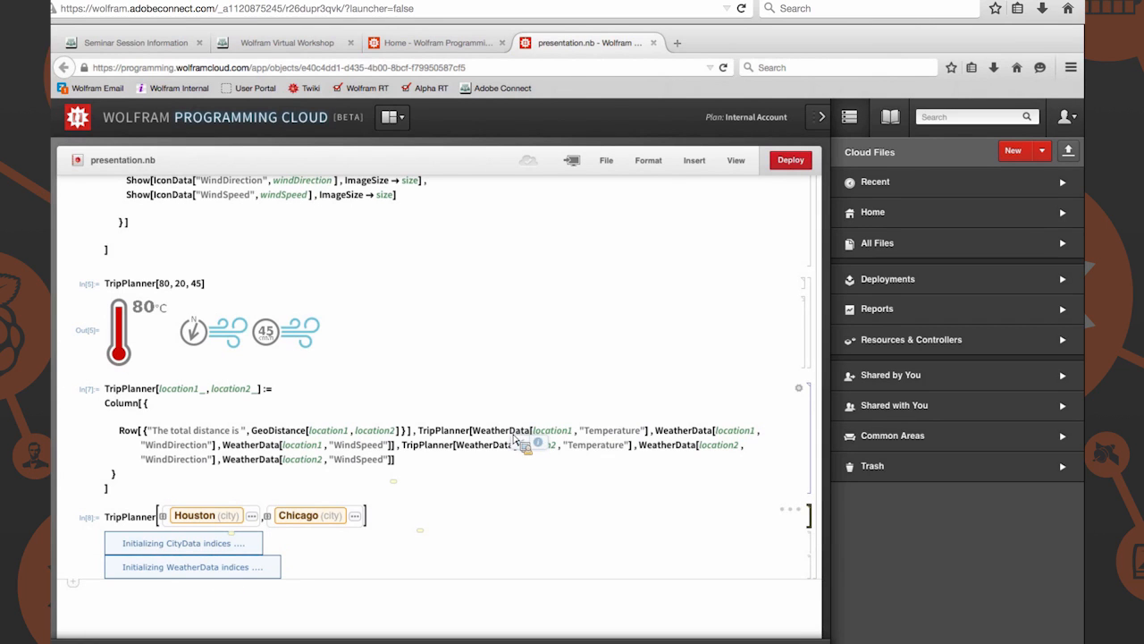
pyautogui.moveTo(487, 493)
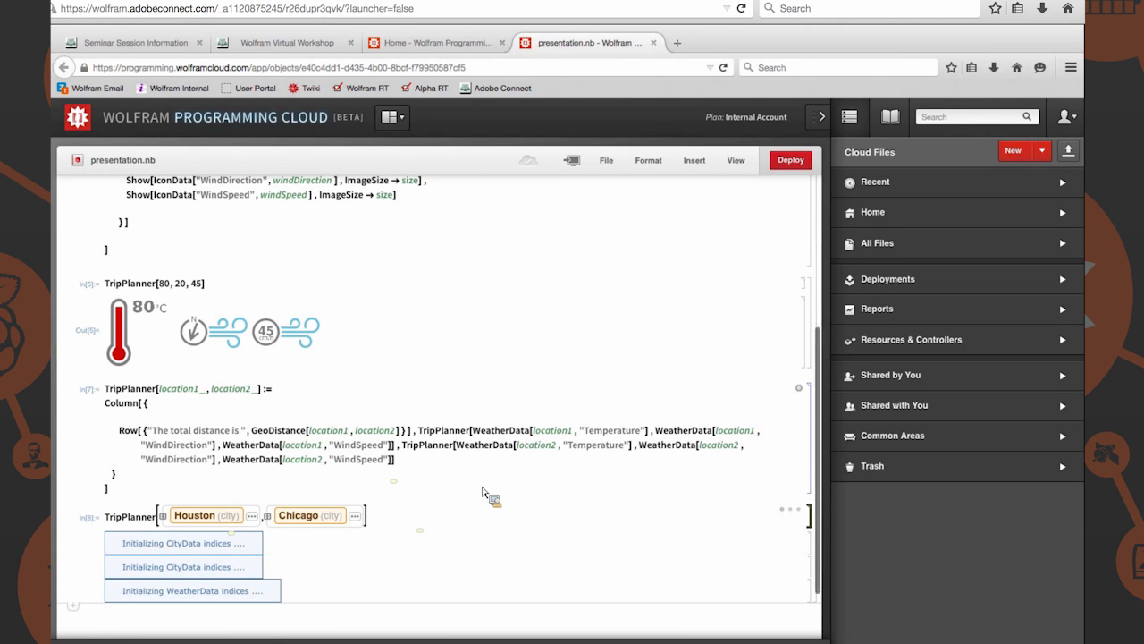
pyautogui.scroll(-3)
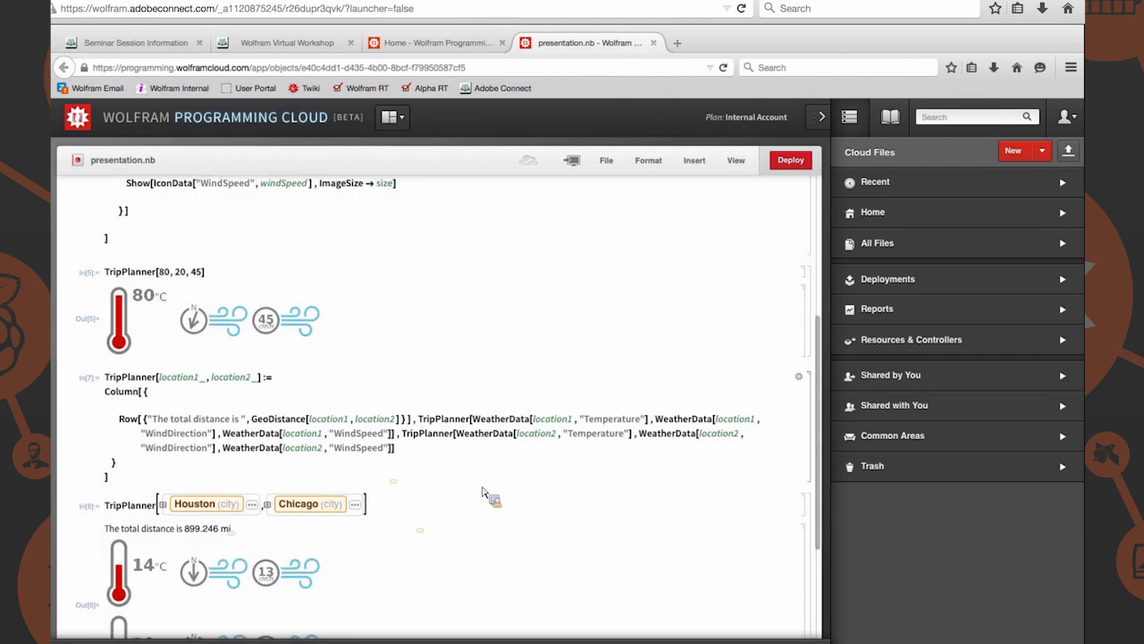
pyautogui.scroll(-3)
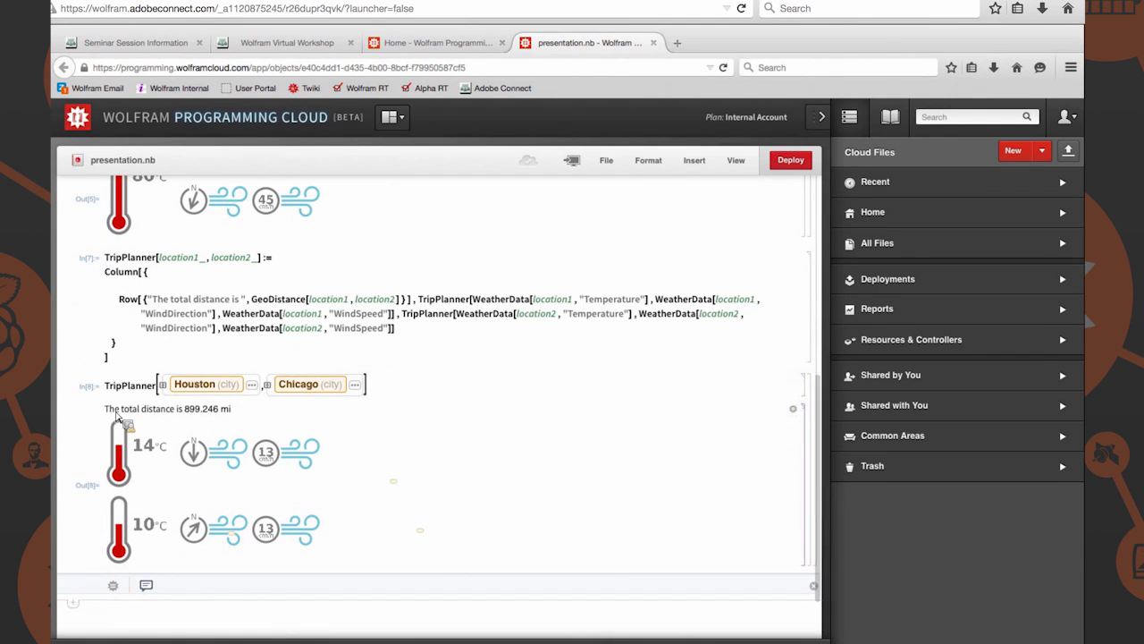
pyautogui.moveTo(198, 418)
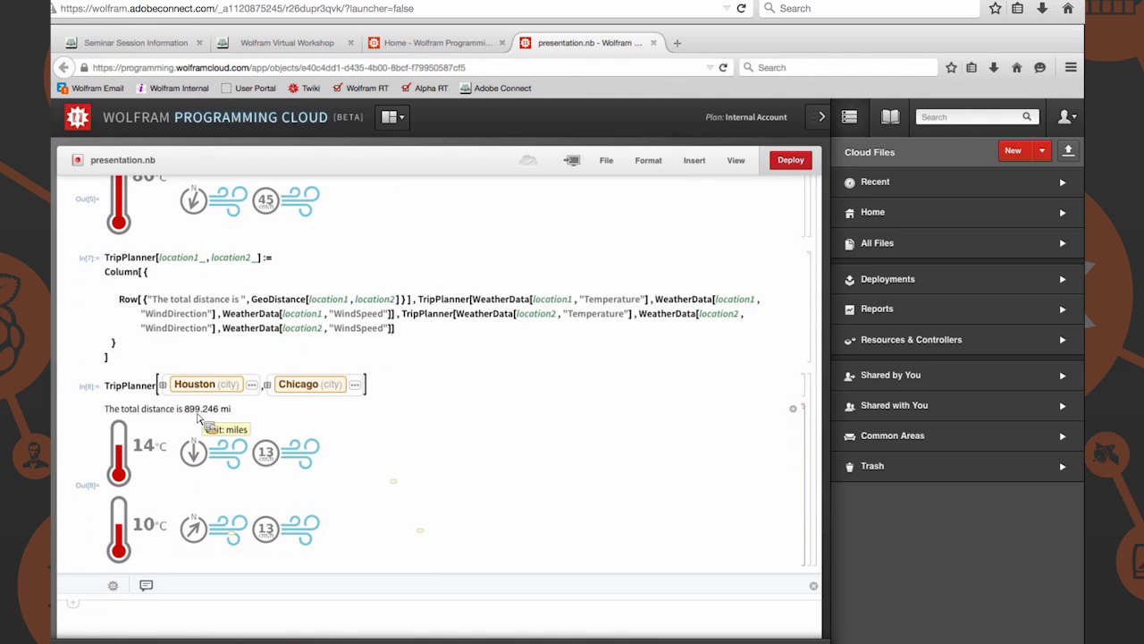
pyautogui.moveTo(269, 471)
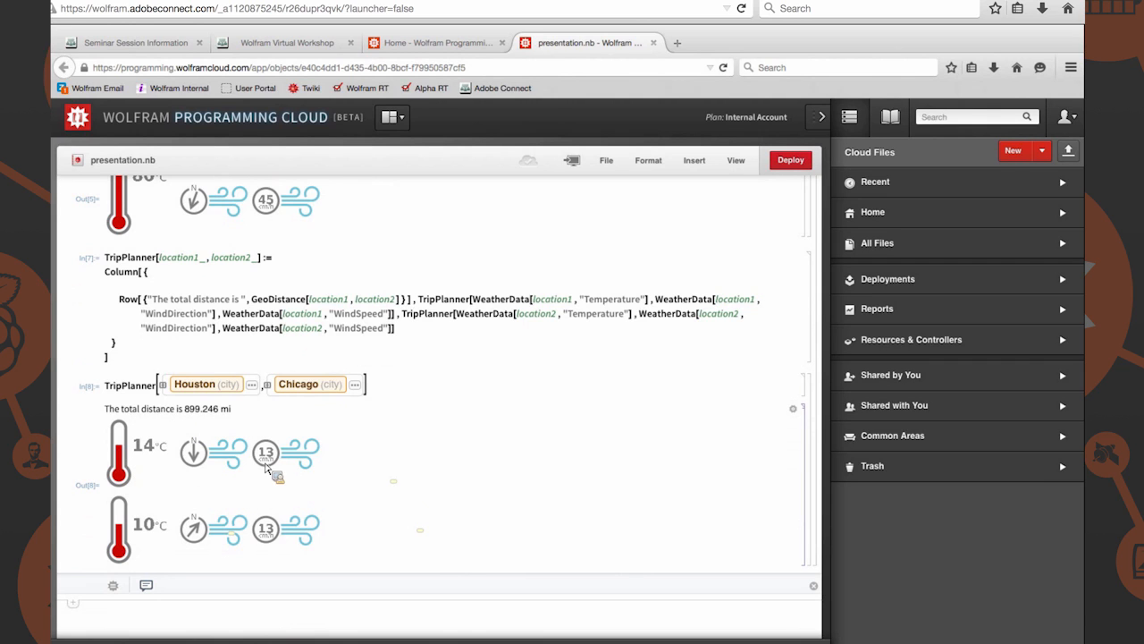
pyautogui.moveTo(192, 456)
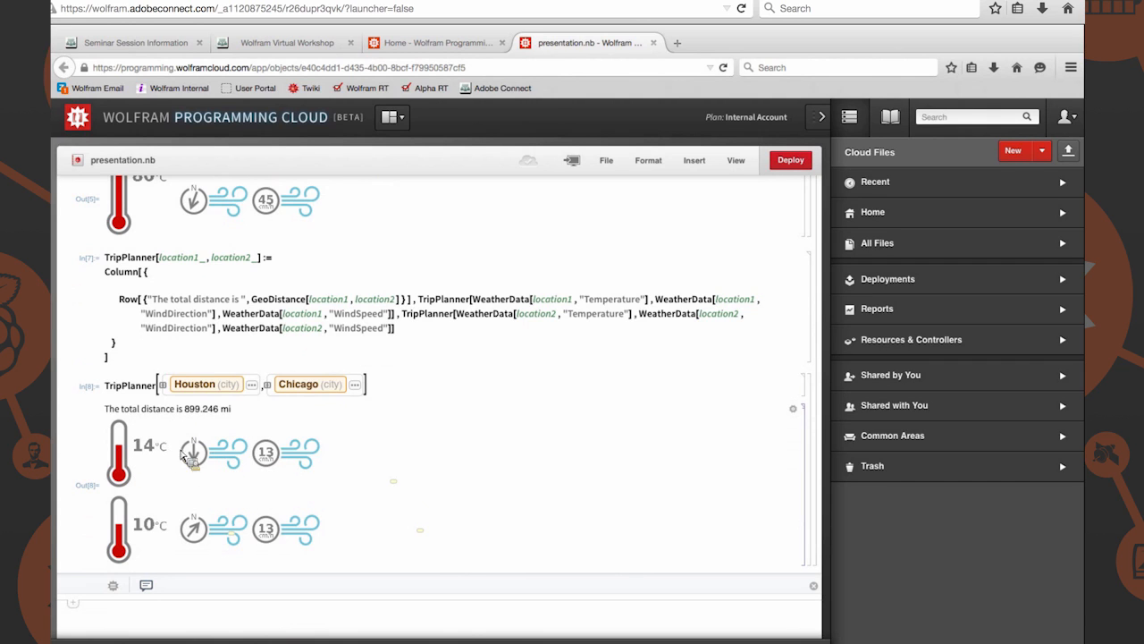
pyautogui.moveTo(272, 469)
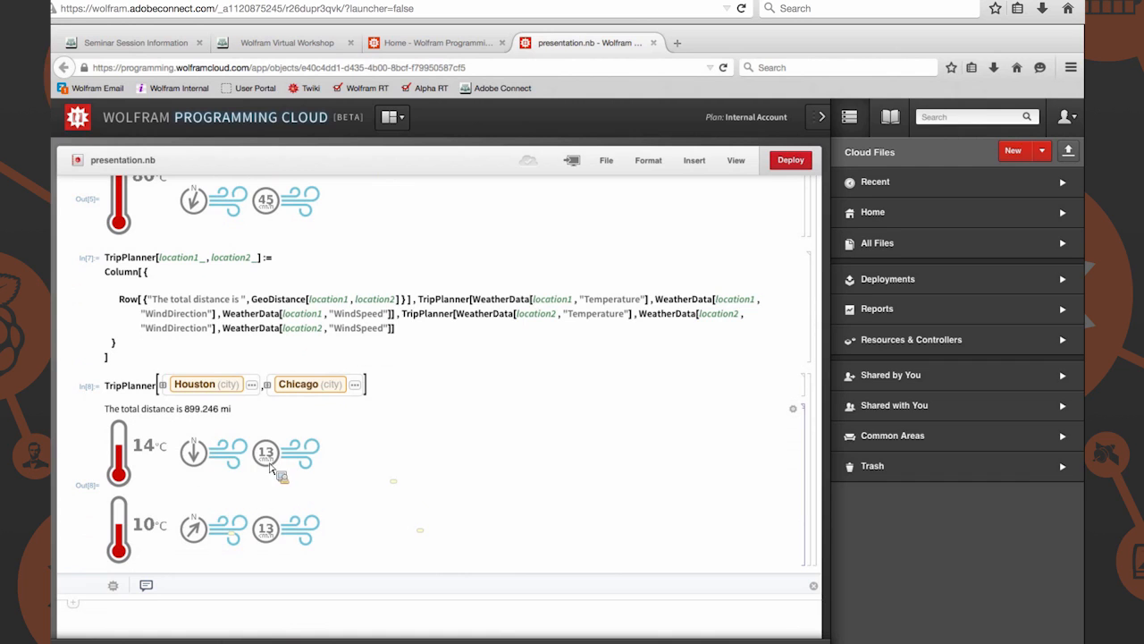
pyautogui.moveTo(279, 536)
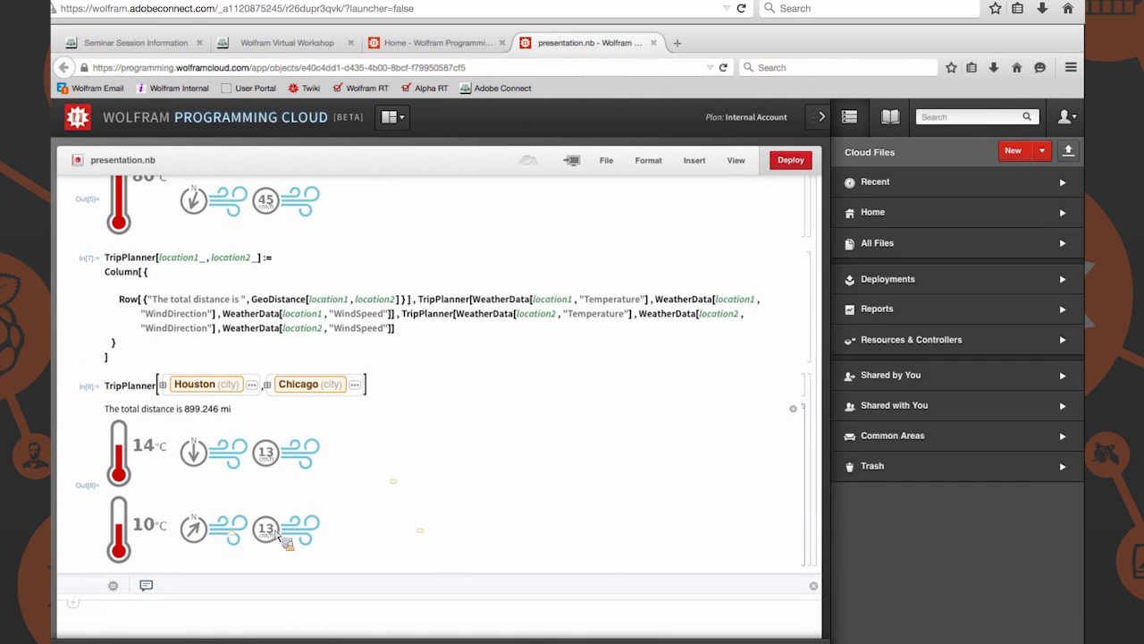
pyautogui.scroll(-3)
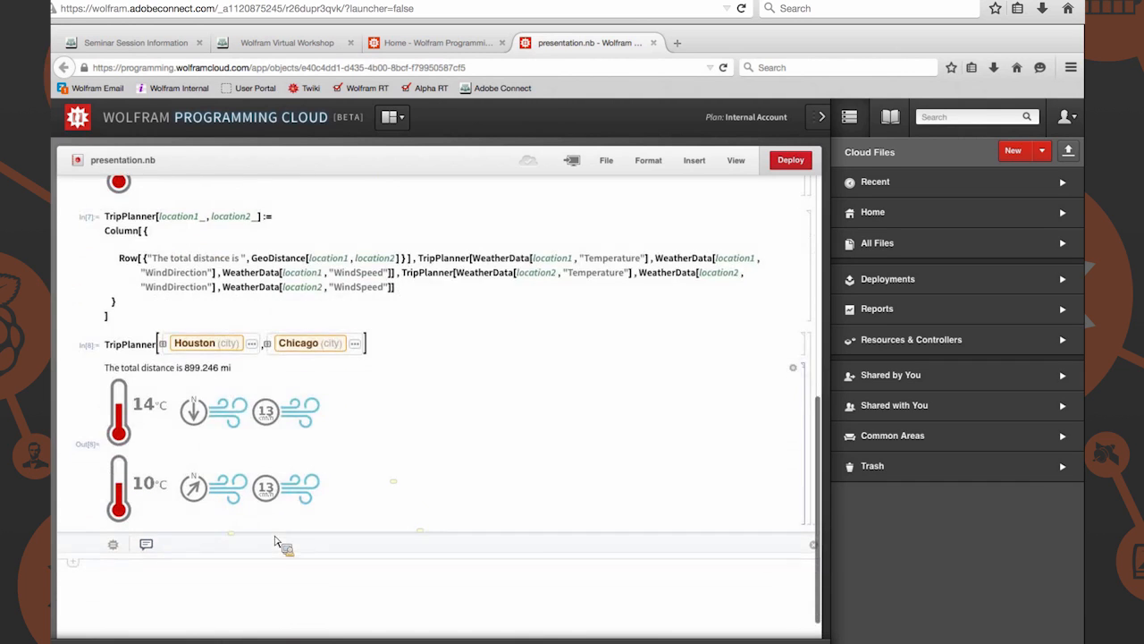
pyautogui.moveTo(260, 586)
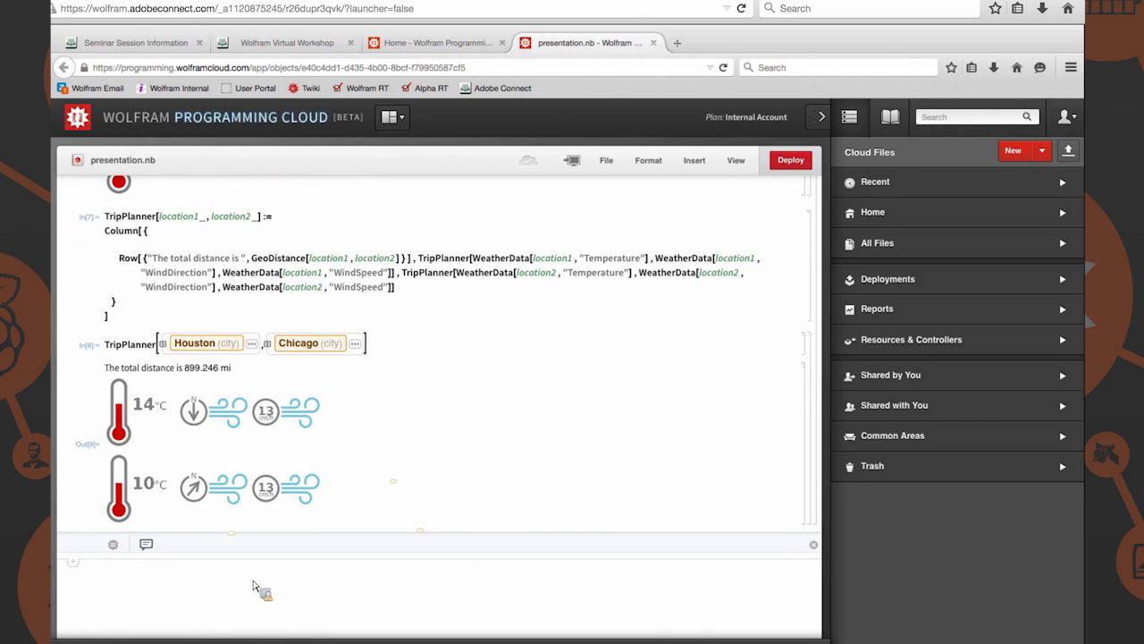
# Type CloudDeploy[FormFunction[{"city1" -> "City", autocompleting both function names
pyautogui.write('c')
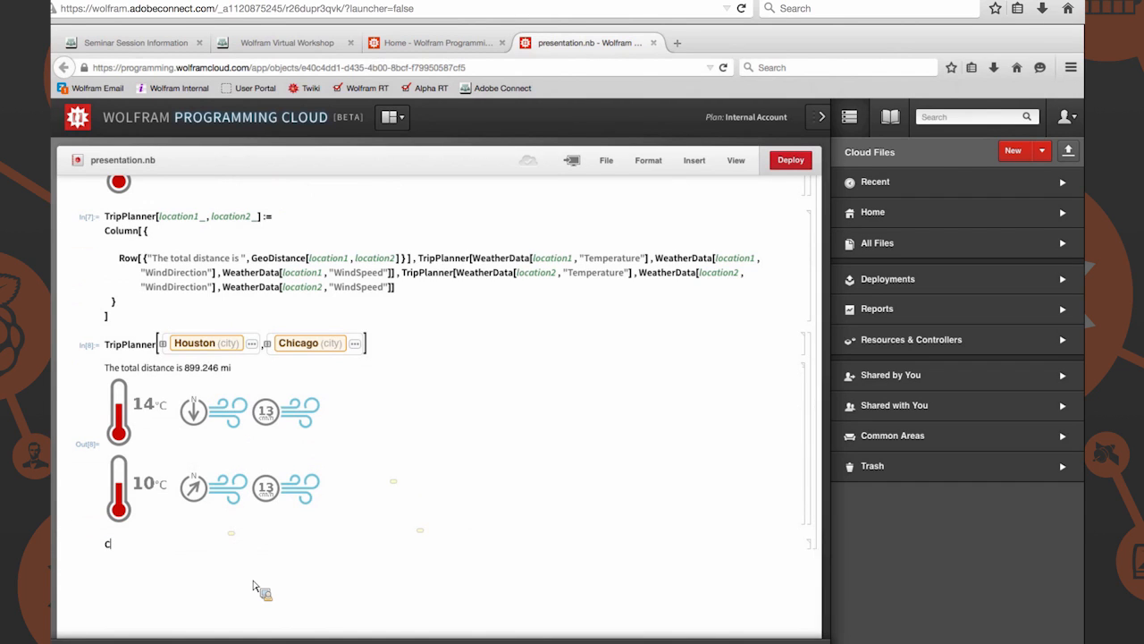
pyautogui.write('loud')
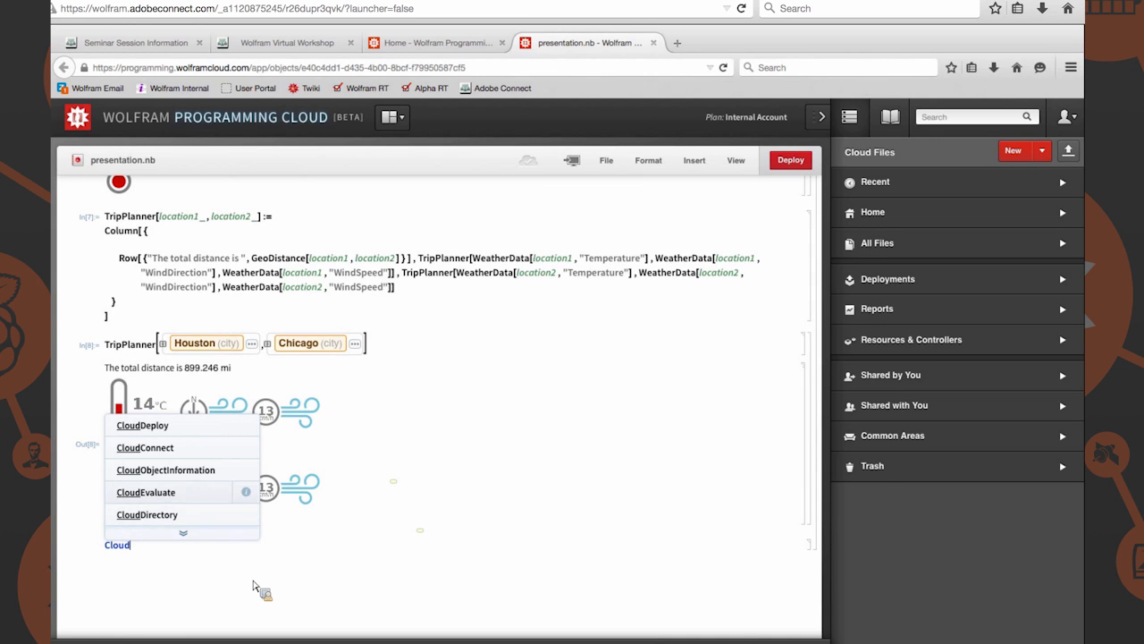
pyautogui.moveTo(142, 425)
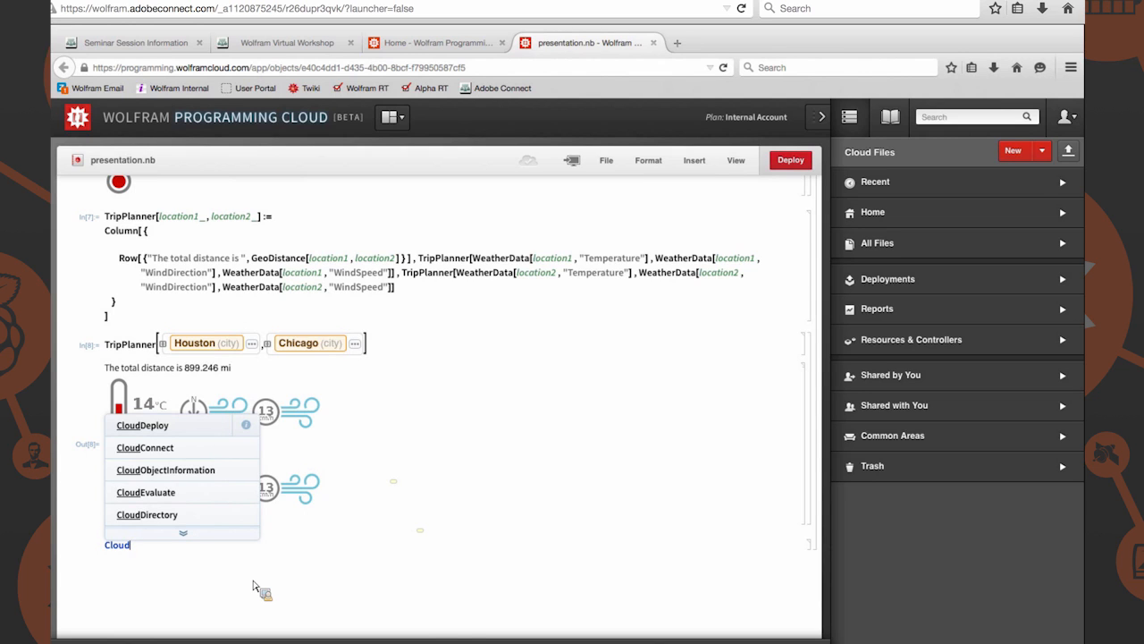
pyautogui.click(142, 425)
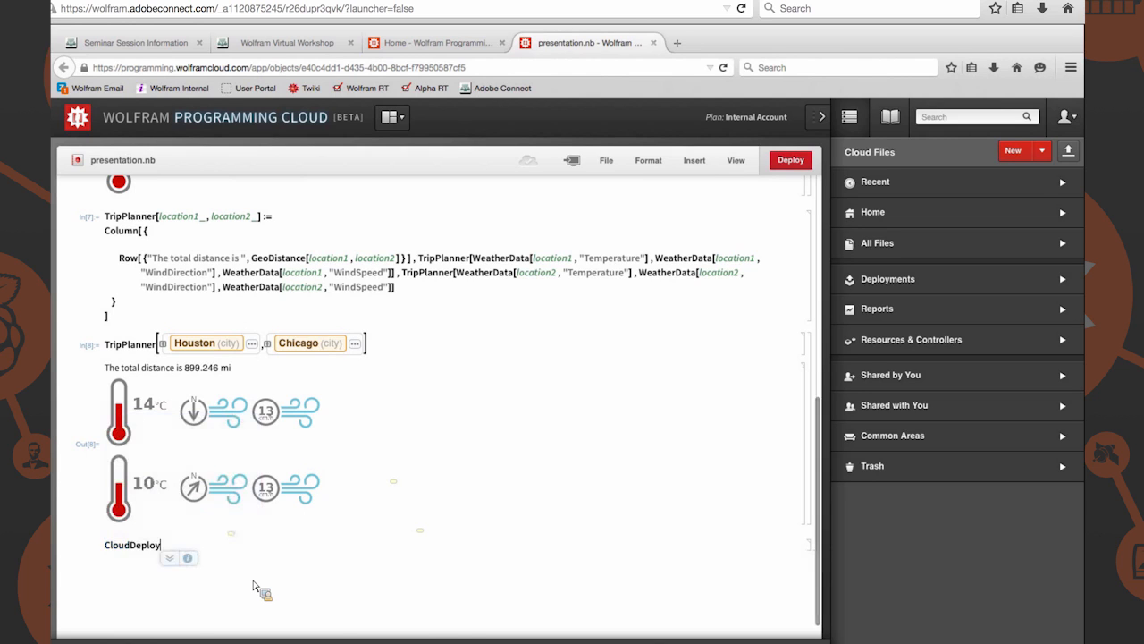
pyautogui.write('[')
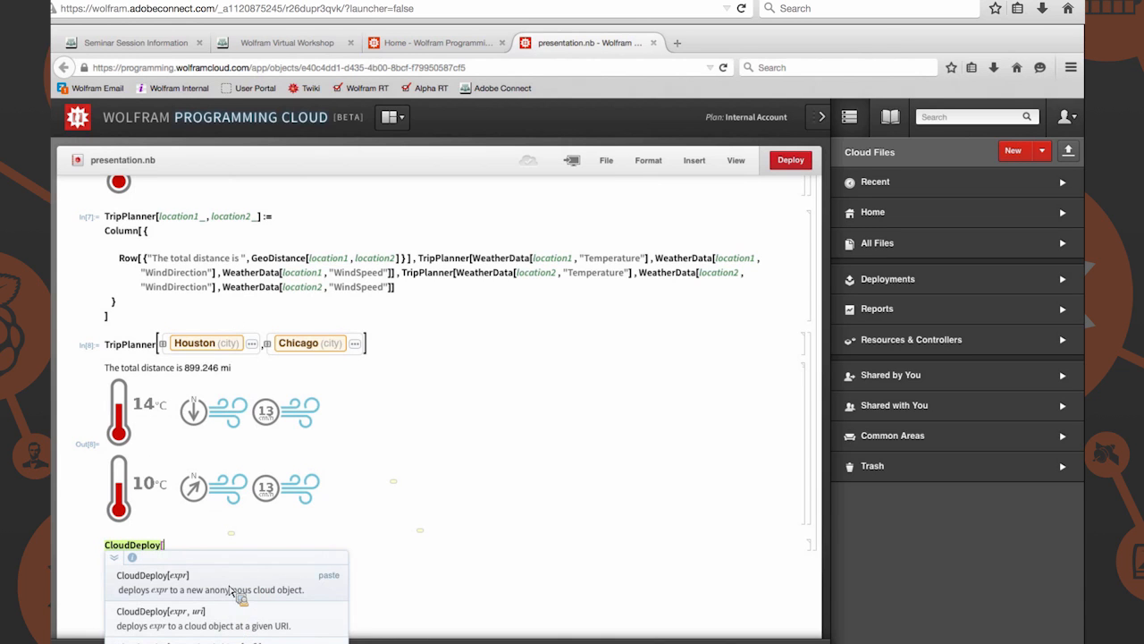
pyautogui.write('Fo')
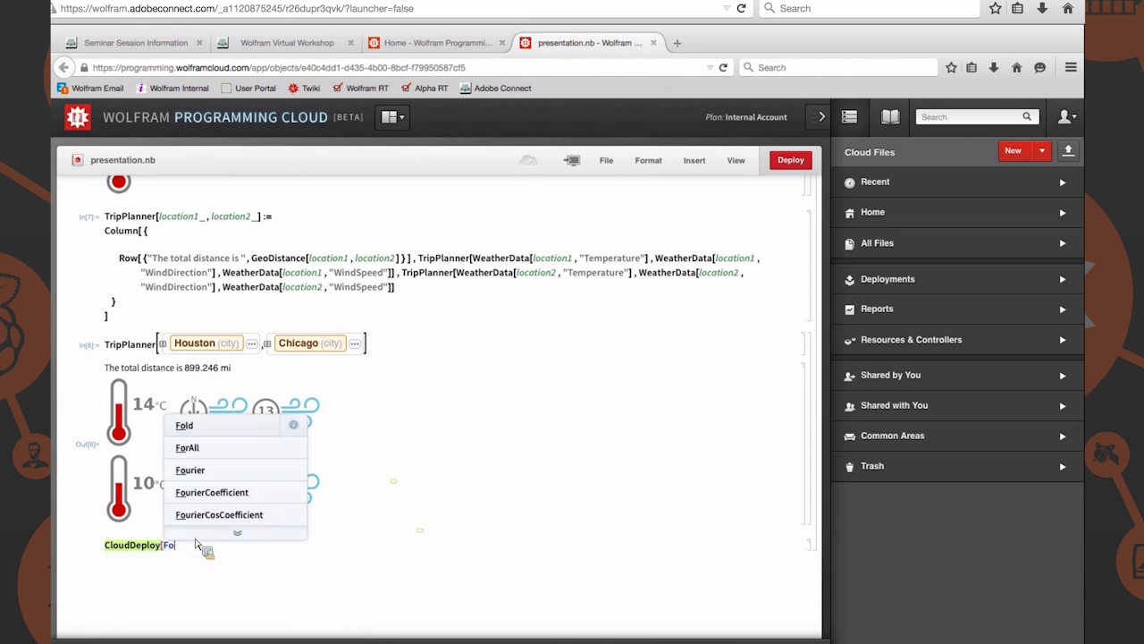
pyautogui.write('rm')
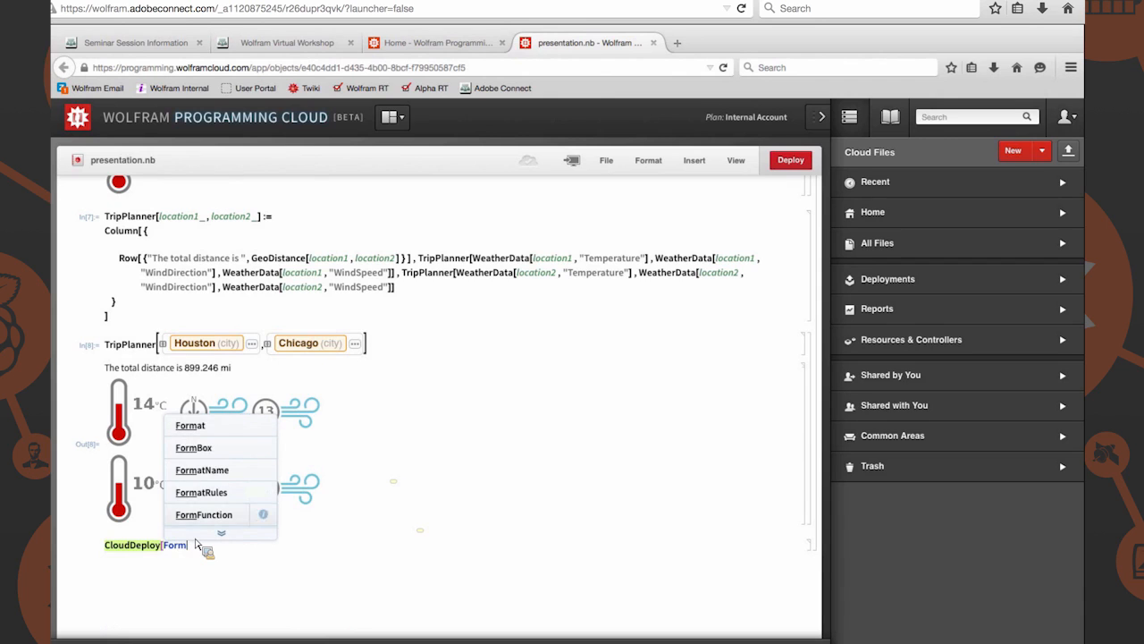
pyautogui.click(204, 514)
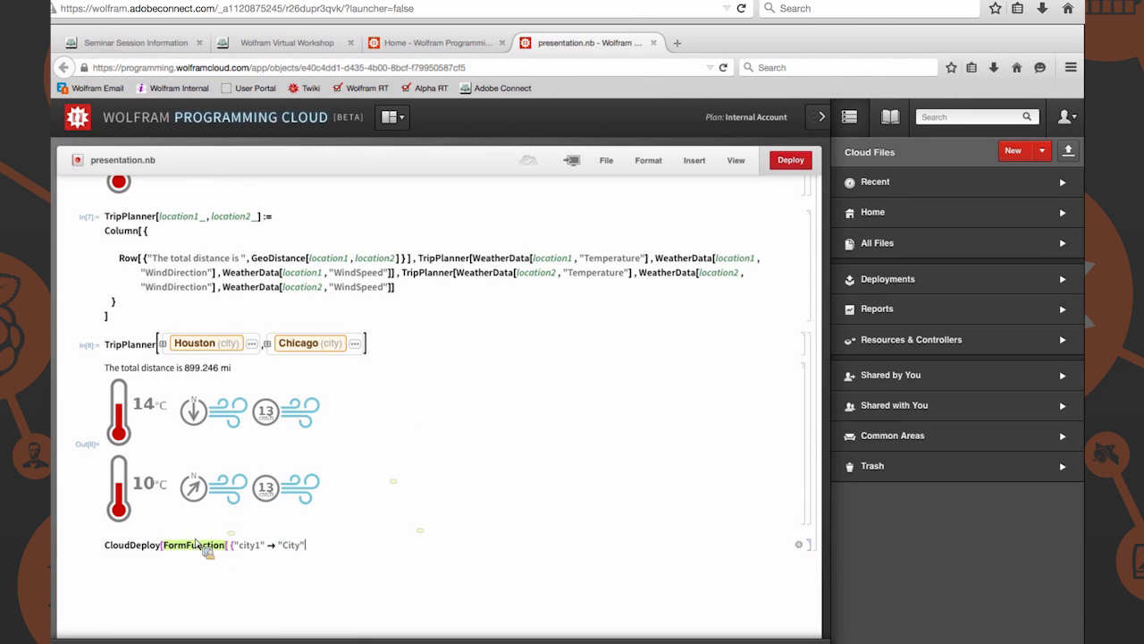
# Add the second form field "city2" -> "City"
pyautogui.write(', "city2')
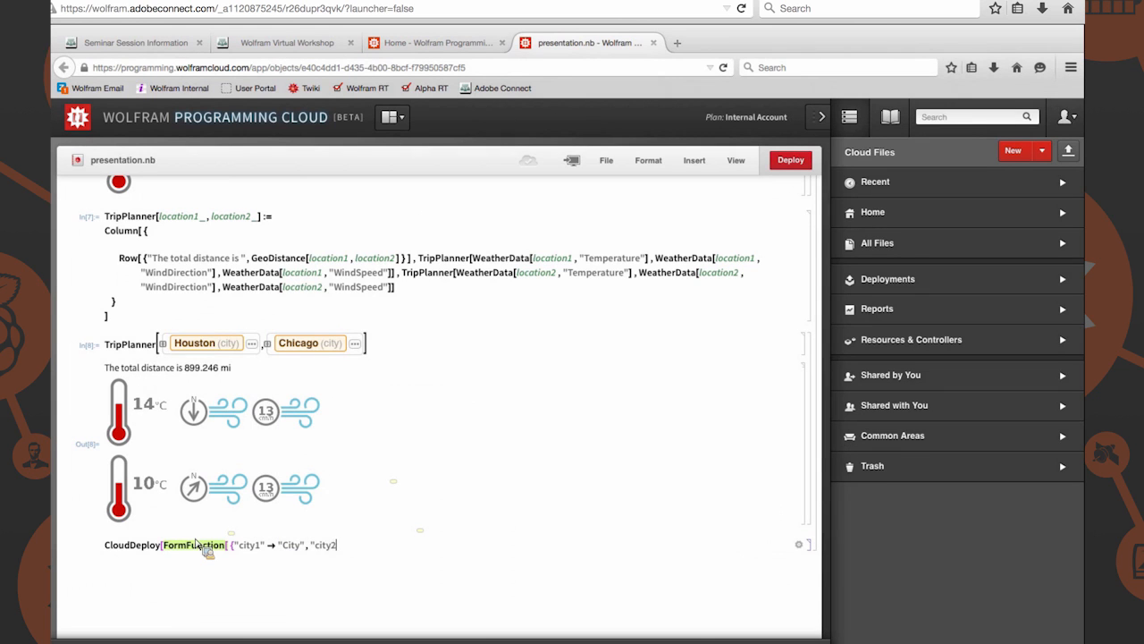
pyautogui.write('→ C')
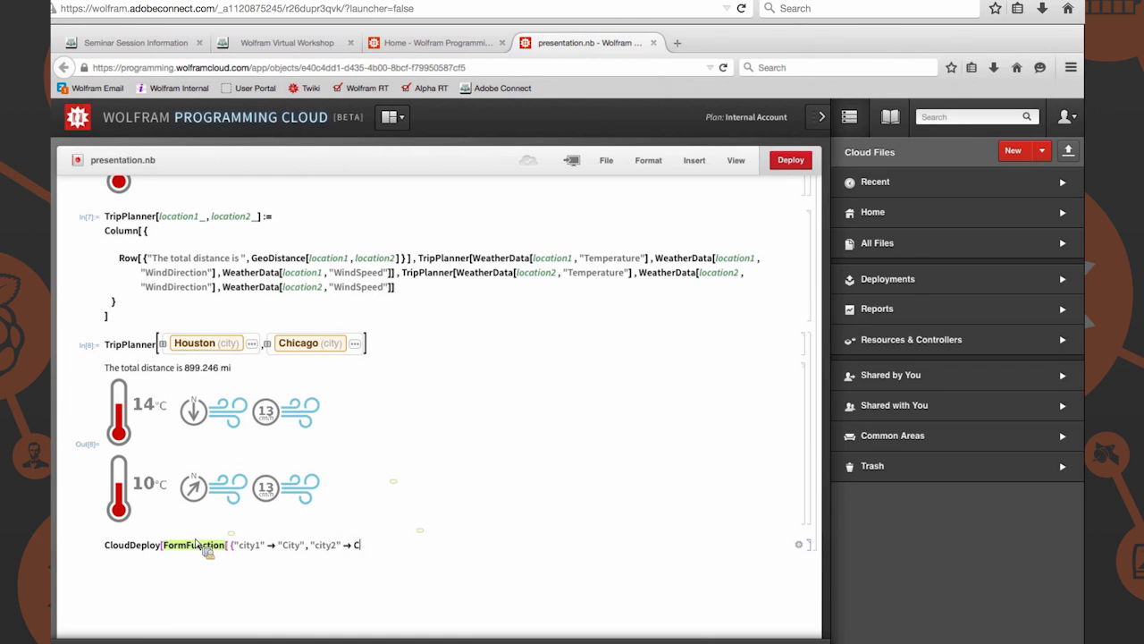
pyautogui.write('"')
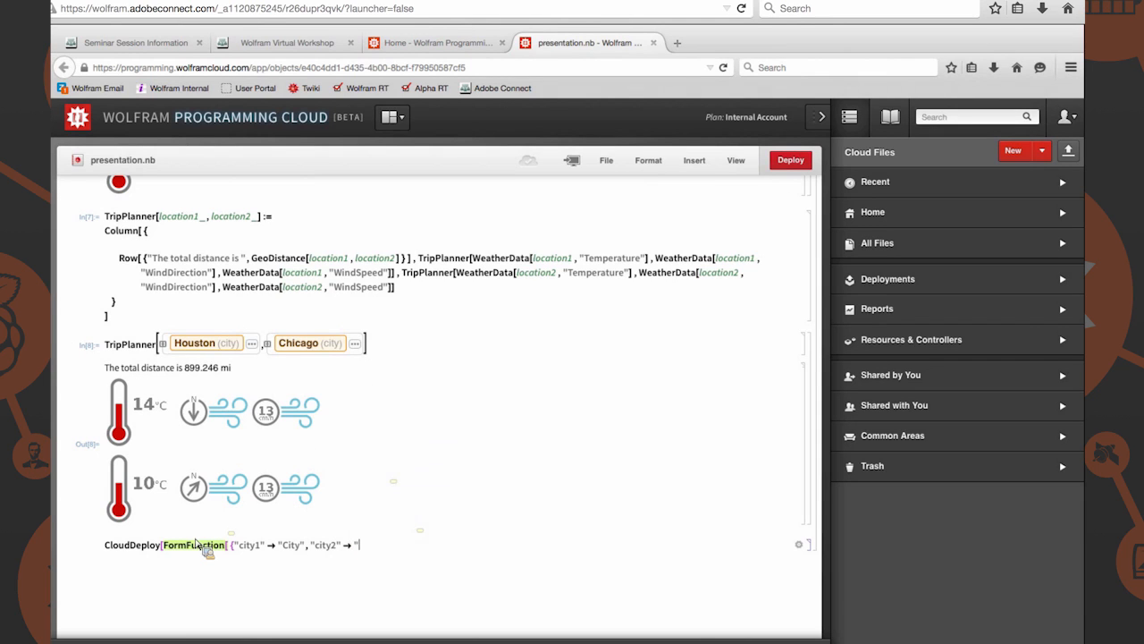
pyautogui.write('City"}')
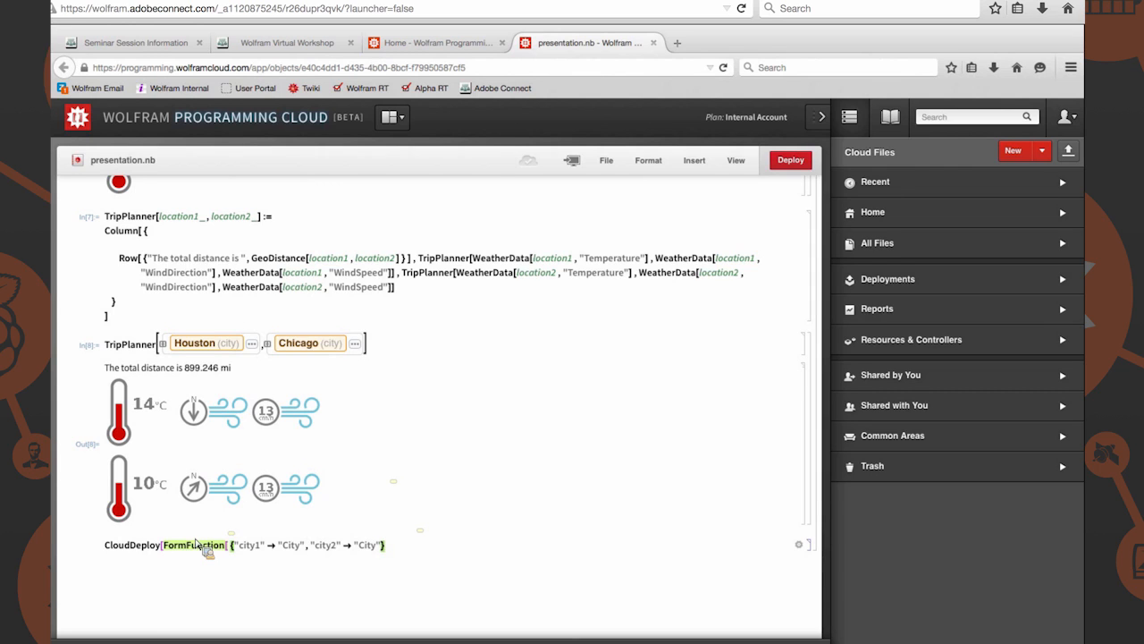
pyautogui.write(',')
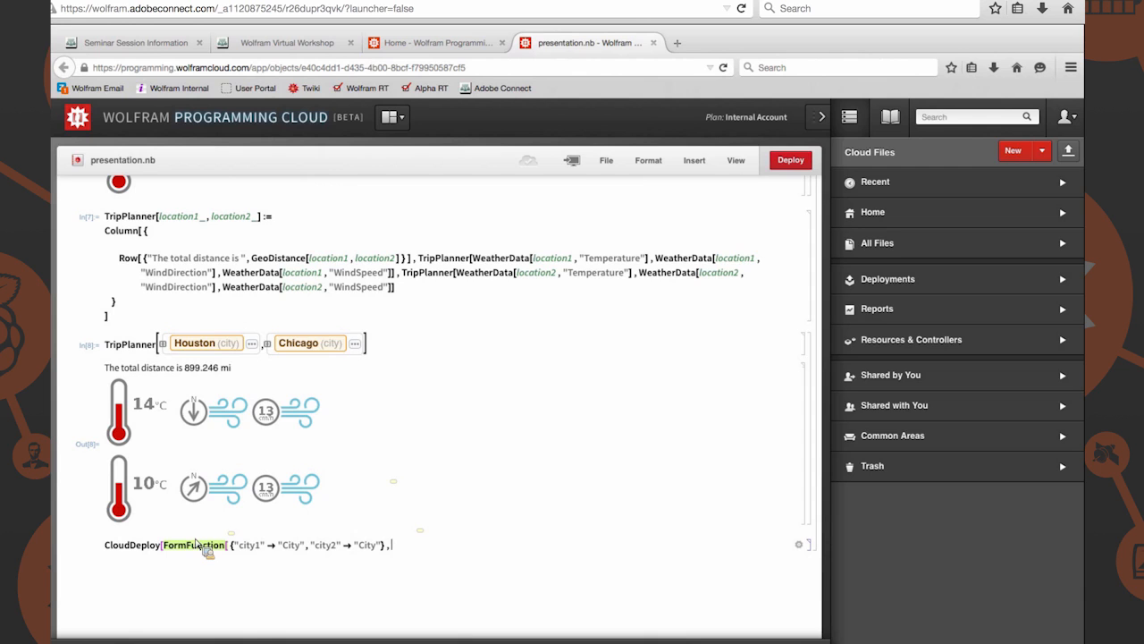
# Use TripPlanner[#city1, #city2] & with "PNG" output and deploy to get a CloudObject URL
pyautogui.write('TripPlanner')
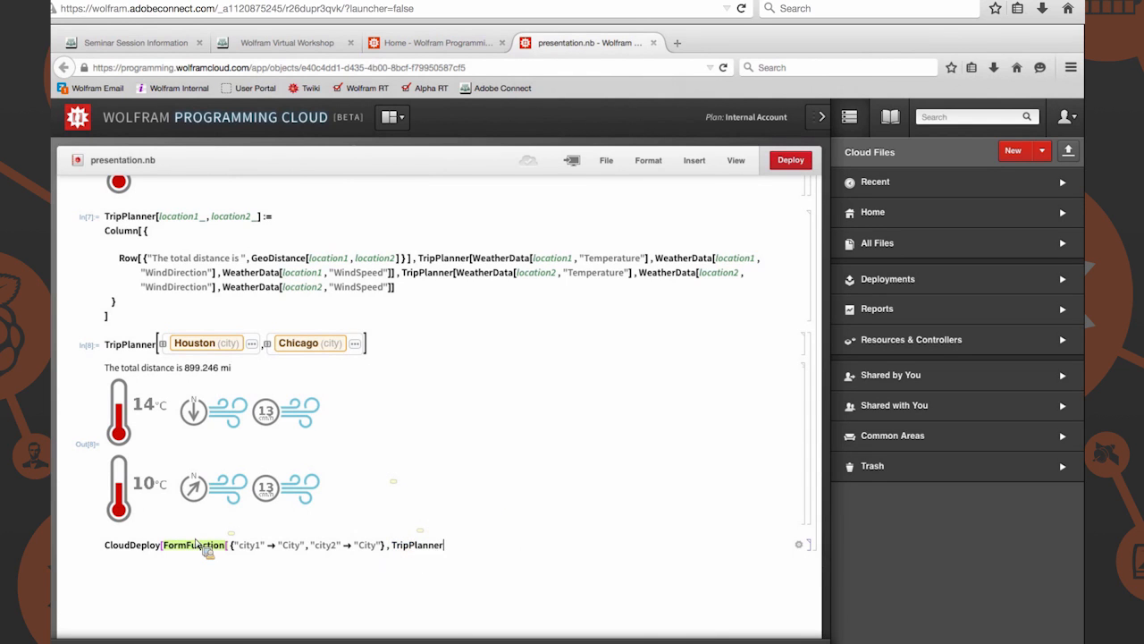
pyautogui.doubleClick(417, 544)
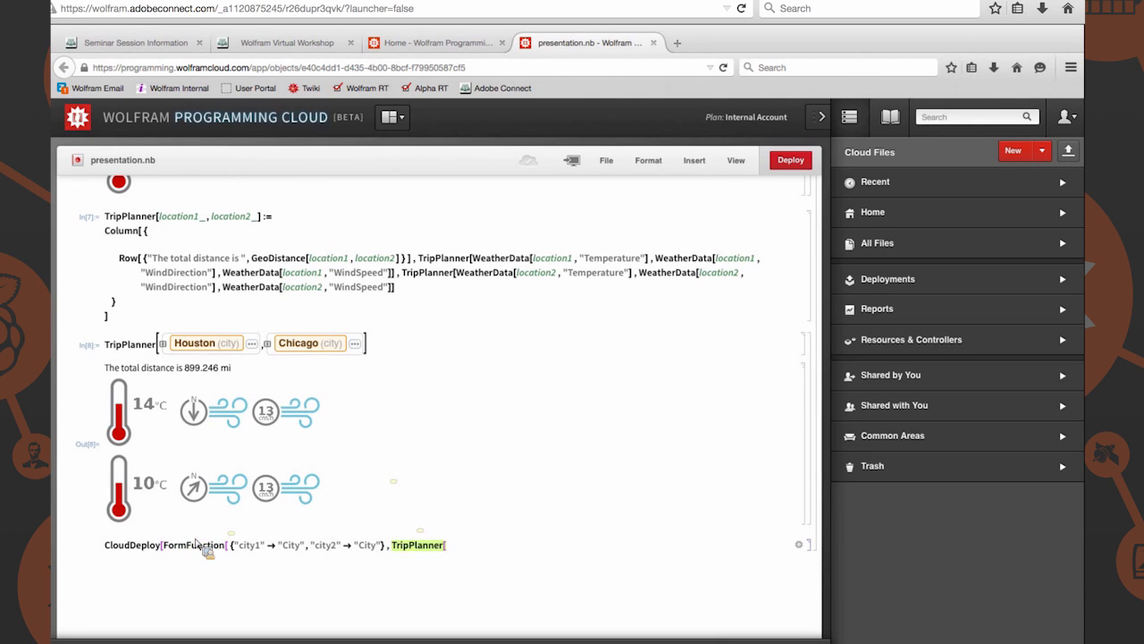
pyautogui.write('#city')
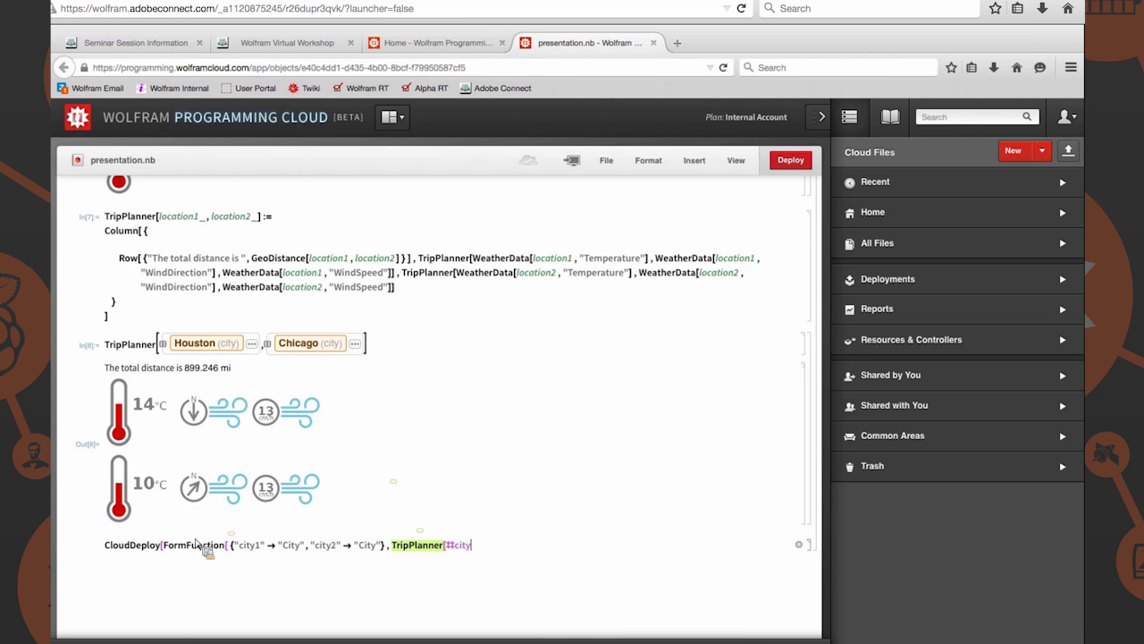
pyautogui.write(', #cit')
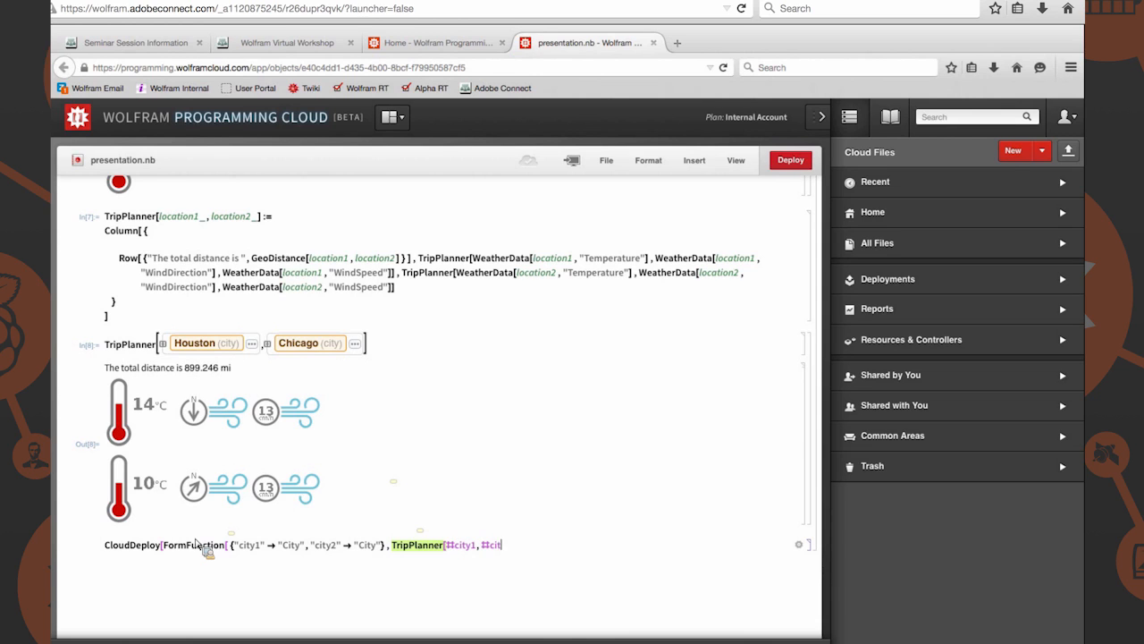
pyautogui.write('y2] & ]]')
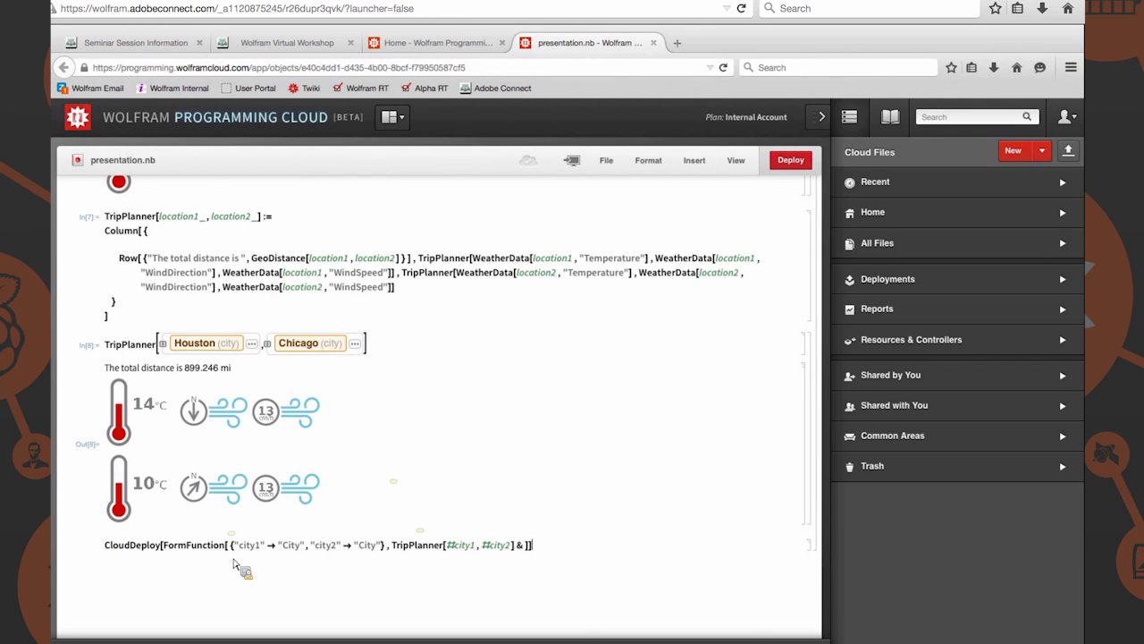
pyautogui.moveTo(532, 555)
pyautogui.write(', "')
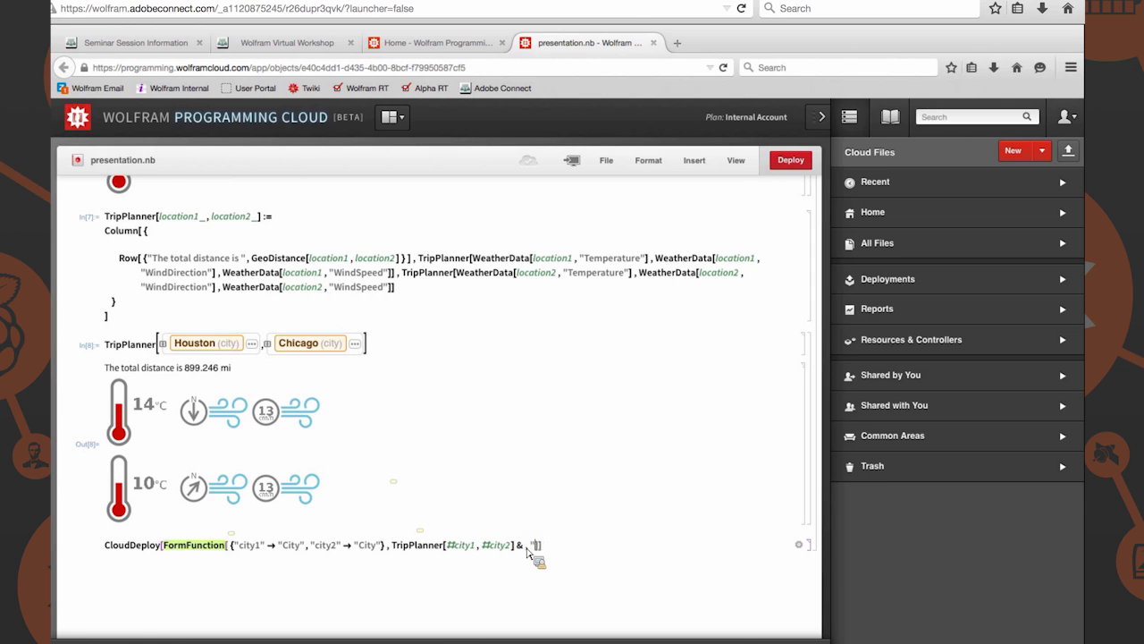
pyautogui.write('PNG"')
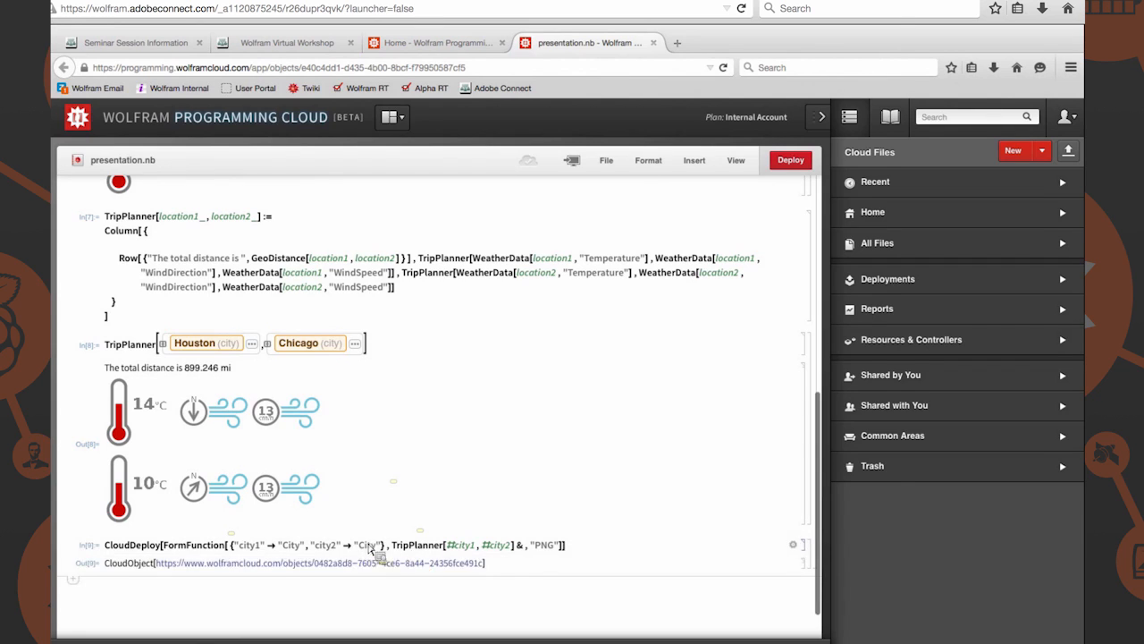
# Open the CloudObject link and enter houston as city1 and chicago as city2
pyautogui.click(319, 563)
pyautogui.write('chi')
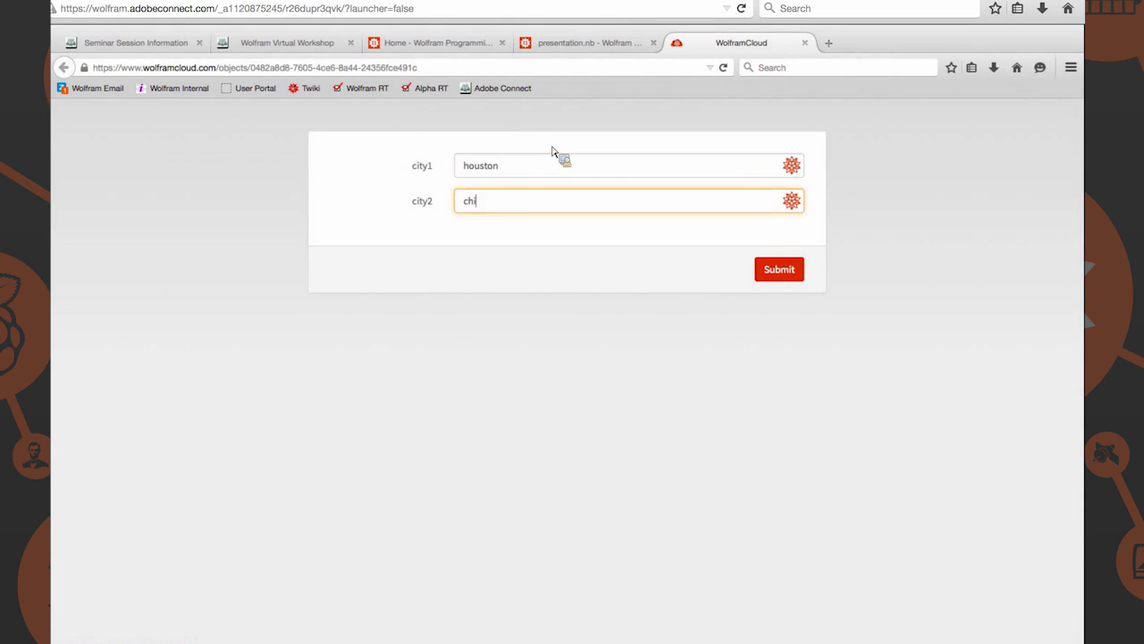
pyautogui.write('cago')
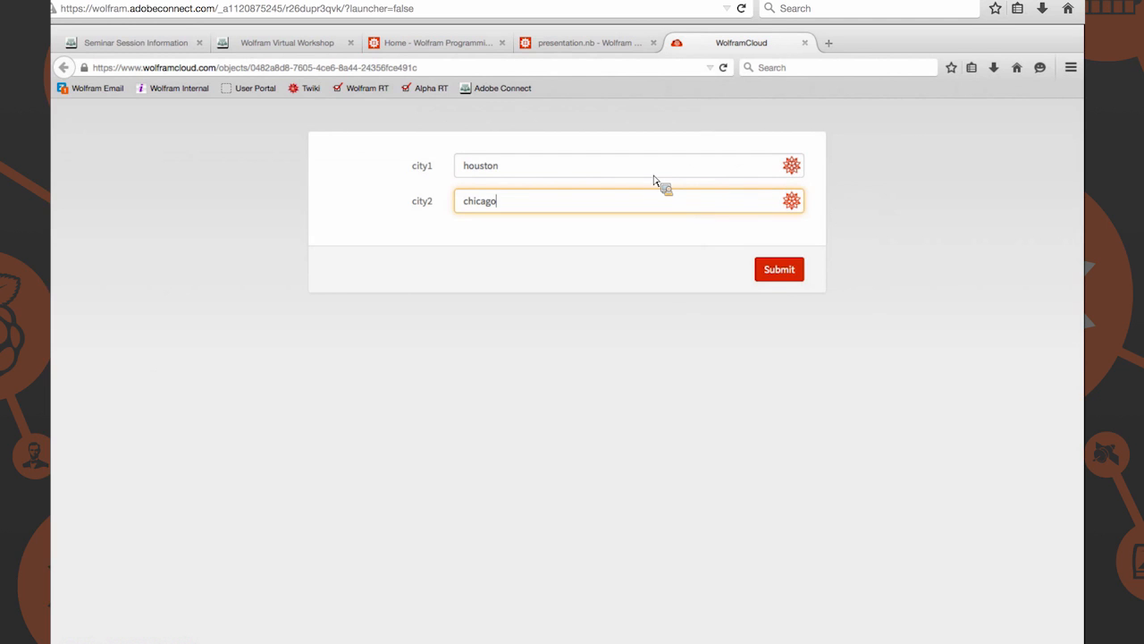
pyautogui.write('city of angel')
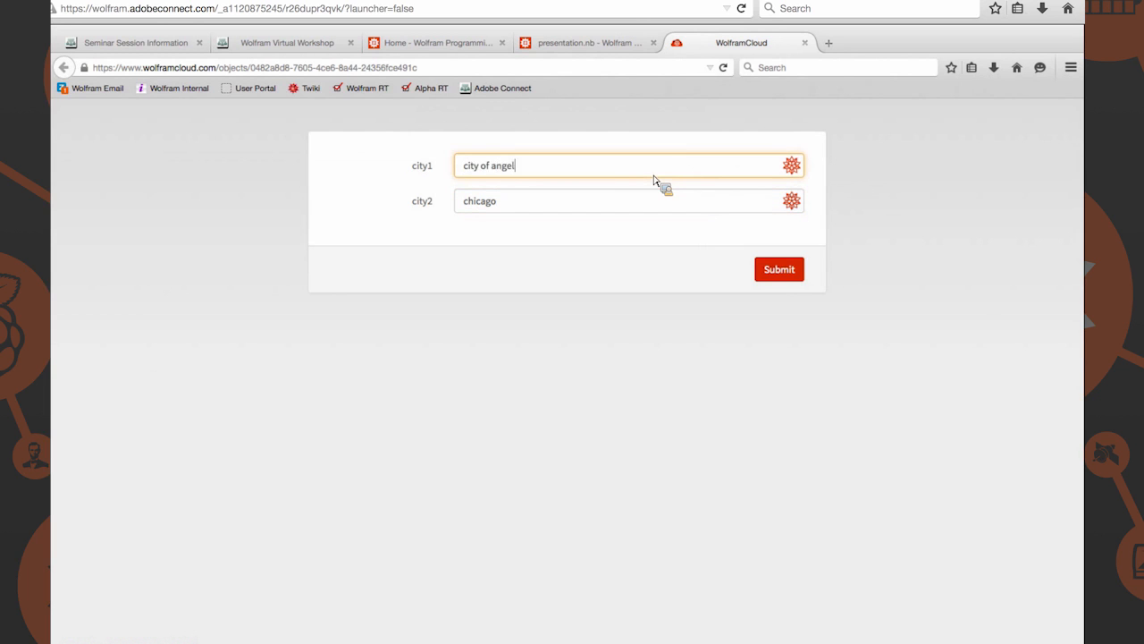
pyautogui.press('ctrl+a')
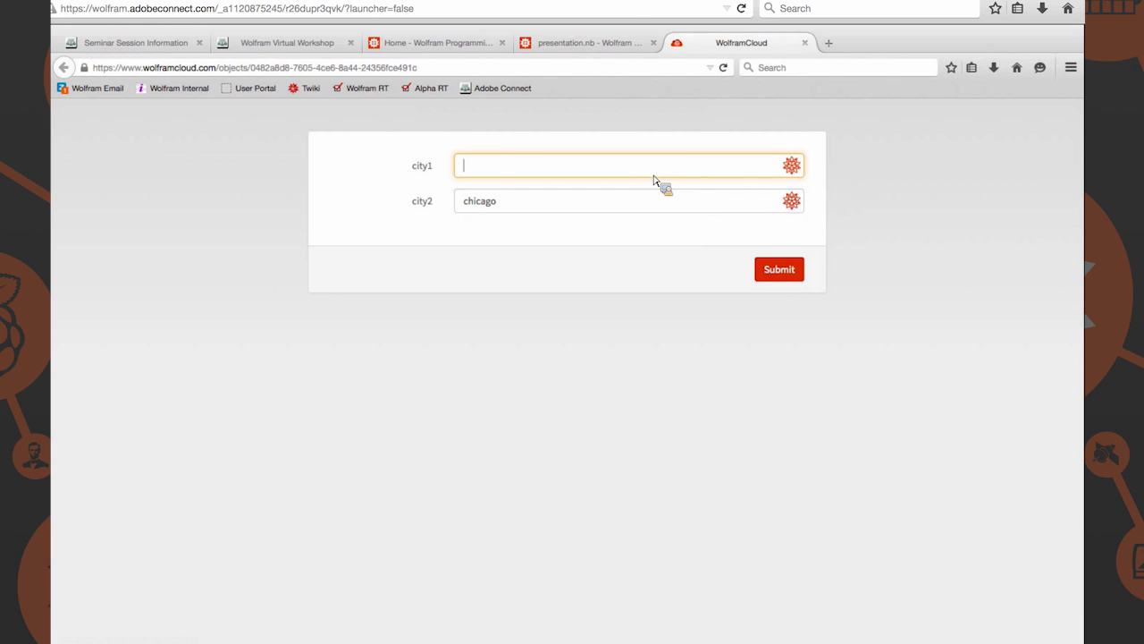
pyautogui.moveTo(758, 235)
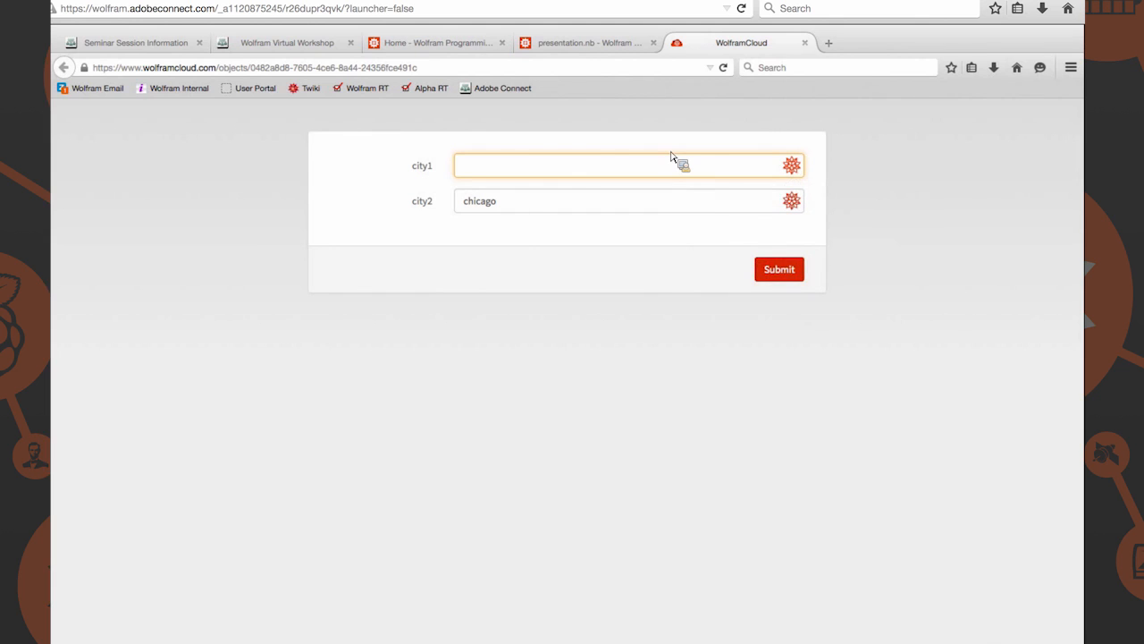
pyautogui.write('chicken')
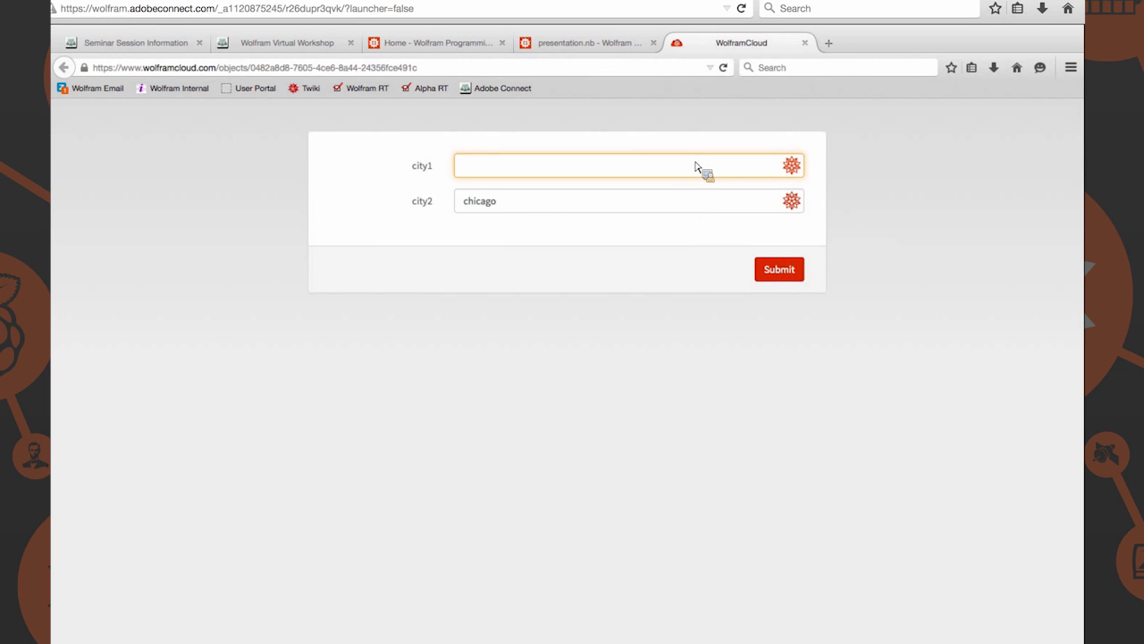
pyautogui.write('houston')
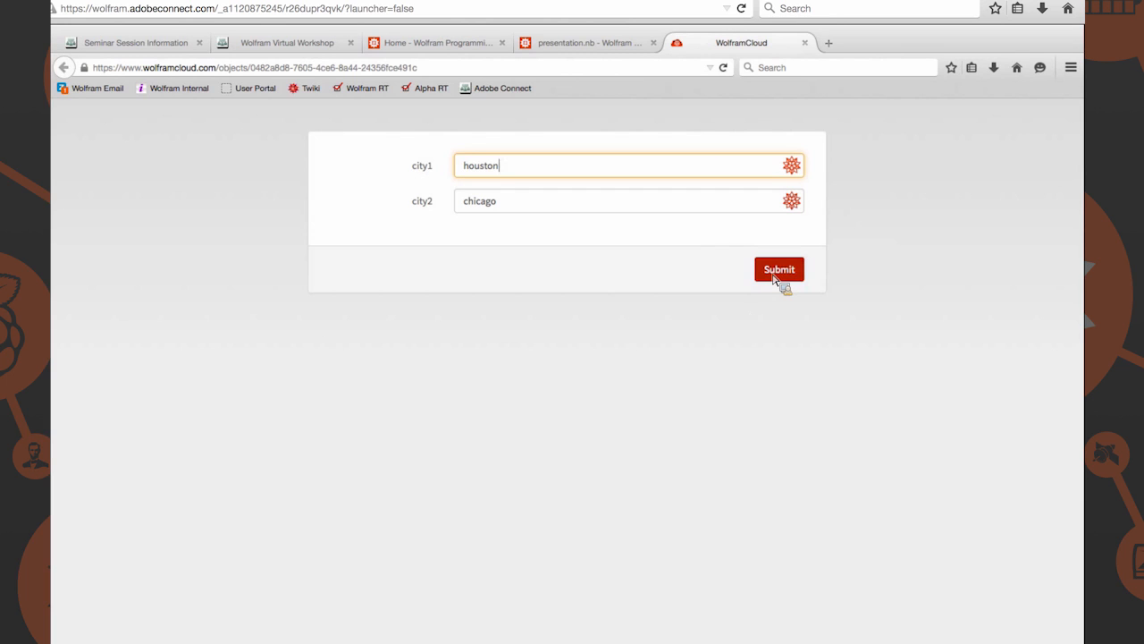
# Submit the form to get a PNG with total distance 899.246 mi and weather icons
pyautogui.click(779, 269)
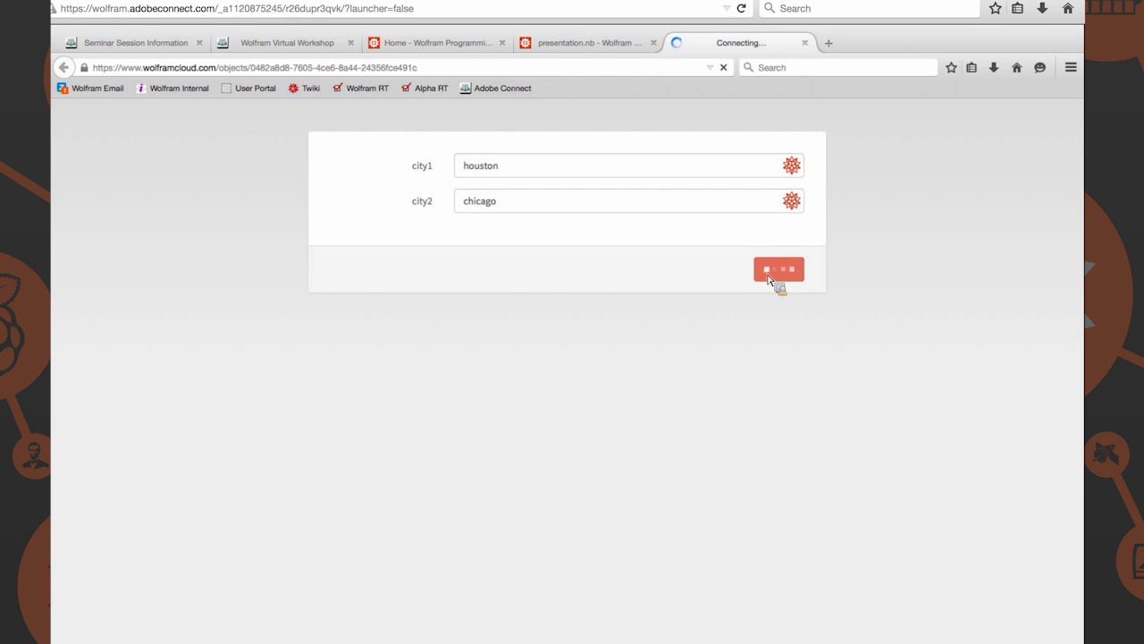
pyautogui.moveTo(666, 251)
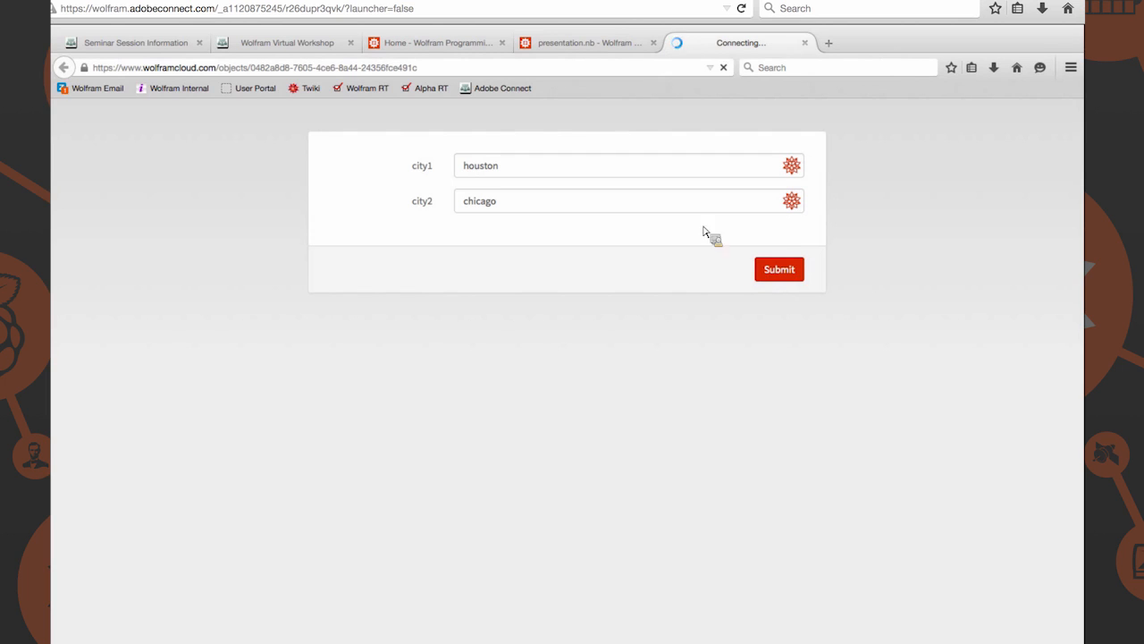
pyautogui.click(778, 269)
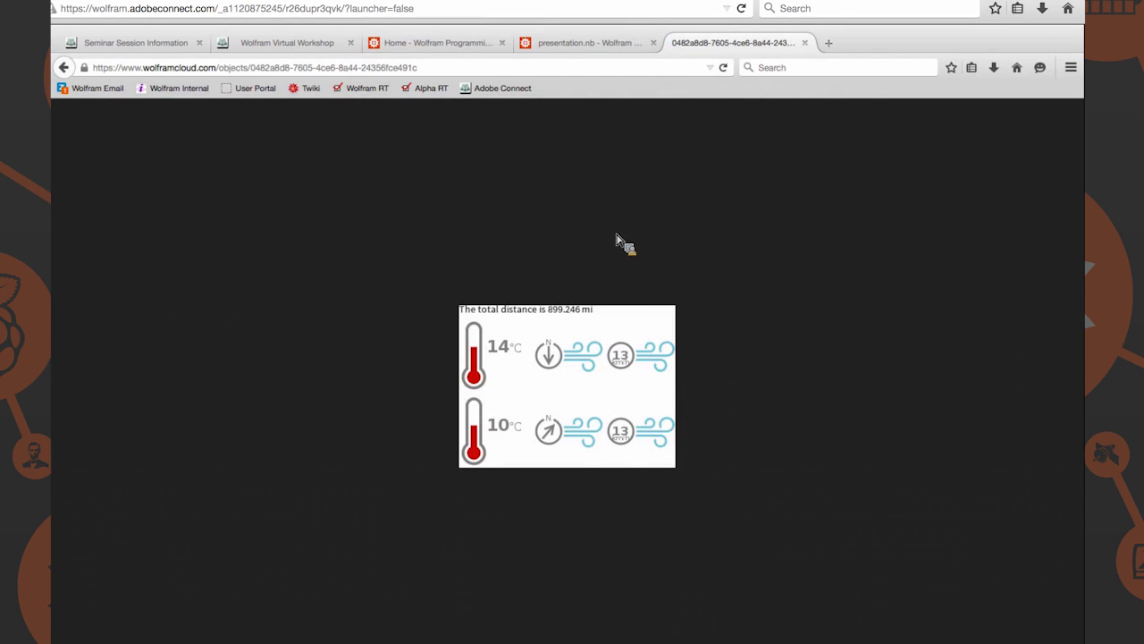
pyautogui.moveTo(585, 355)
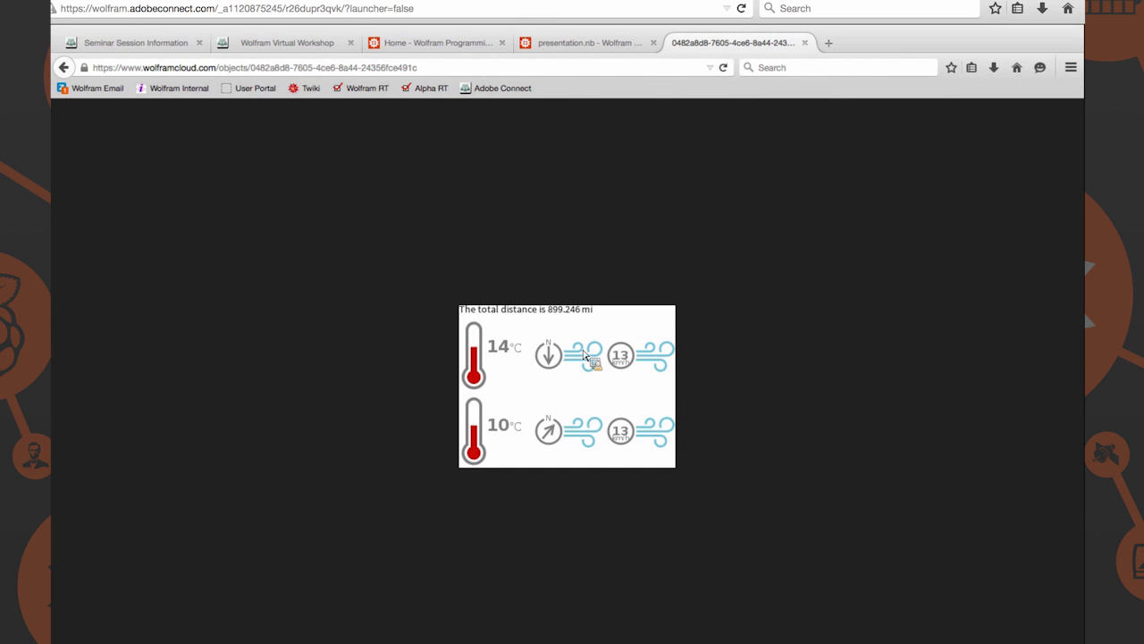
pyautogui.moveTo(557, 344)
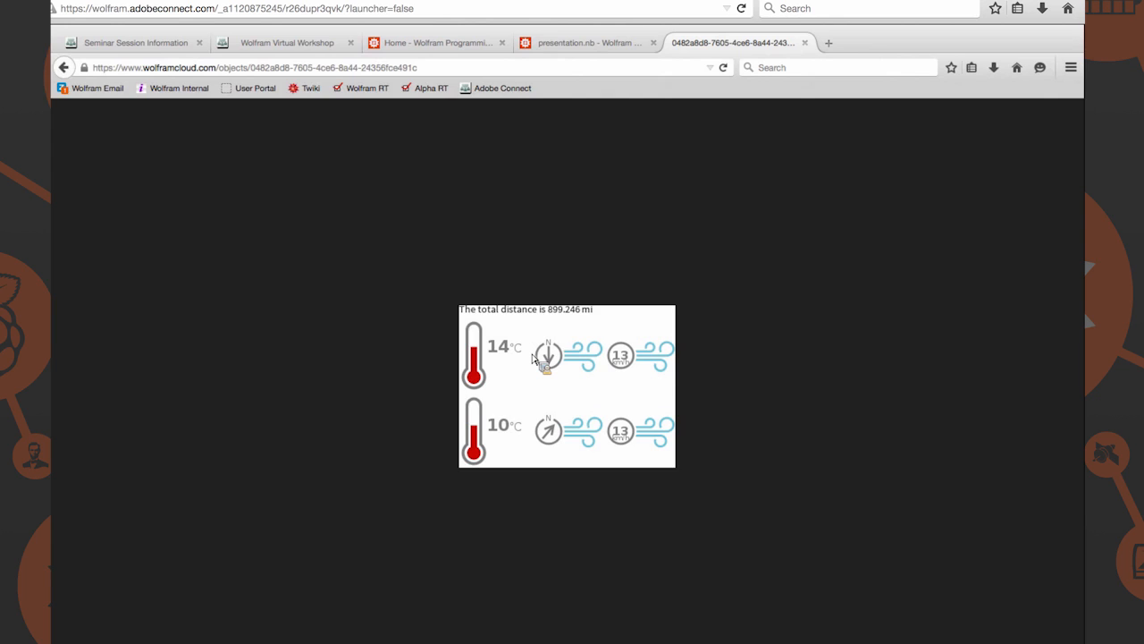
pyautogui.moveTo(550, 429)
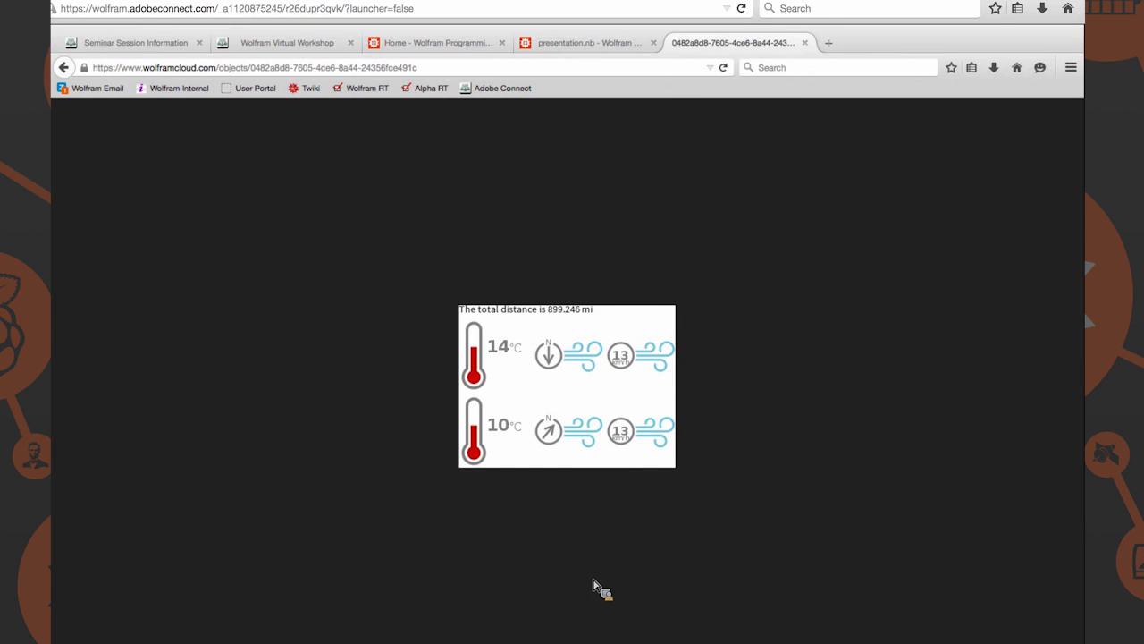
pyautogui.moveTo(598, 572)
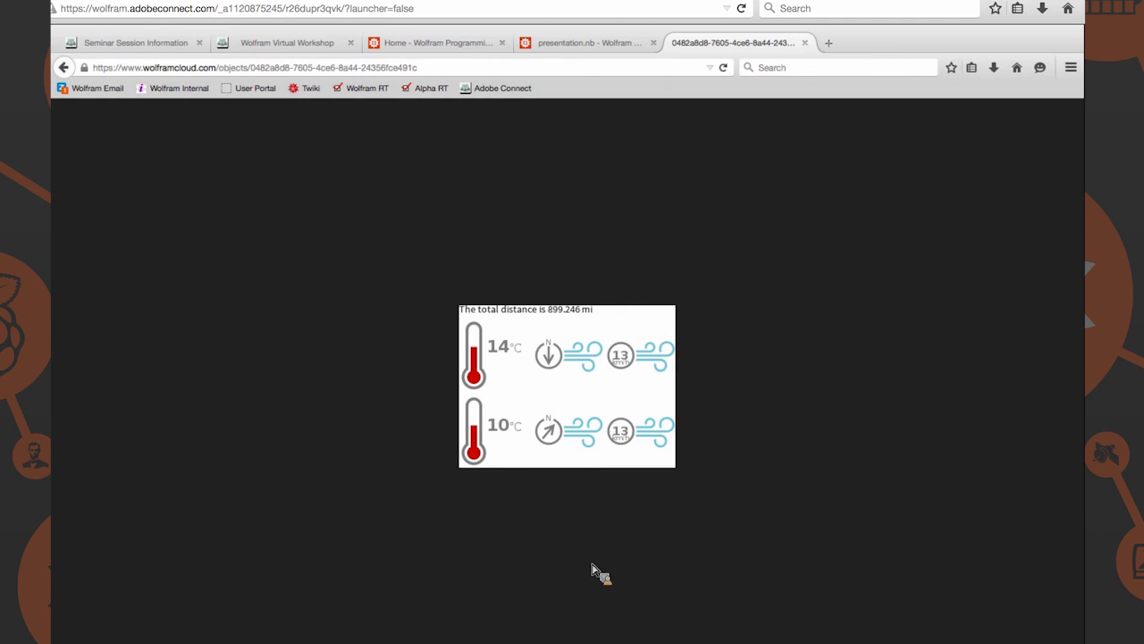
pyautogui.moveTo(570, 429)
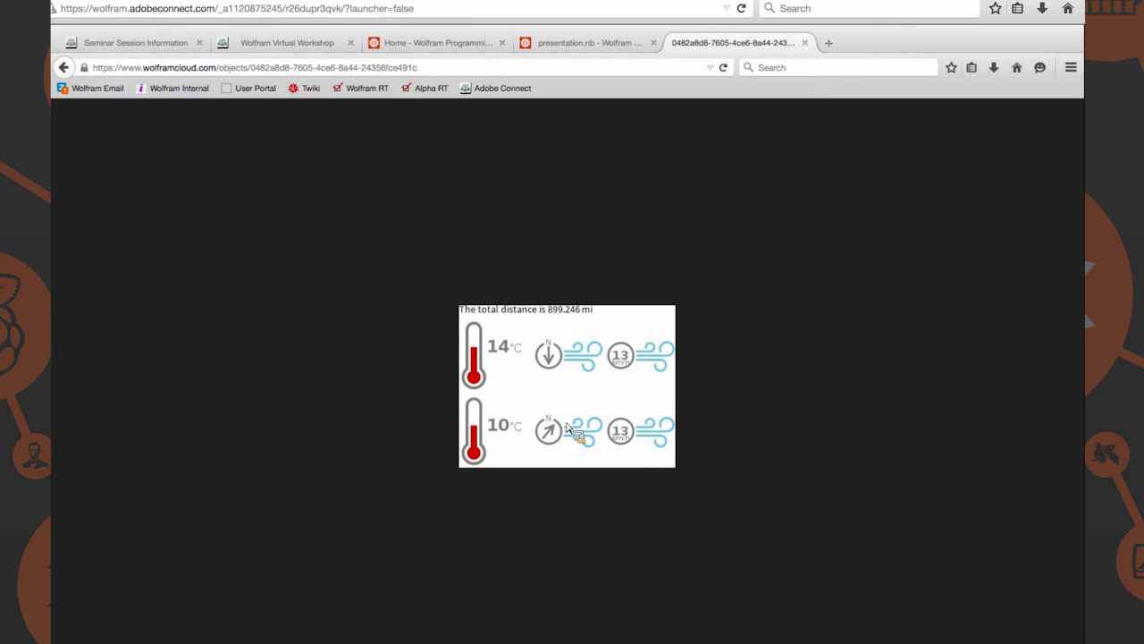
pyautogui.moveTo(626, 456)
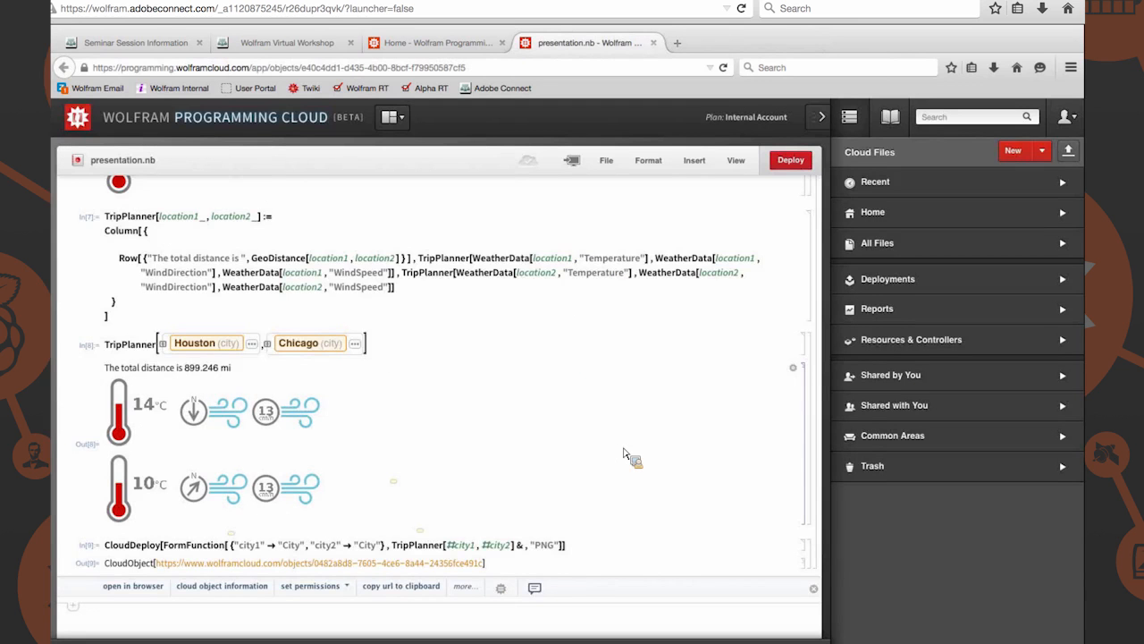
# Scroll up in presentation.nb to the Houston–Chicago result and CloudDeploy link
pyautogui.scroll(3)
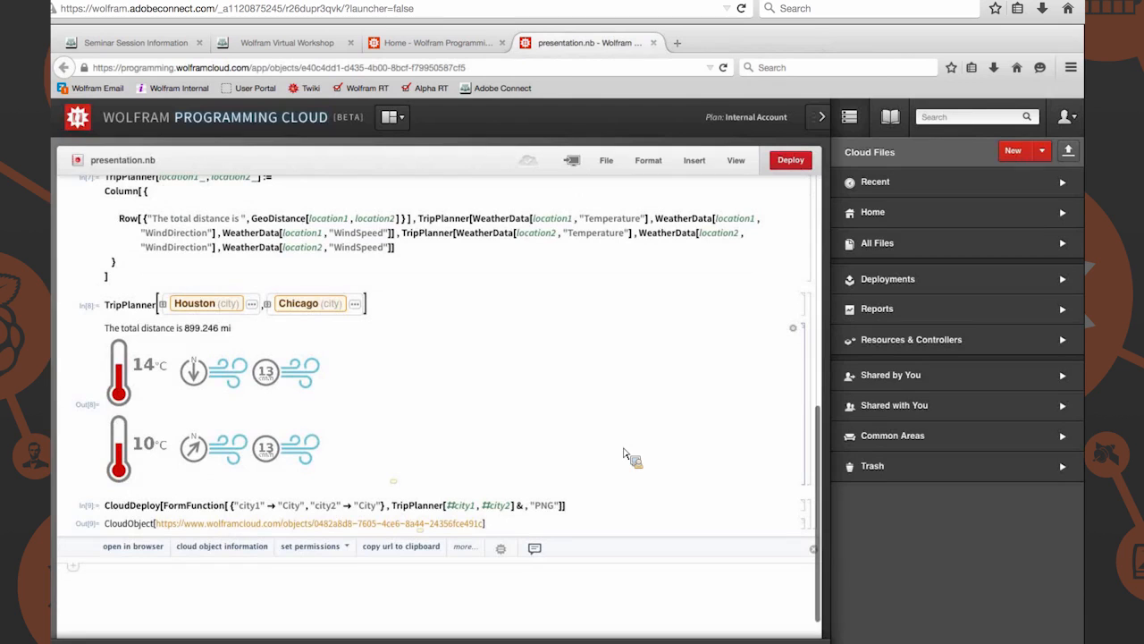